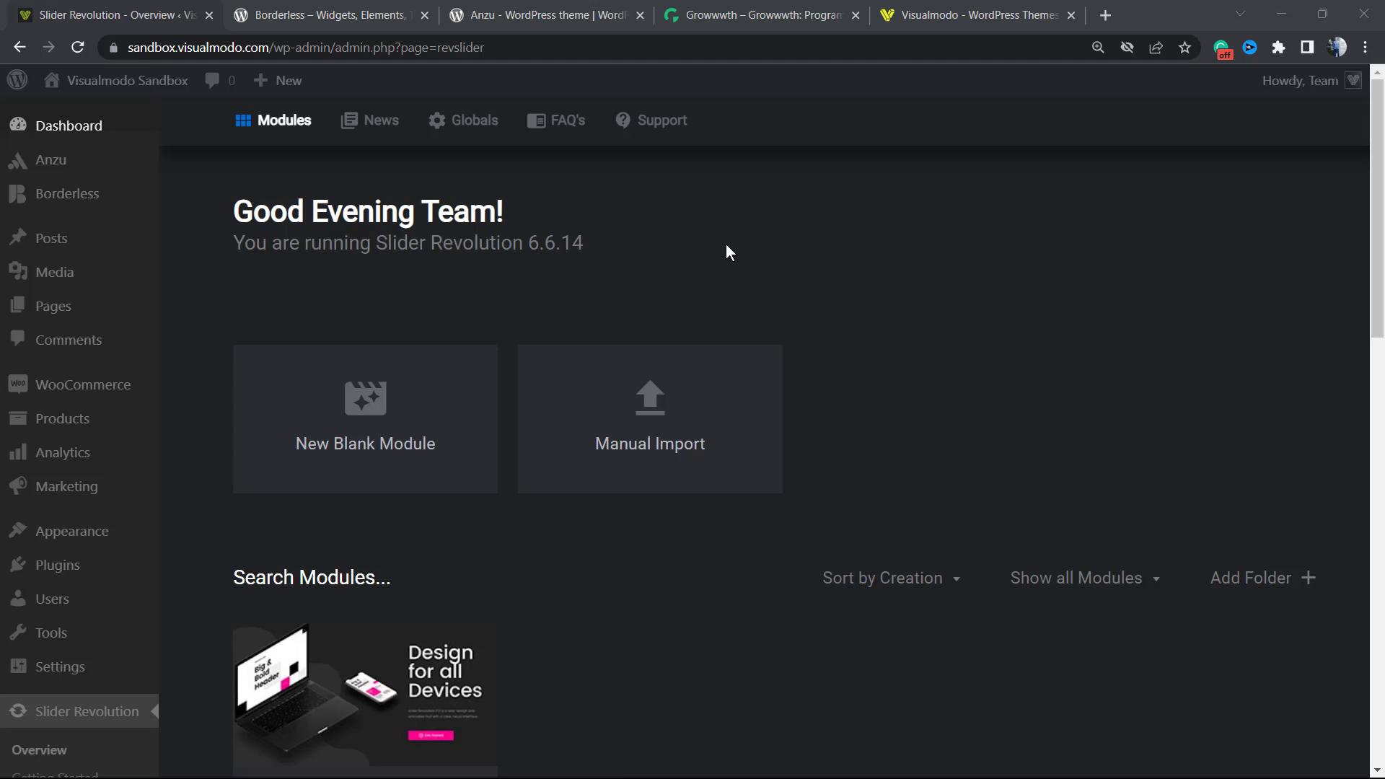
pyautogui.moveTo(790, 300)
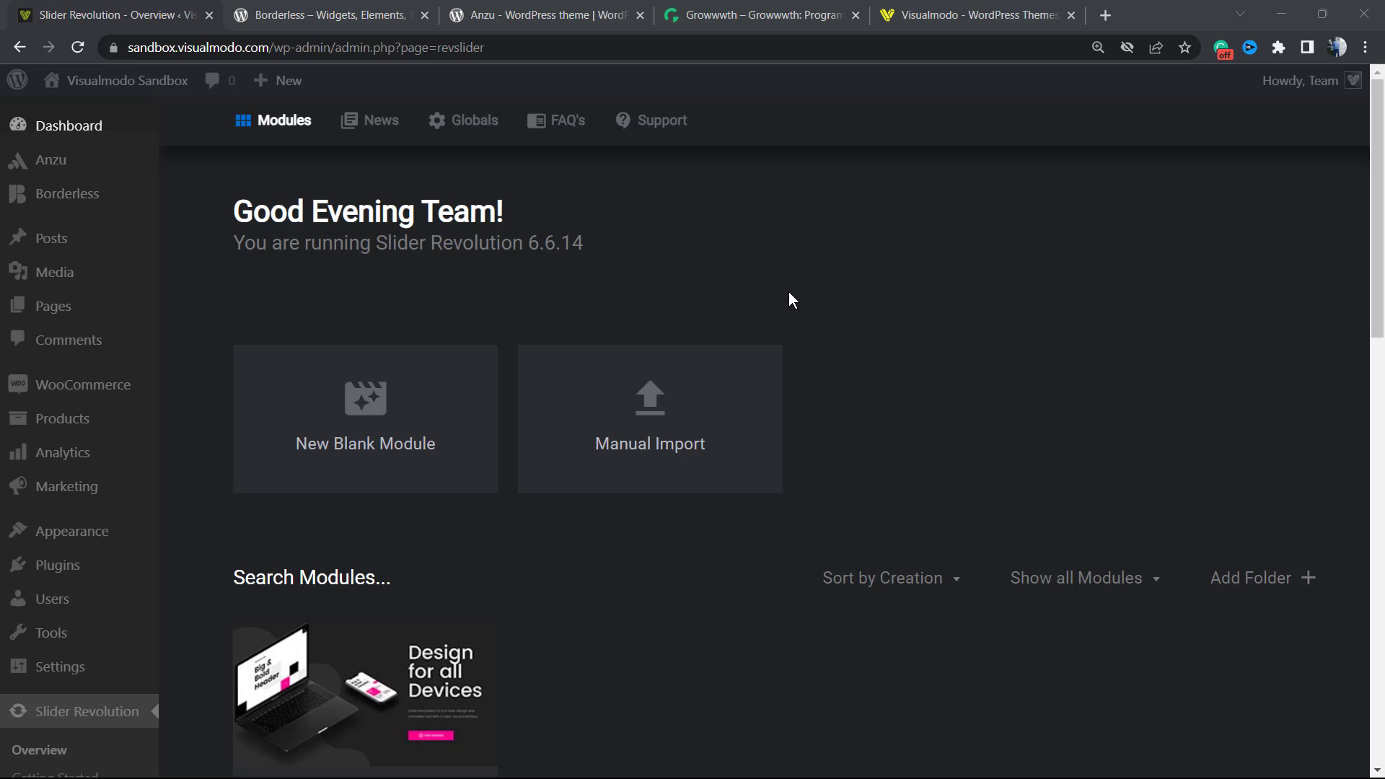
pyautogui.moveTo(780, 298)
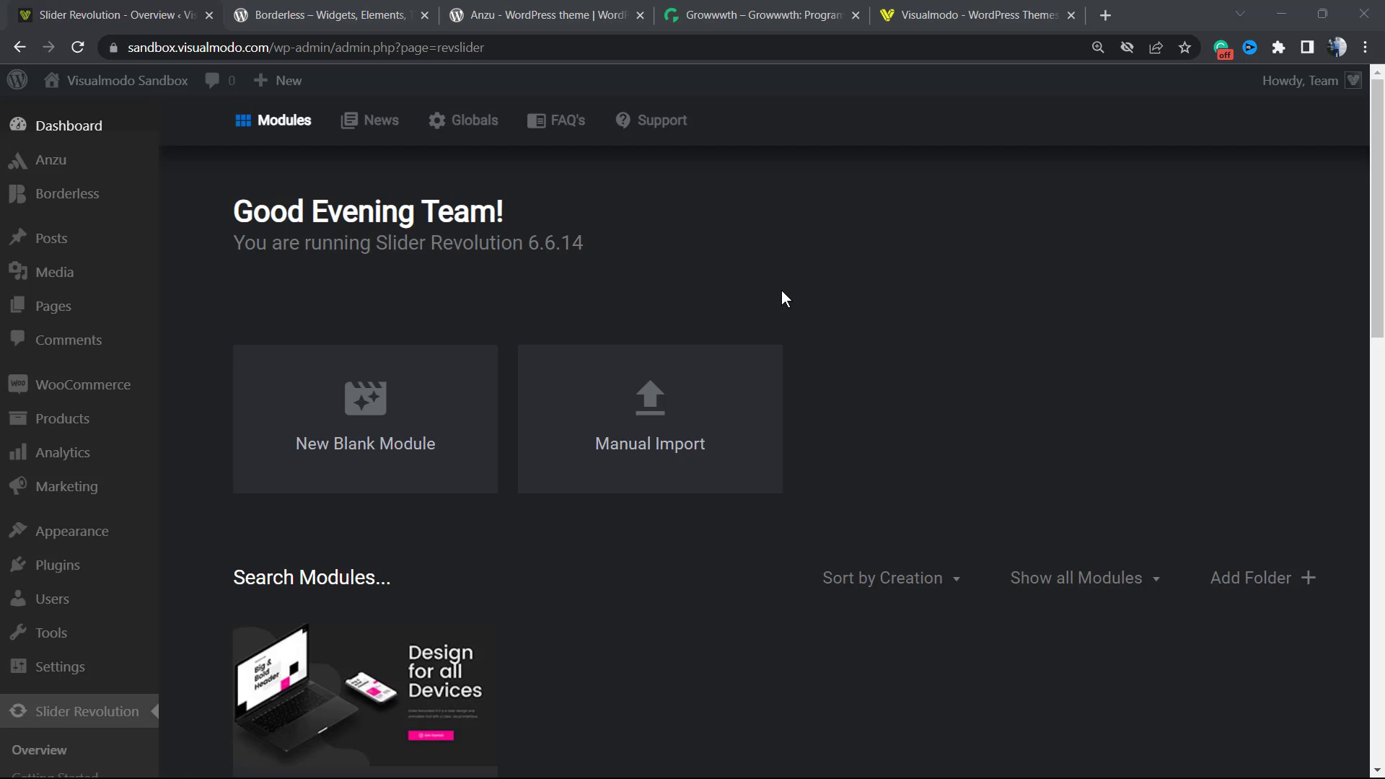
# Open Global Settings and turn on footer scripts, deferred JavaScript, async loading and early YouTube API
pyautogui.scroll(-3)
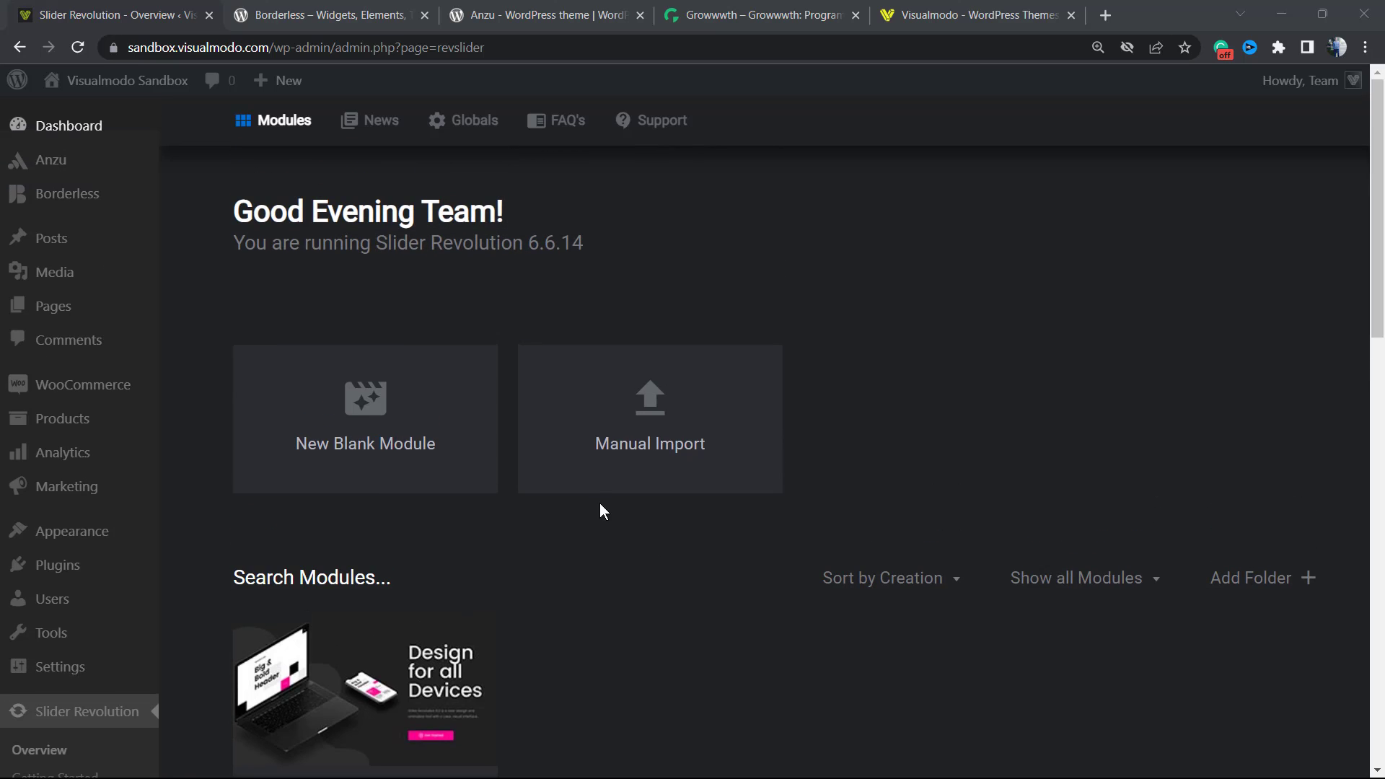
pyautogui.moveTo(454, 331)
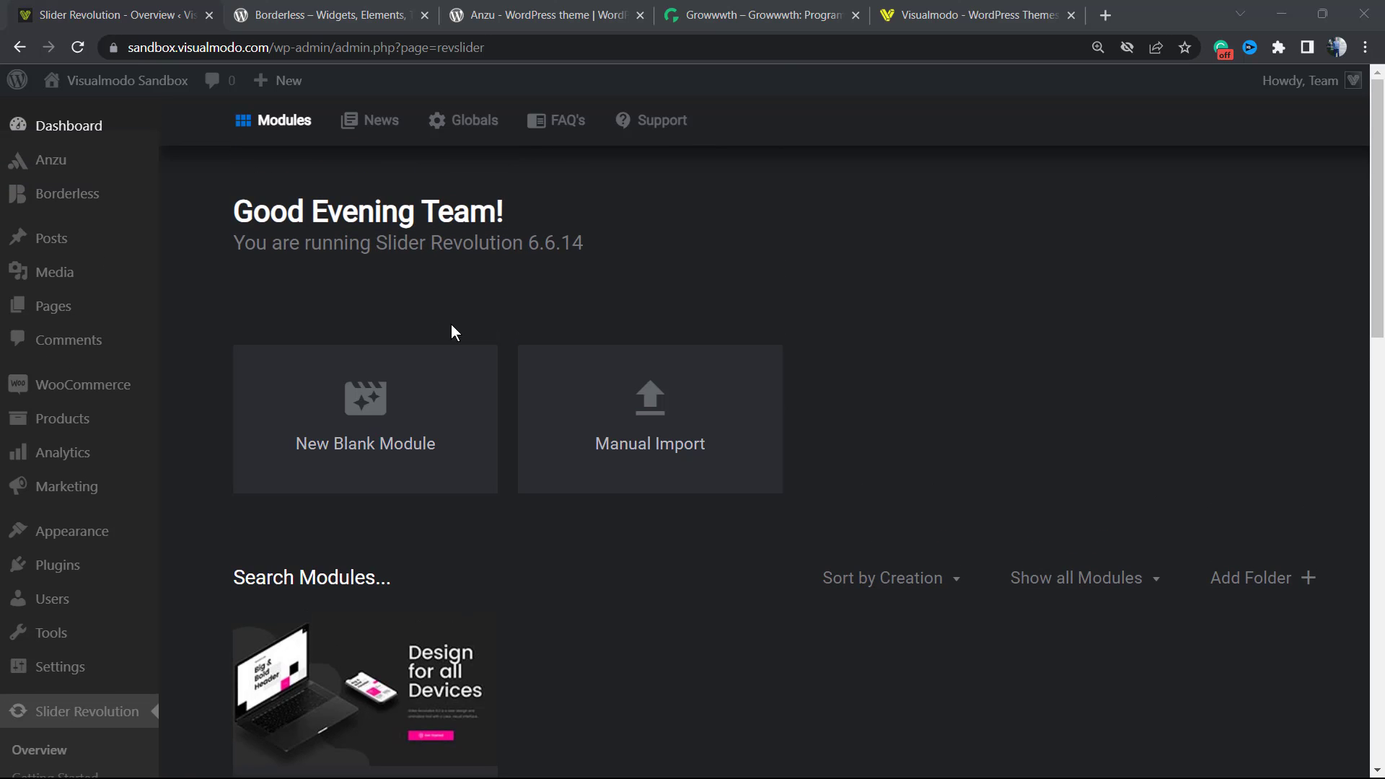
pyautogui.moveTo(471, 331)
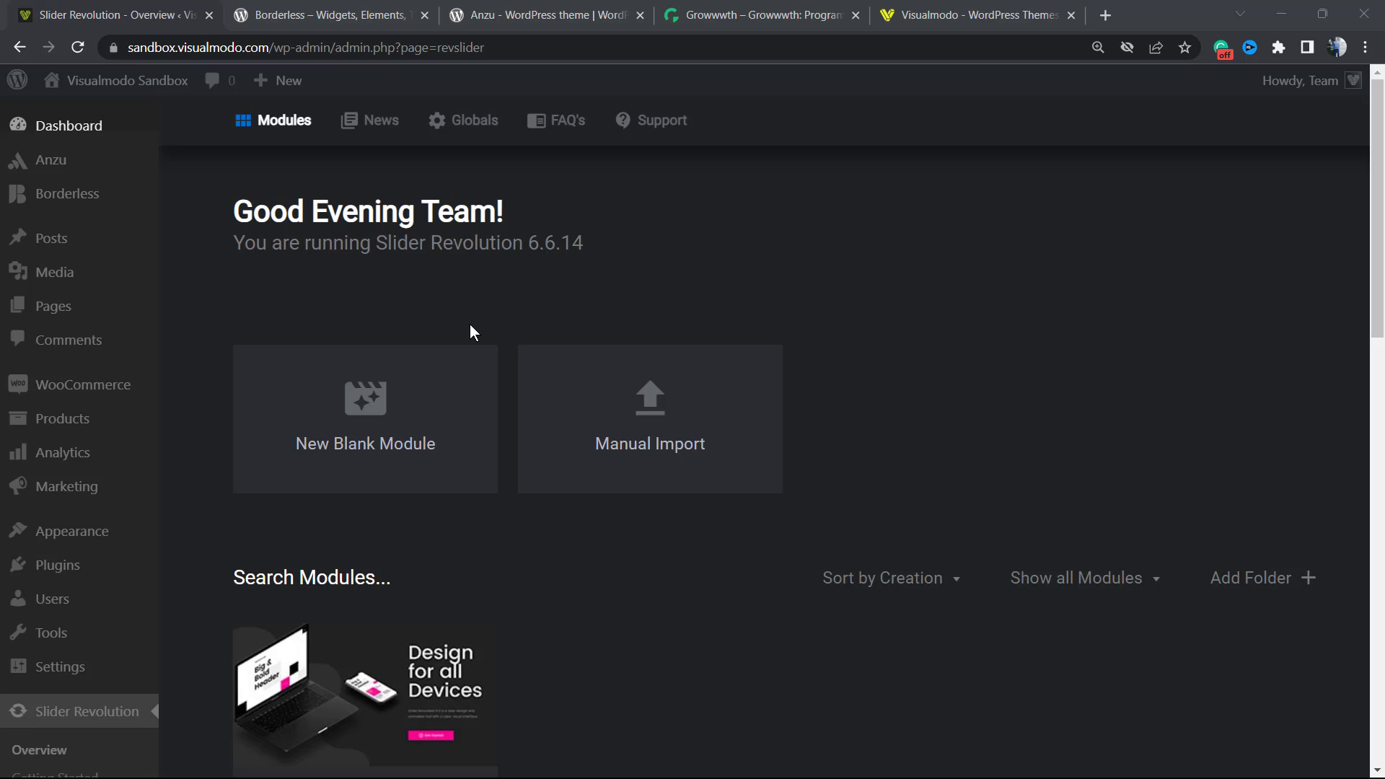
pyautogui.moveTo(458, 334)
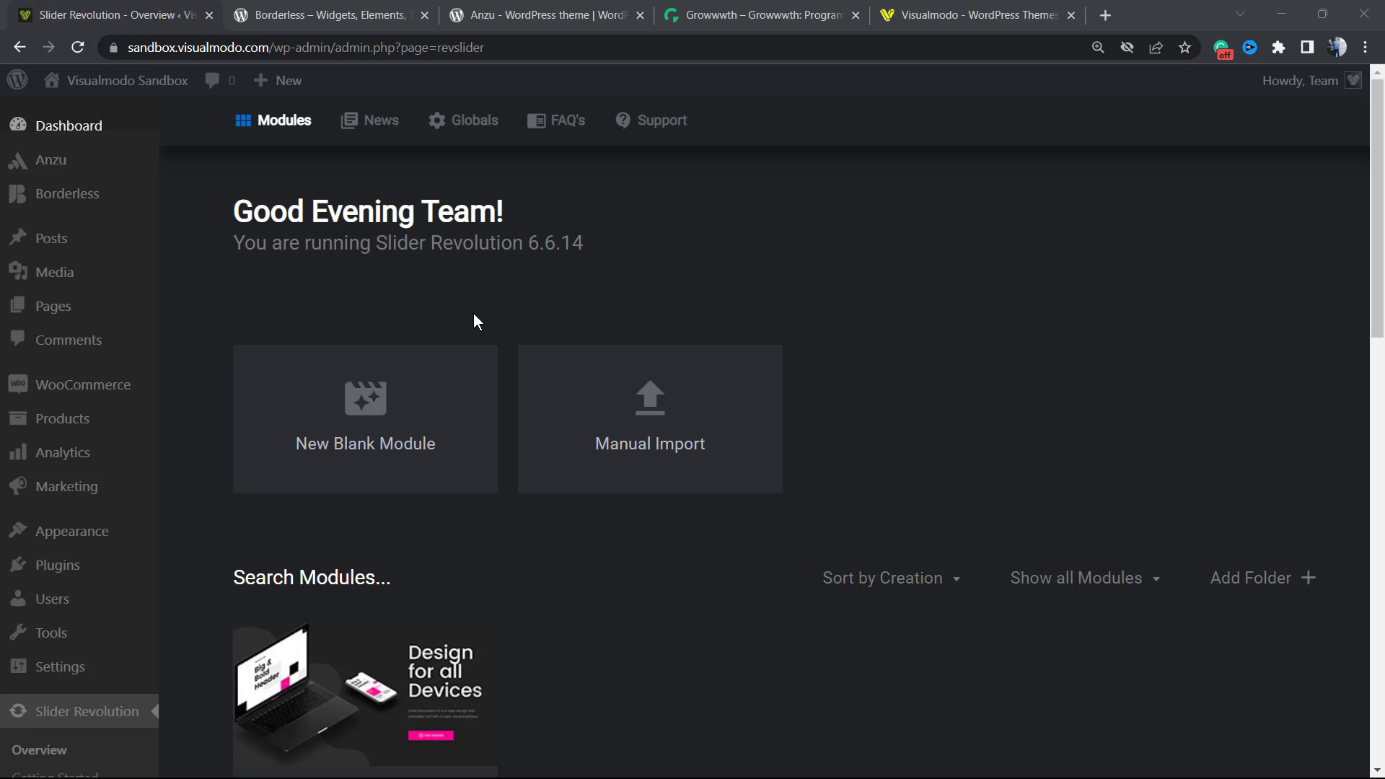
pyautogui.moveTo(502, 343)
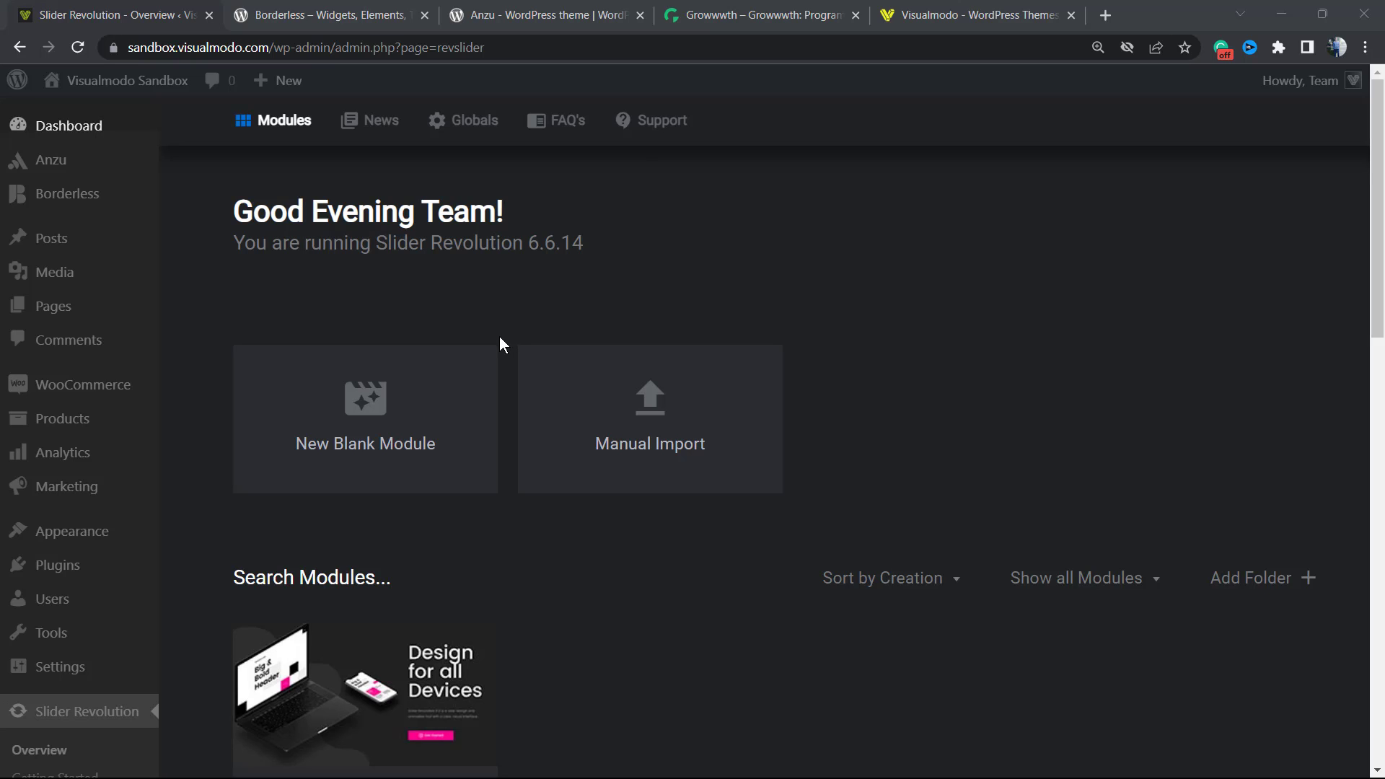
pyautogui.moveTo(488, 338)
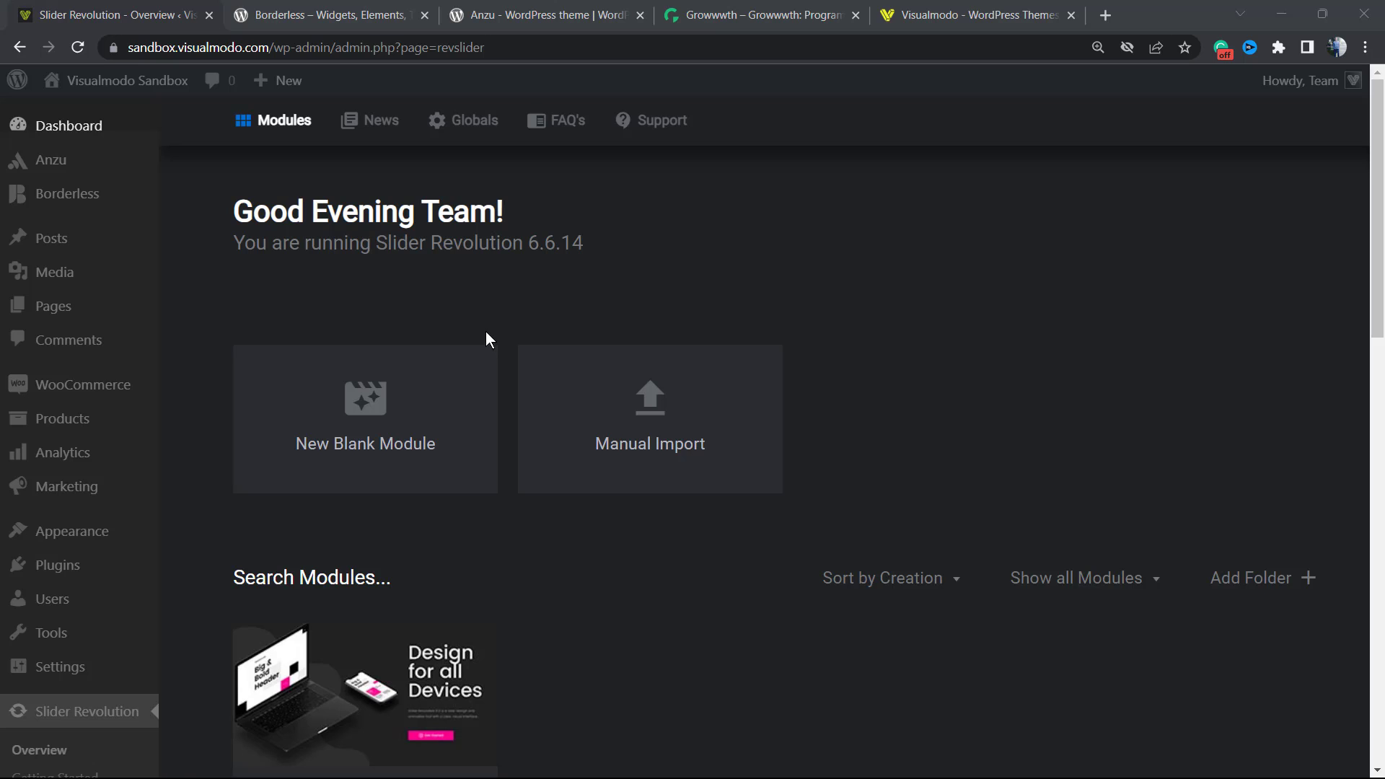
pyautogui.moveTo(493, 320)
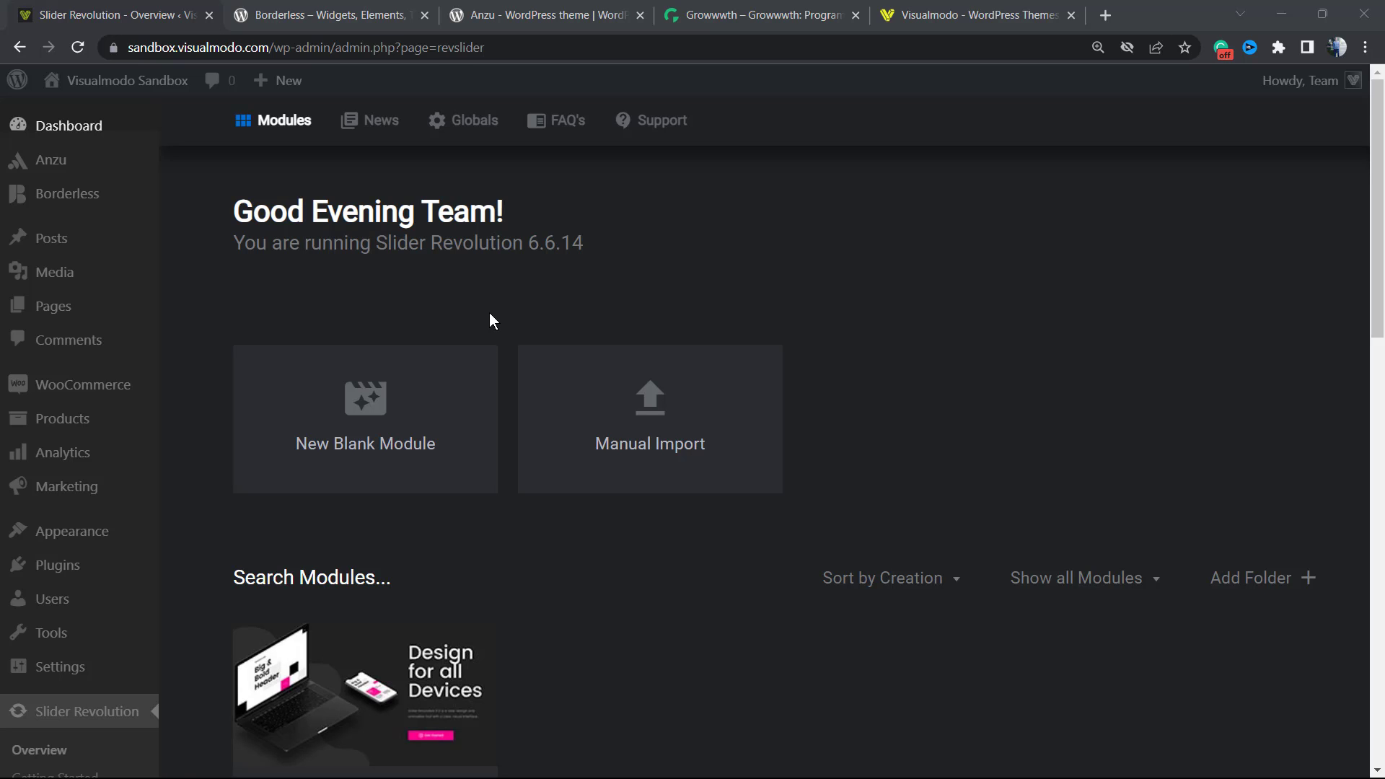
pyautogui.moveTo(68, 126)
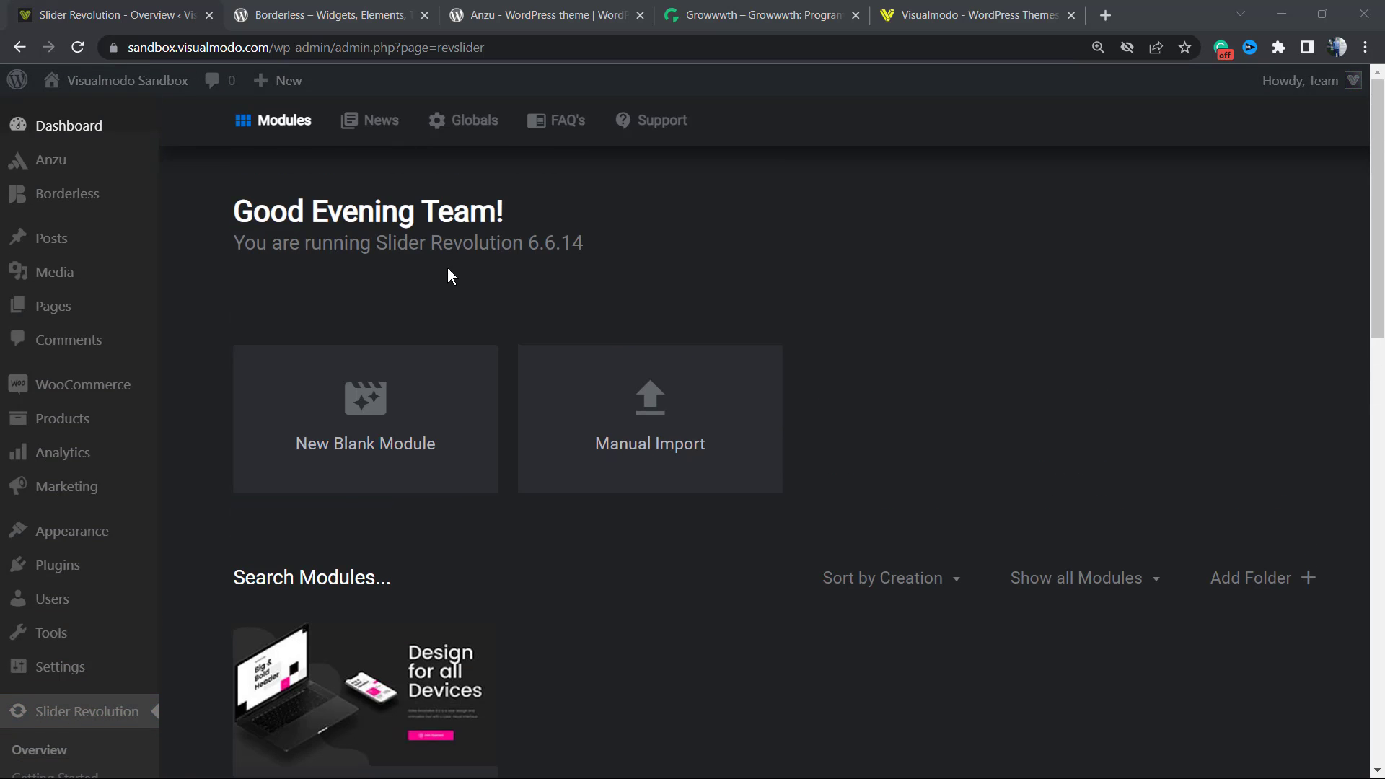
pyautogui.moveTo(696, 253)
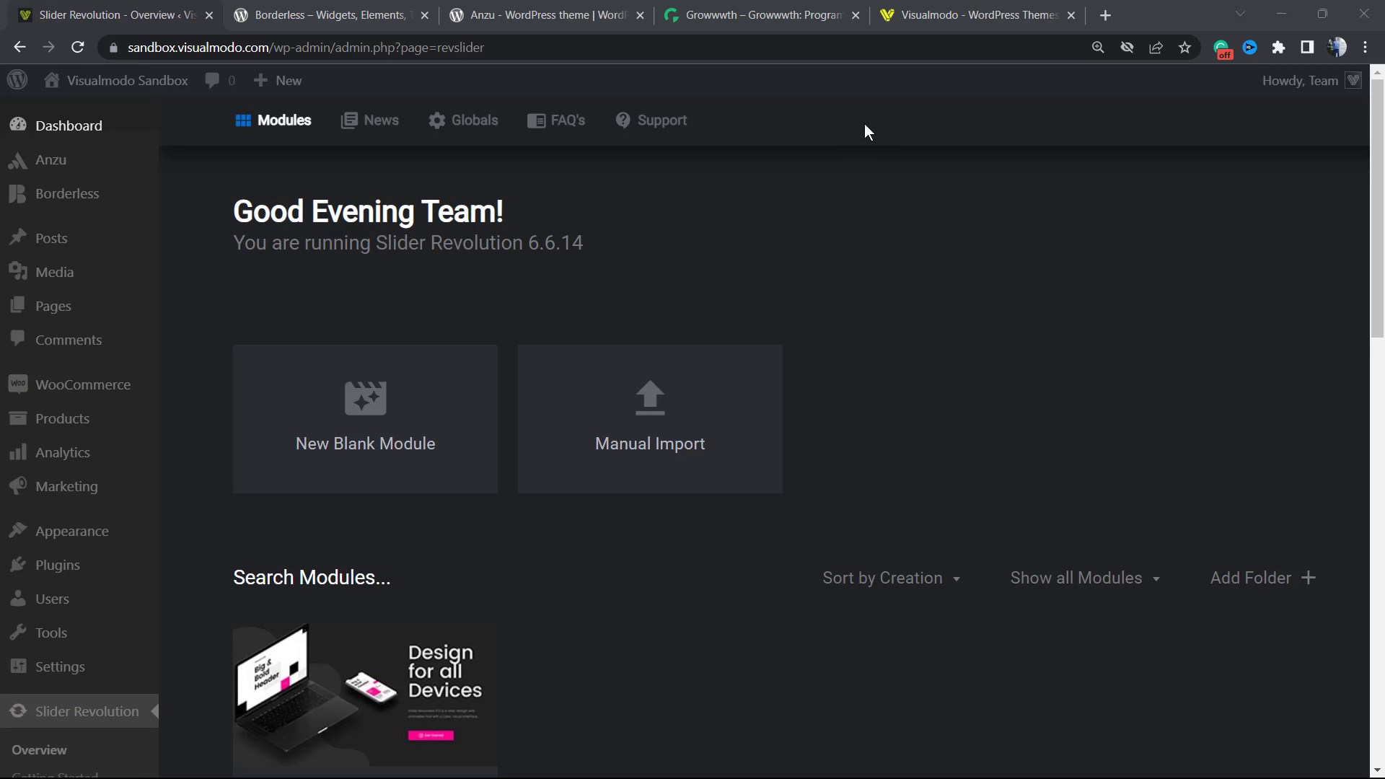
pyautogui.moveTo(531, 223)
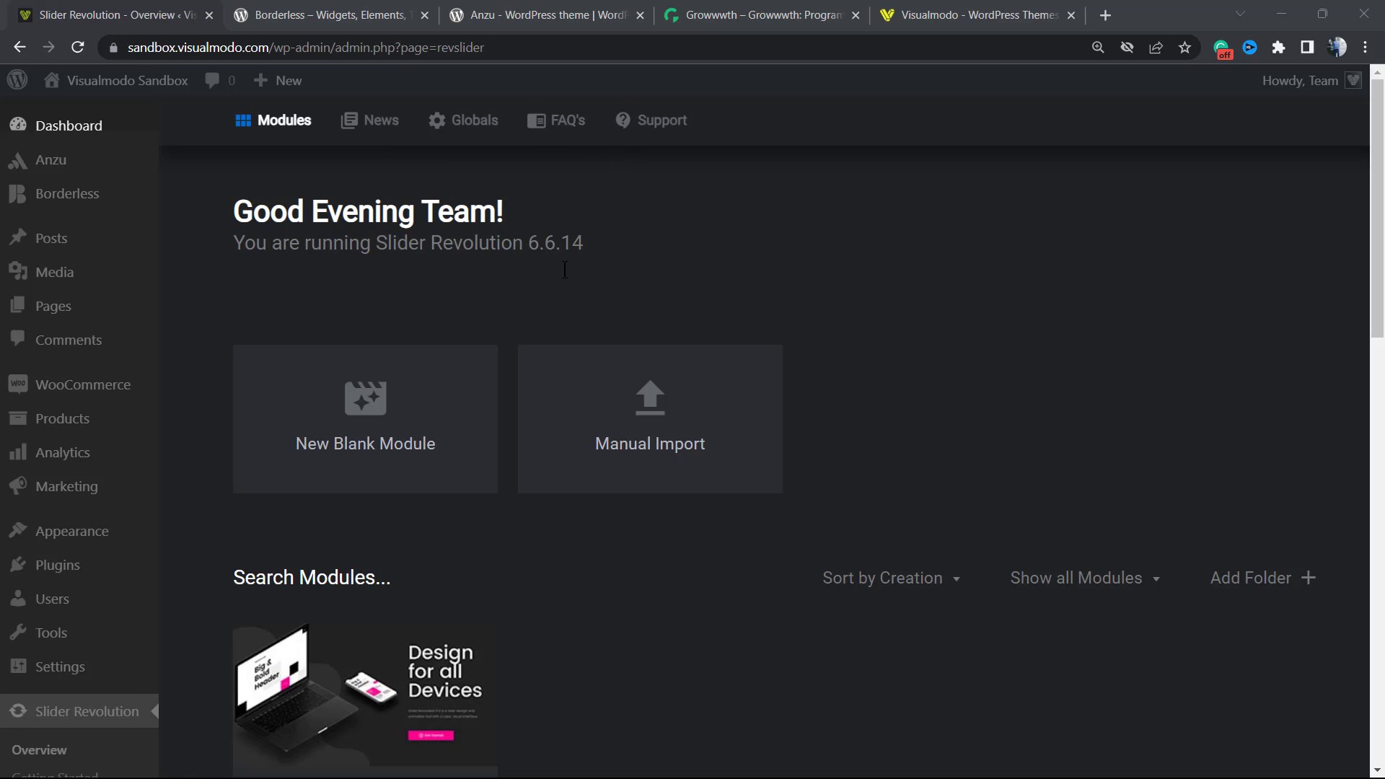
pyautogui.scroll(-3)
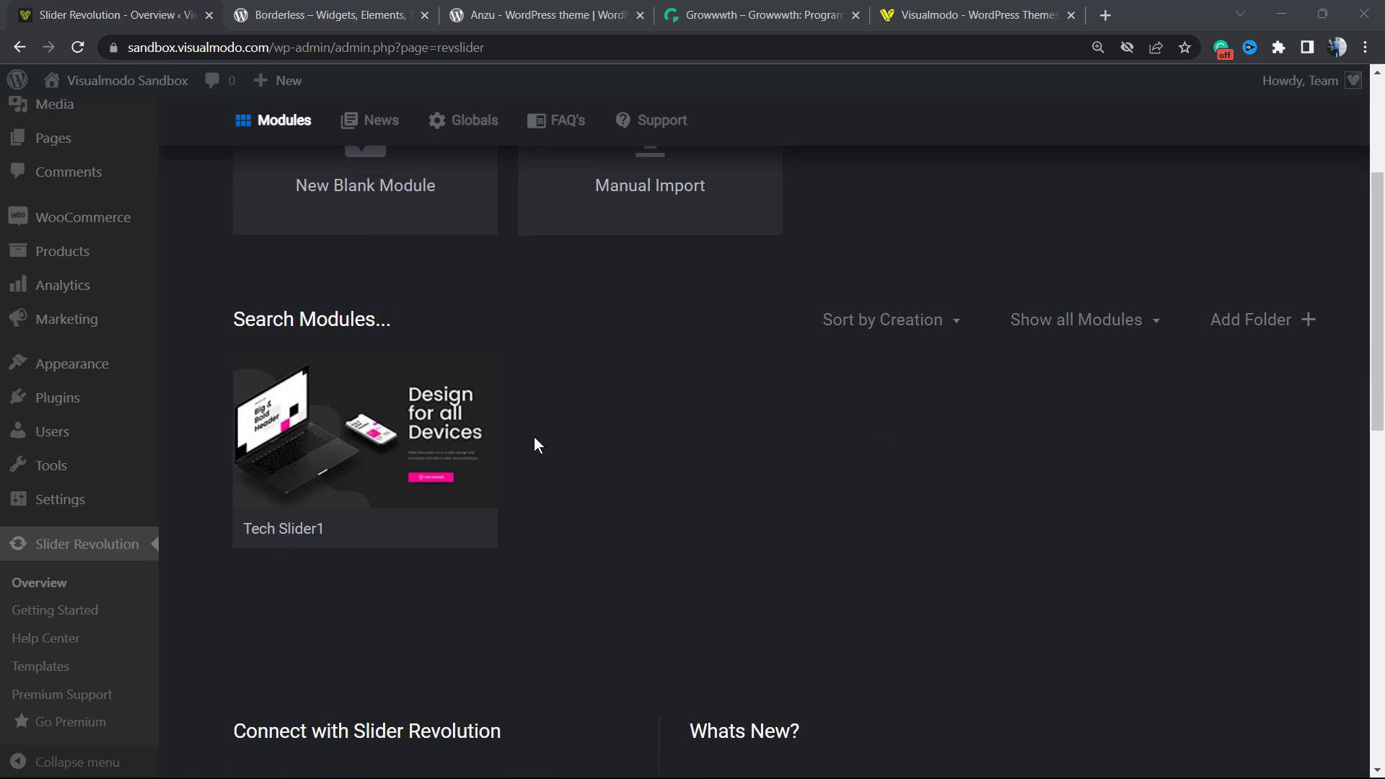
pyautogui.scroll(3)
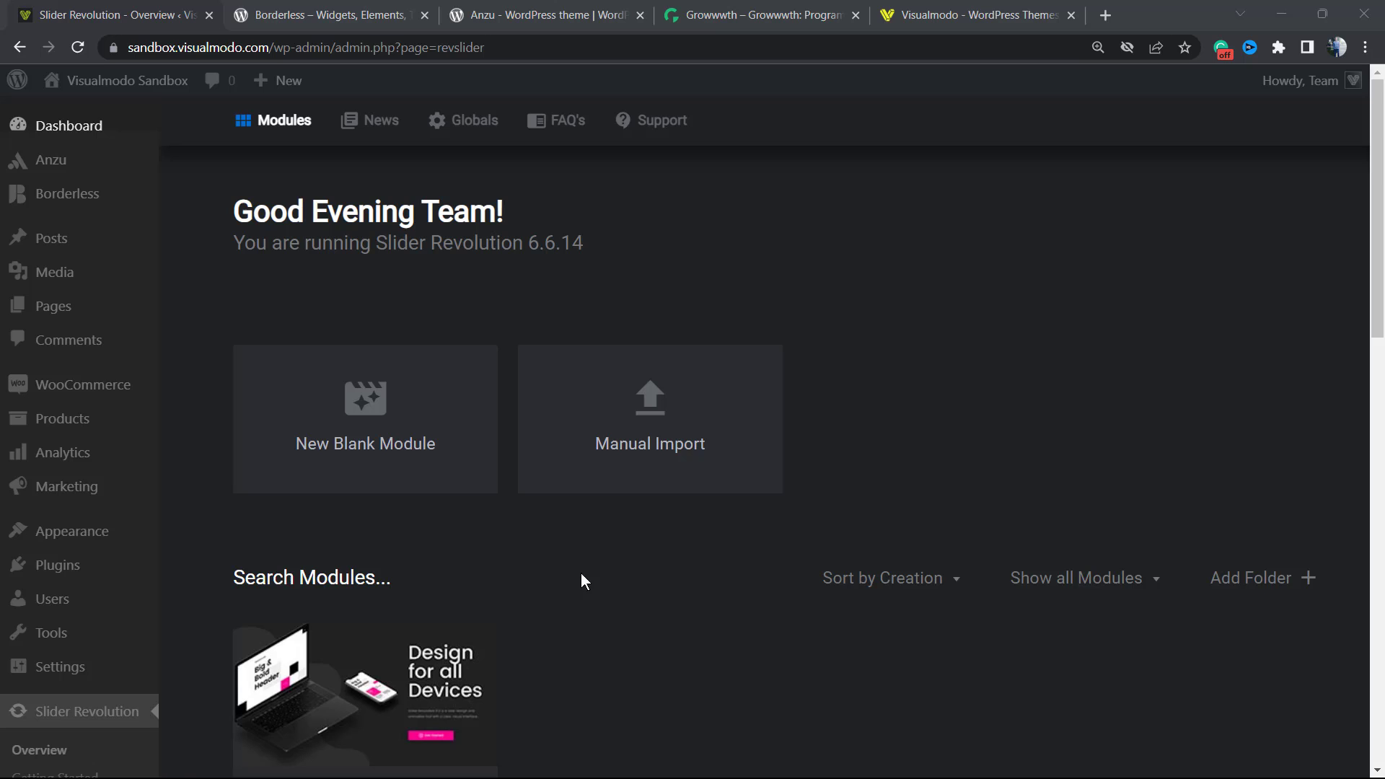
pyautogui.moveTo(669, 269)
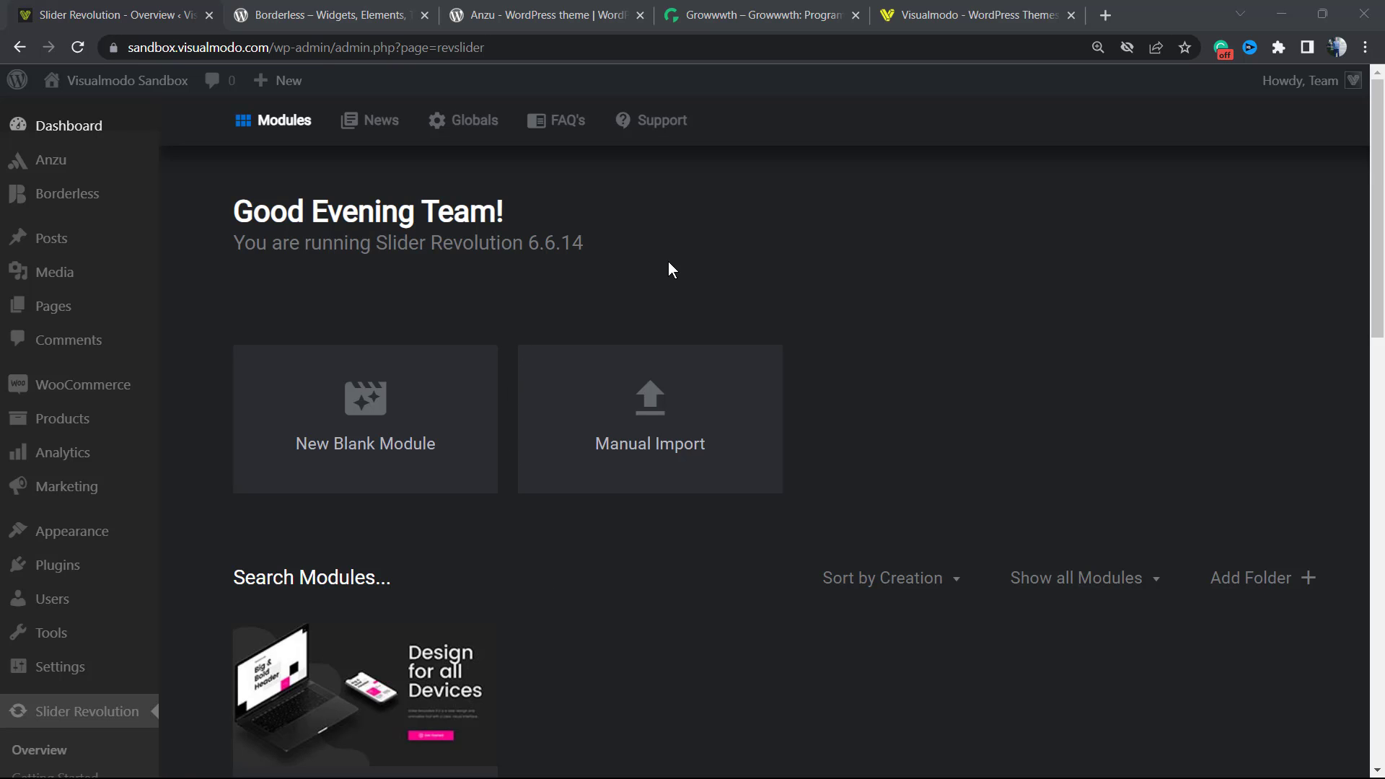
pyautogui.moveTo(476, 167)
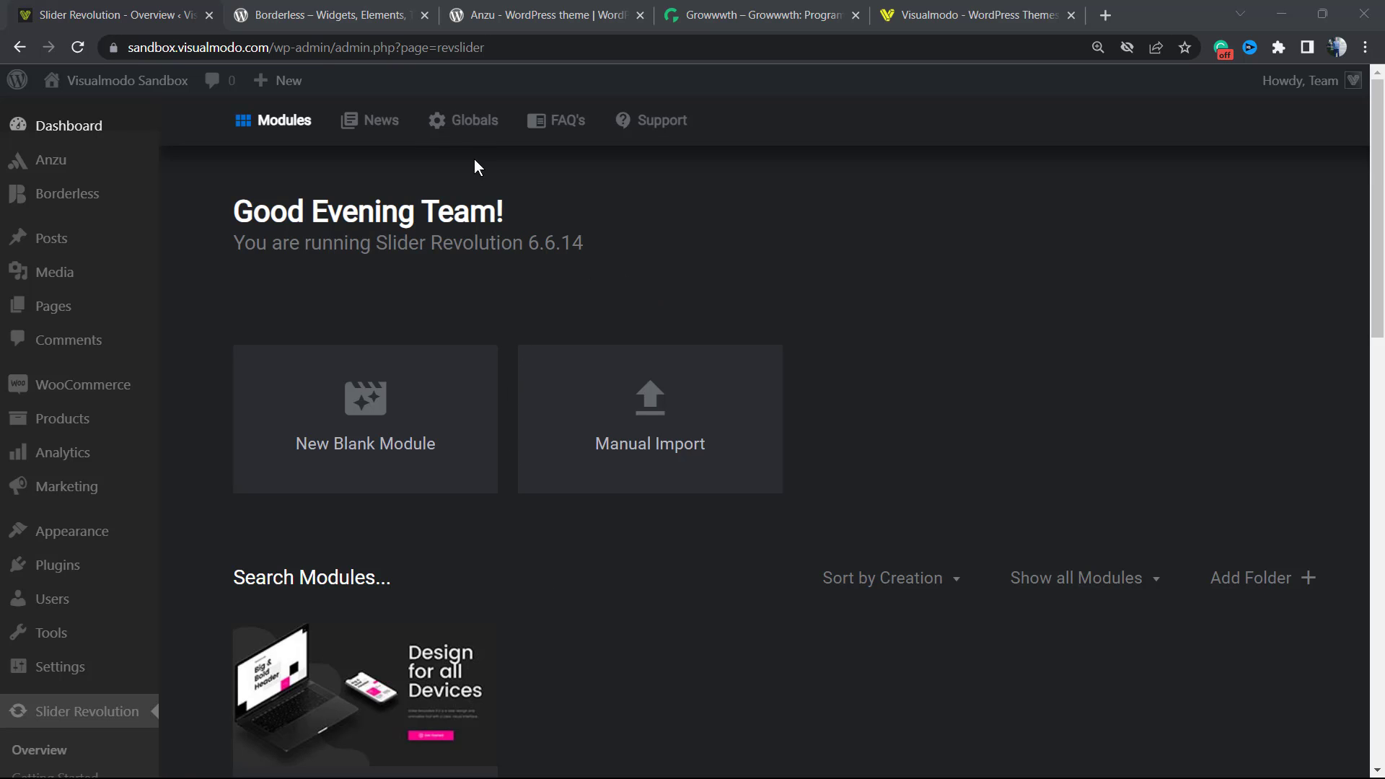
pyautogui.click(463, 120)
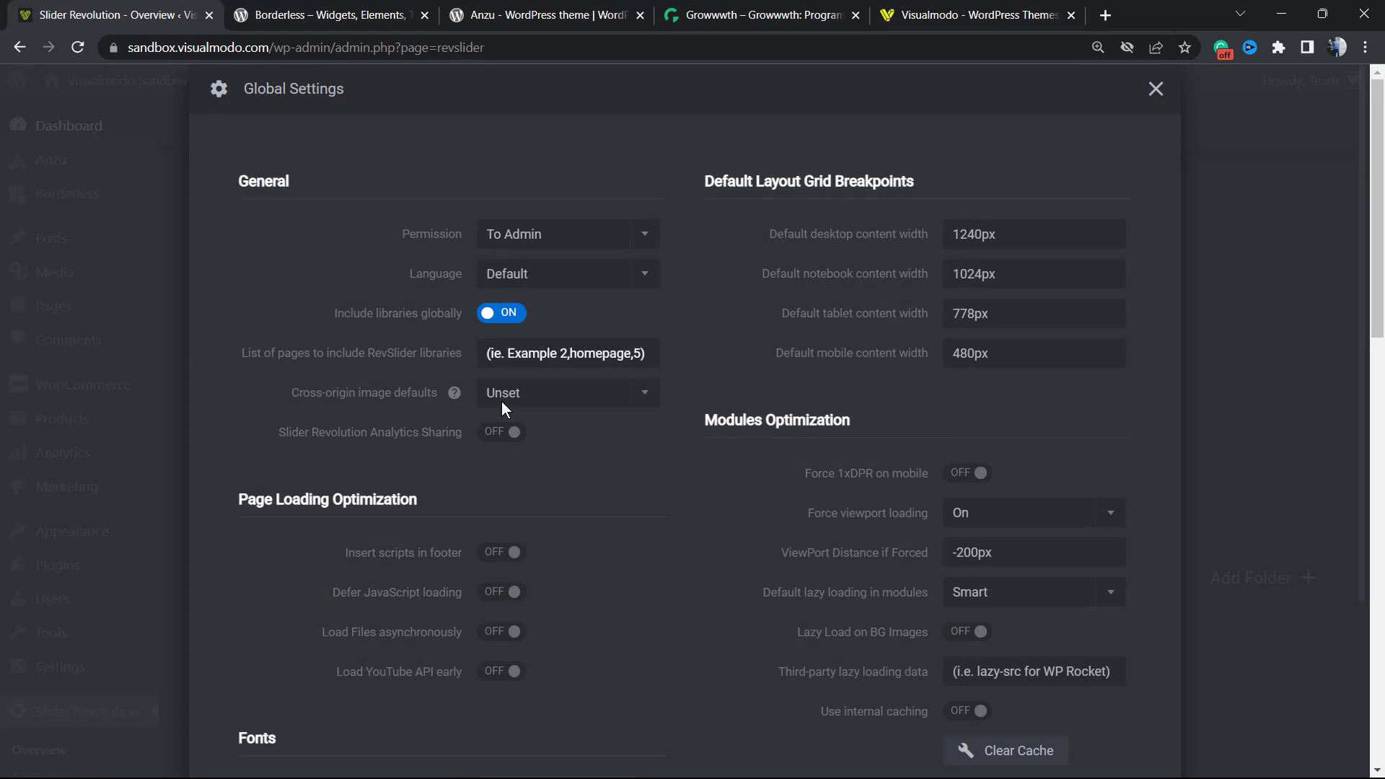
pyautogui.scroll(-3)
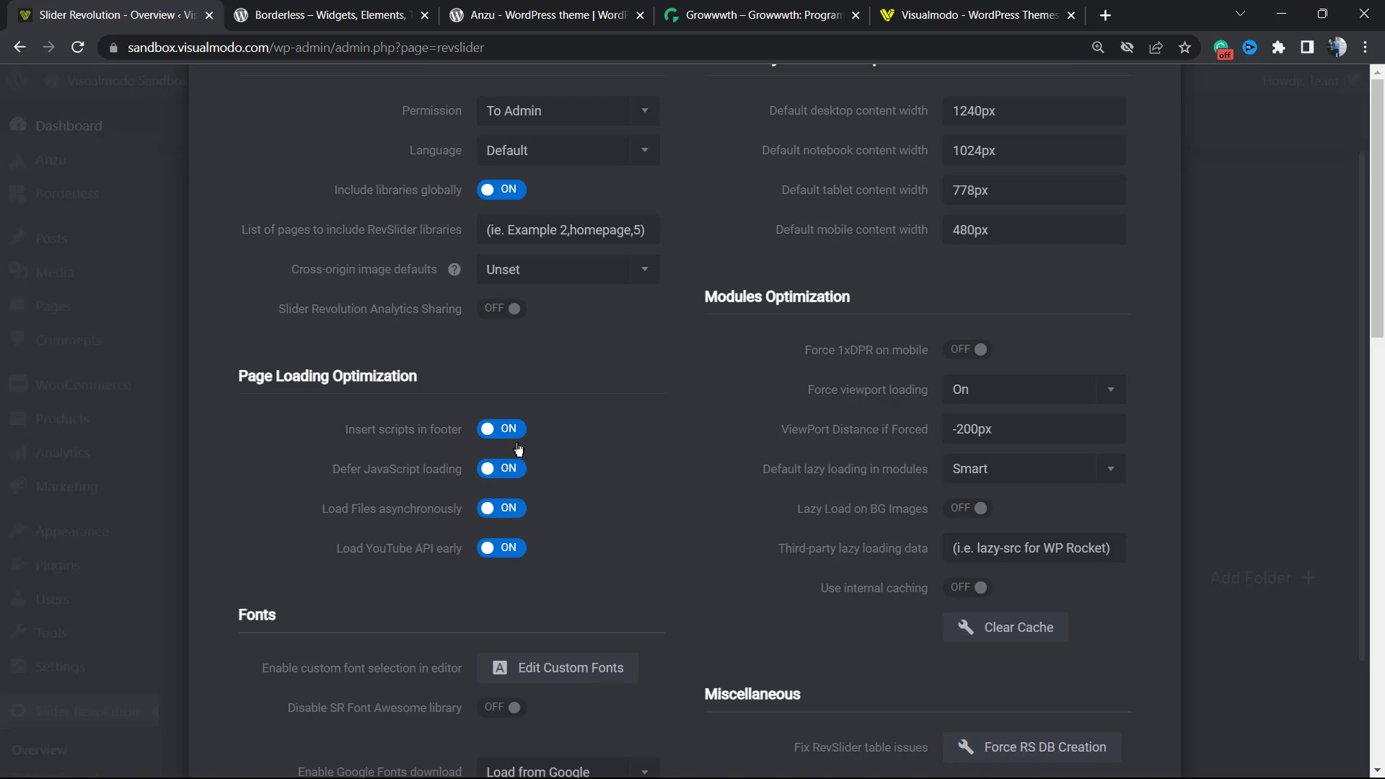
pyautogui.moveTo(472, 472)
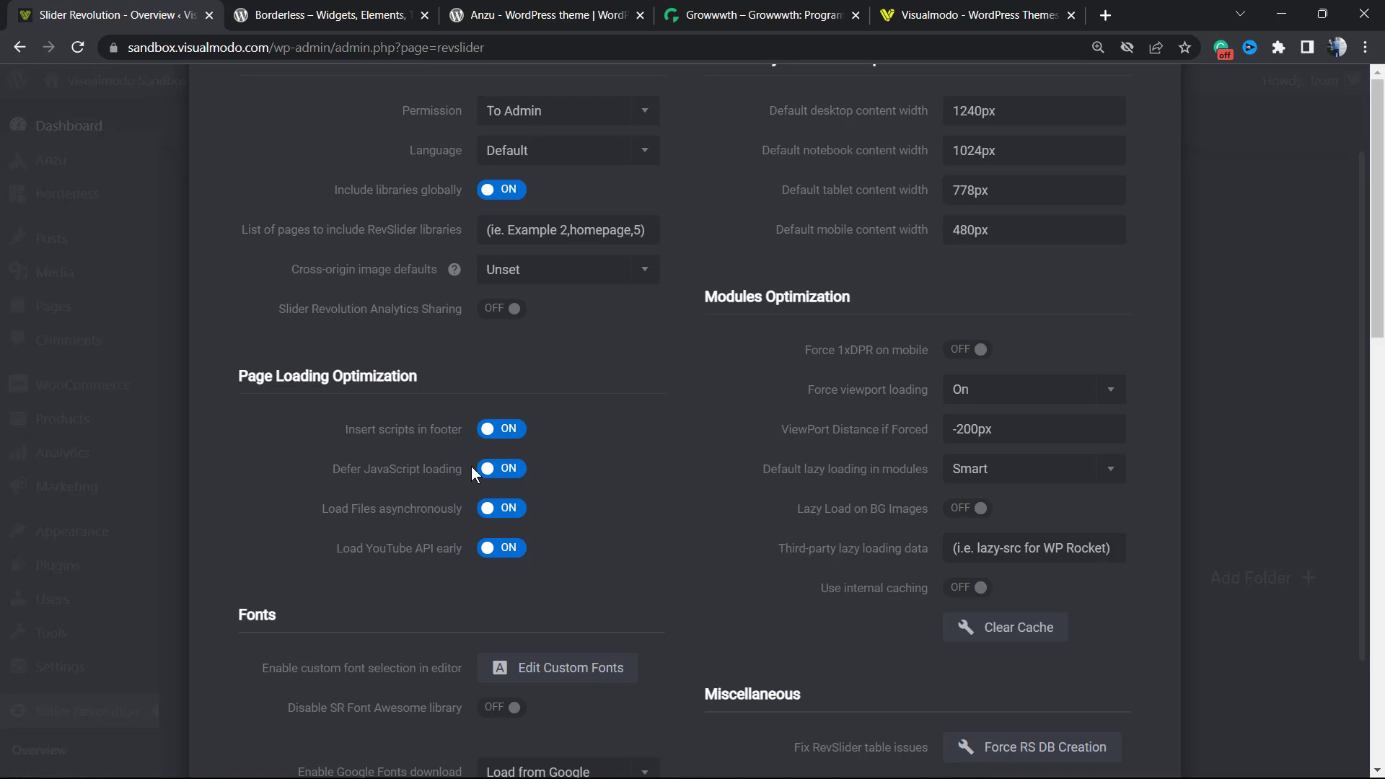
pyautogui.moveTo(643, 481)
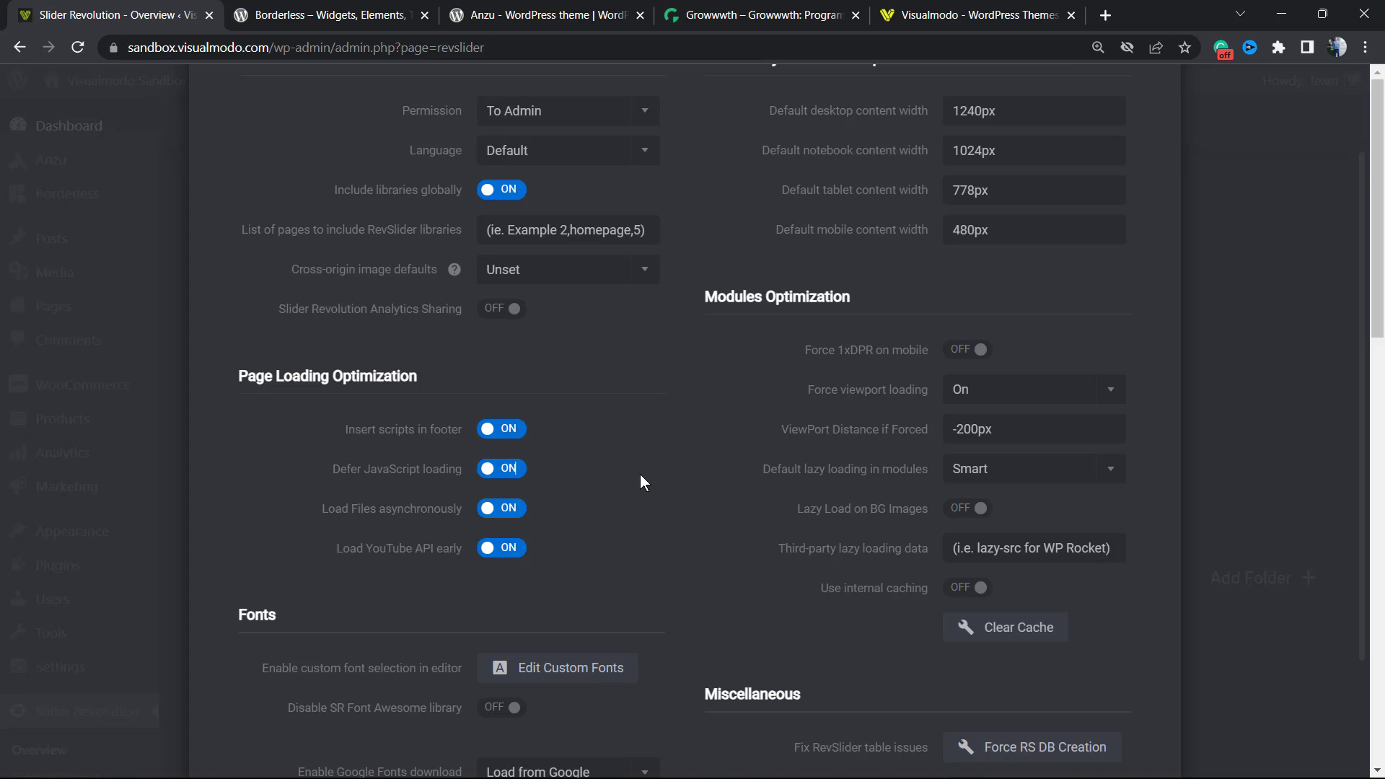
pyautogui.moveTo(856, 286)
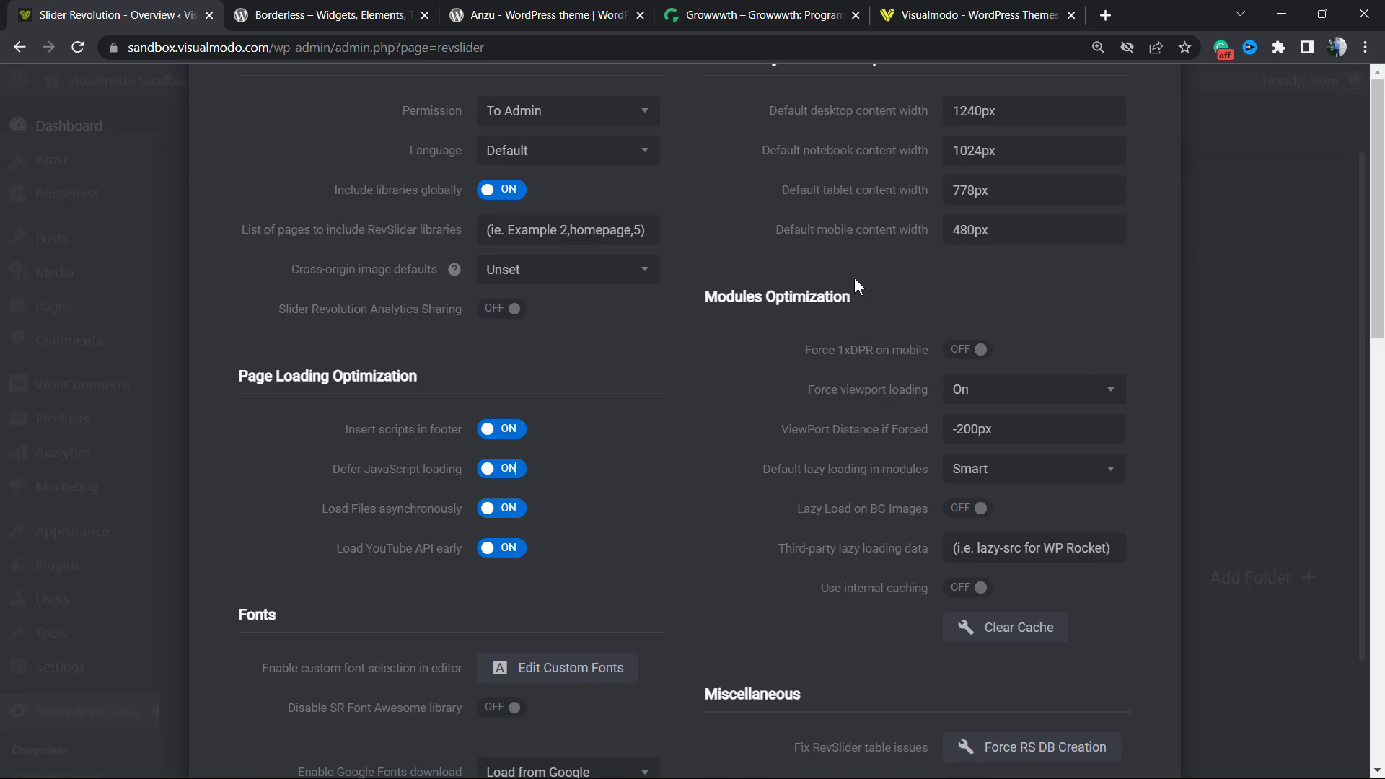
pyautogui.moveTo(788, 471)
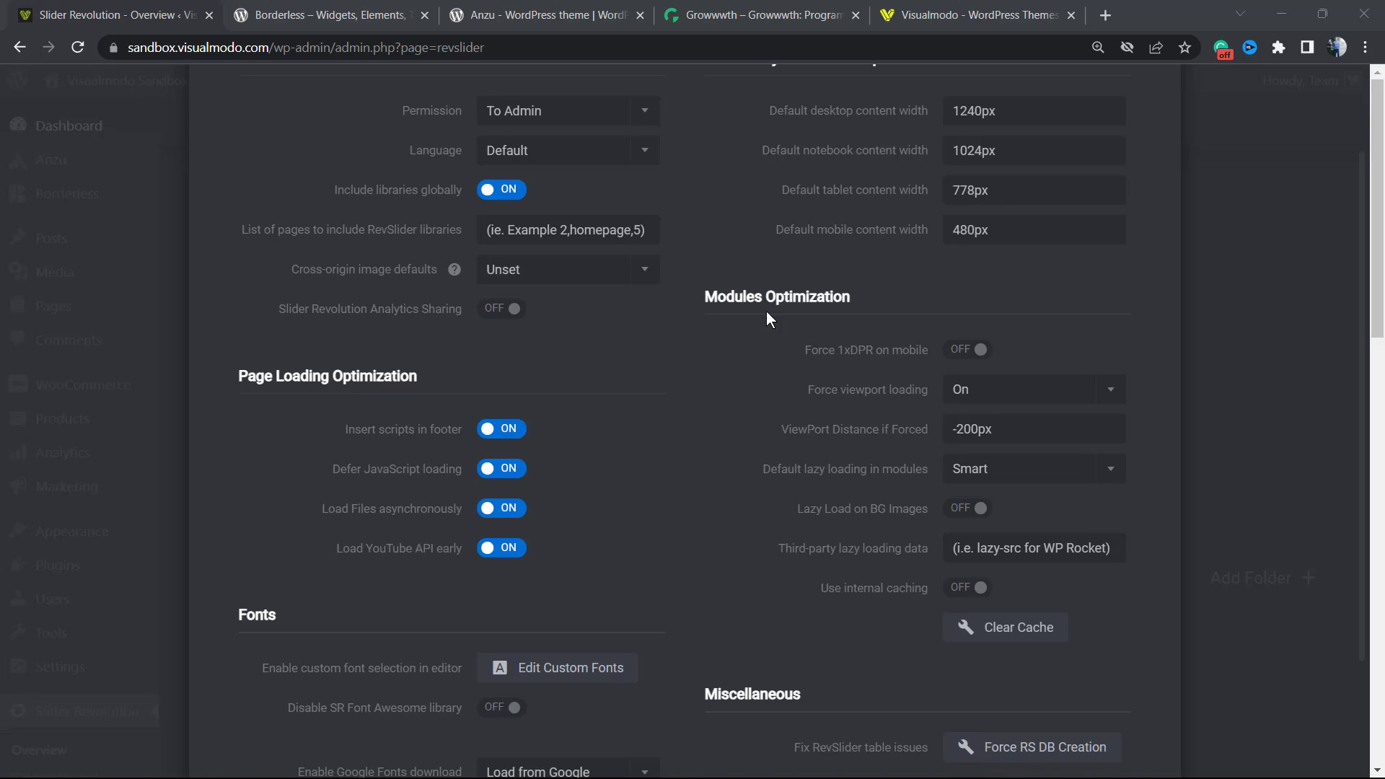
# In Modules Optimization, keep default lazy loading on Smart and switch internal caching on
pyautogui.doubleClick(775, 296)
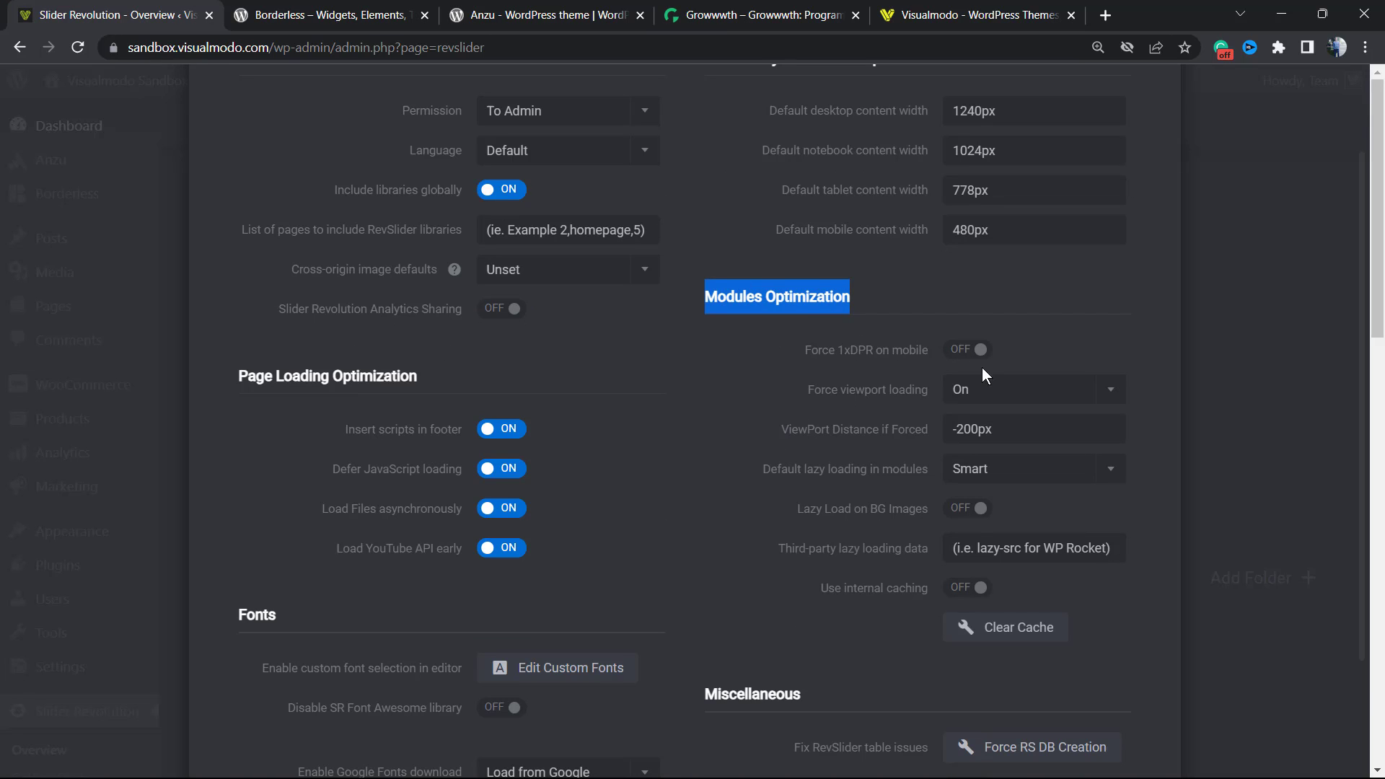
pyautogui.moveTo(995, 456)
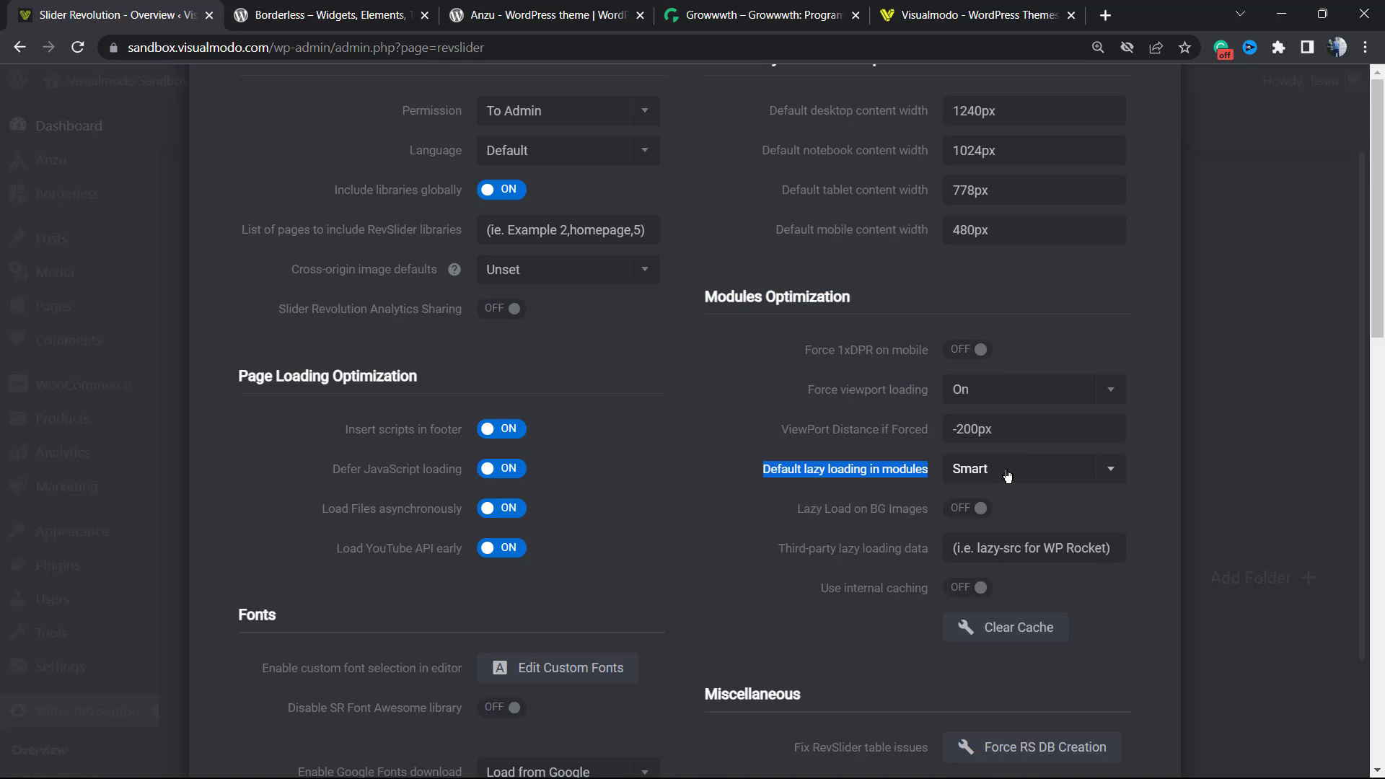
pyautogui.click(1031, 468)
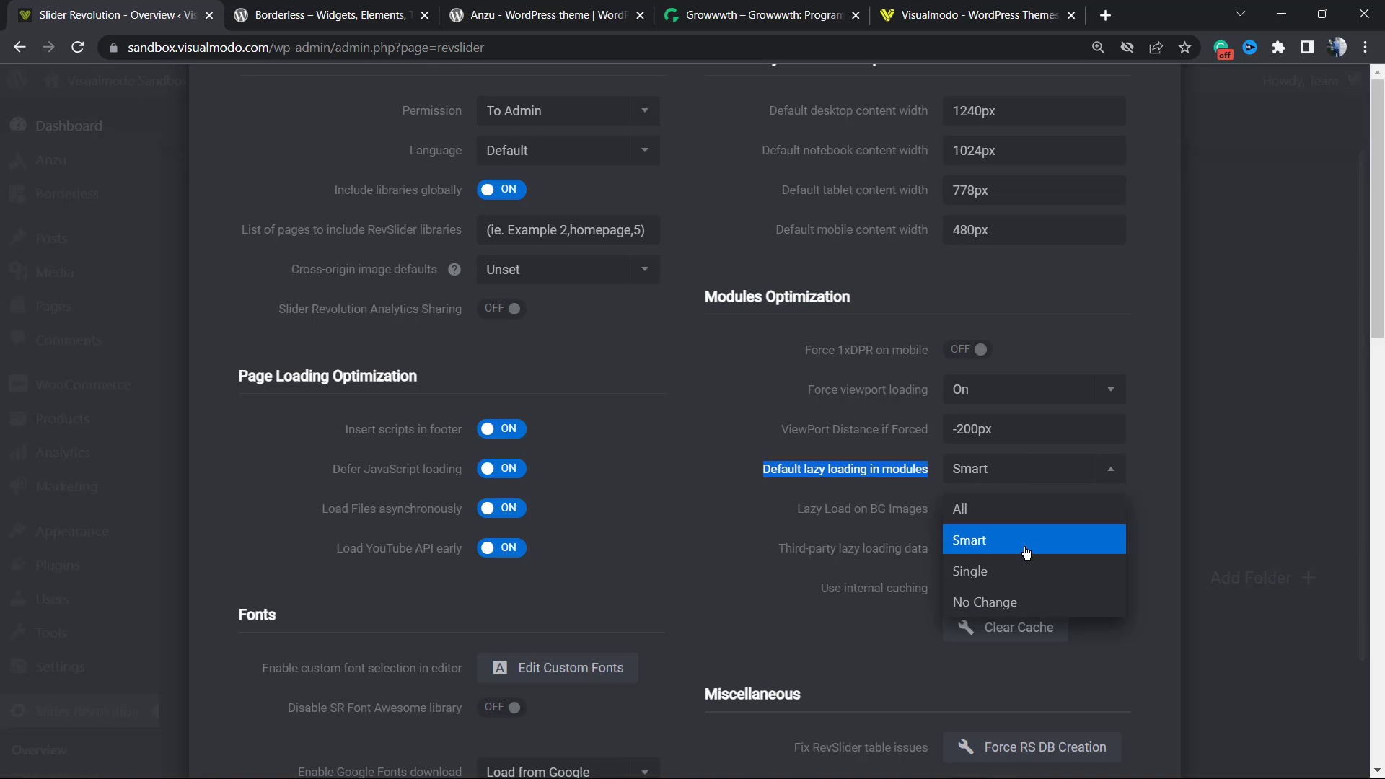
pyautogui.click(968, 539)
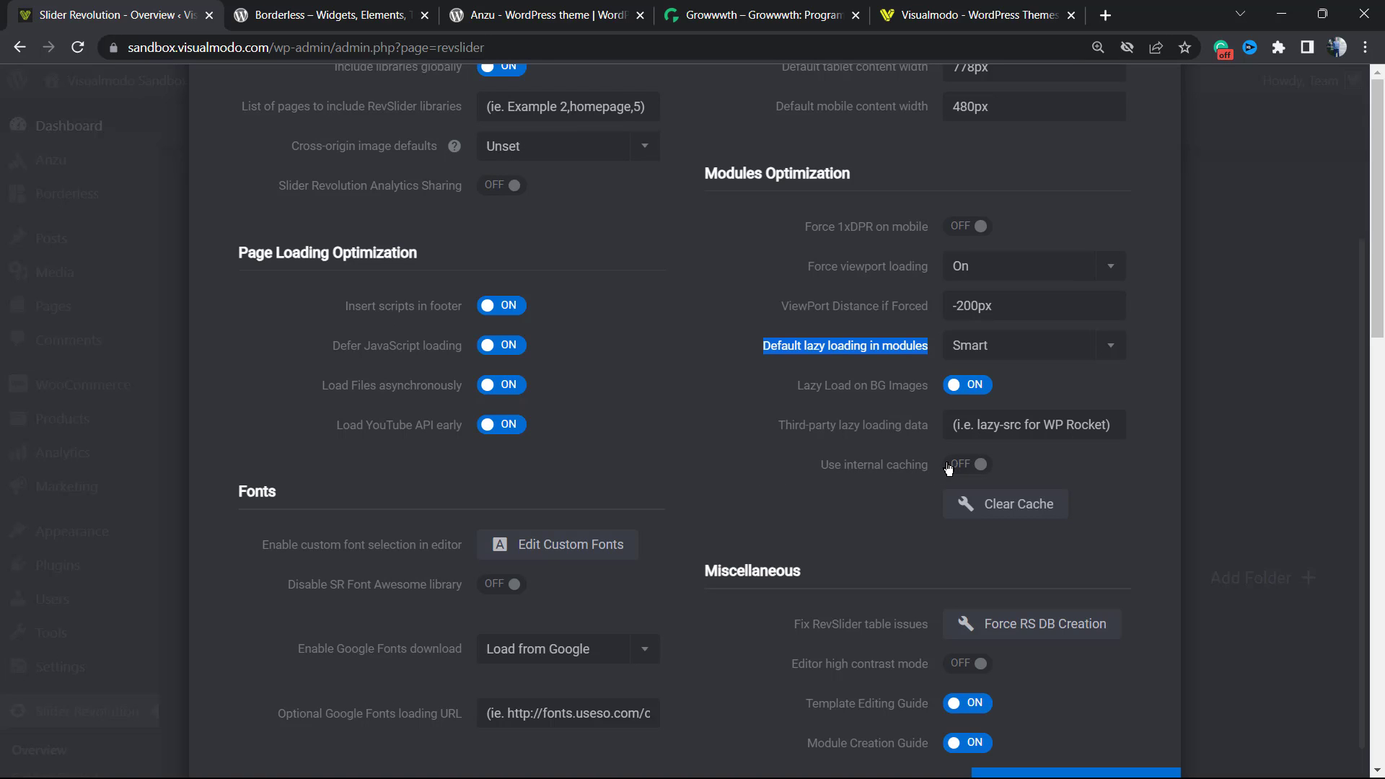
pyautogui.moveTo(936, 460)
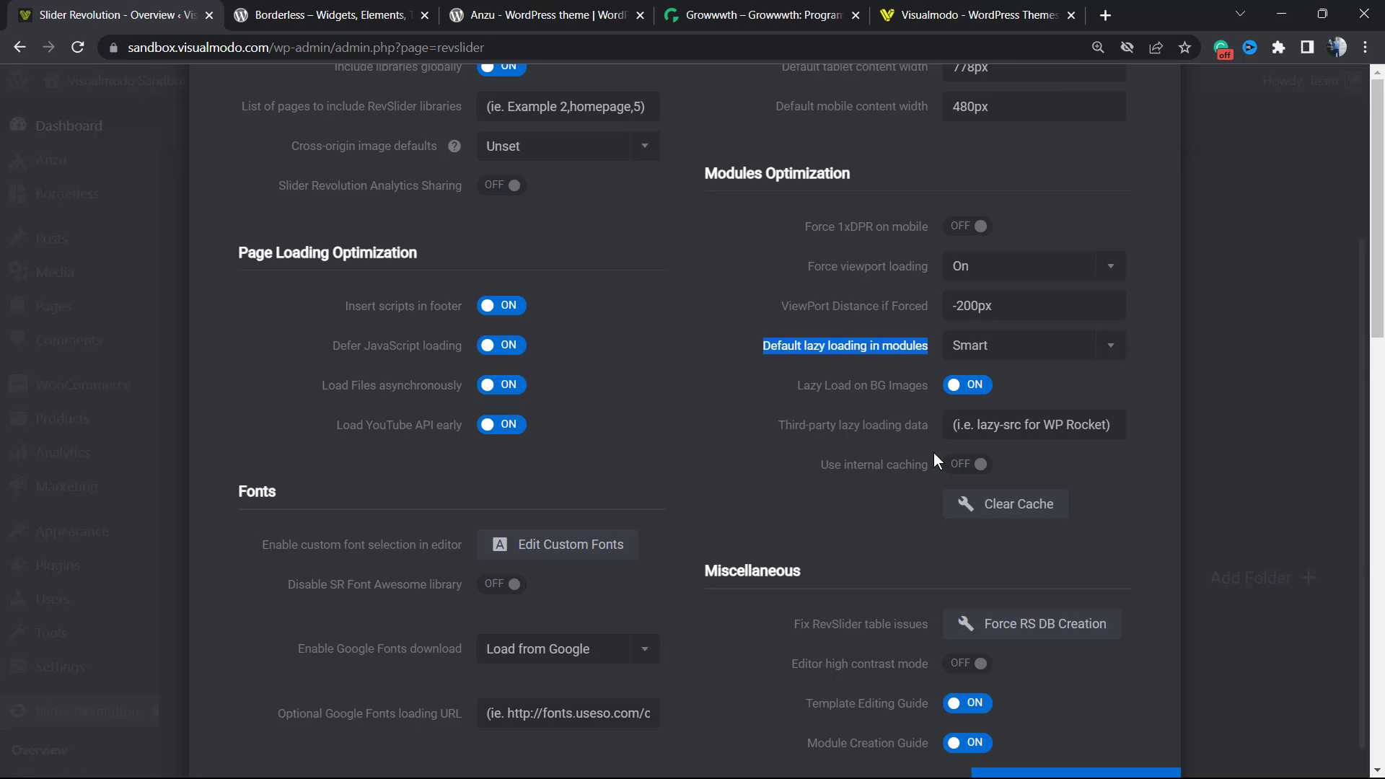
pyautogui.moveTo(952, 466)
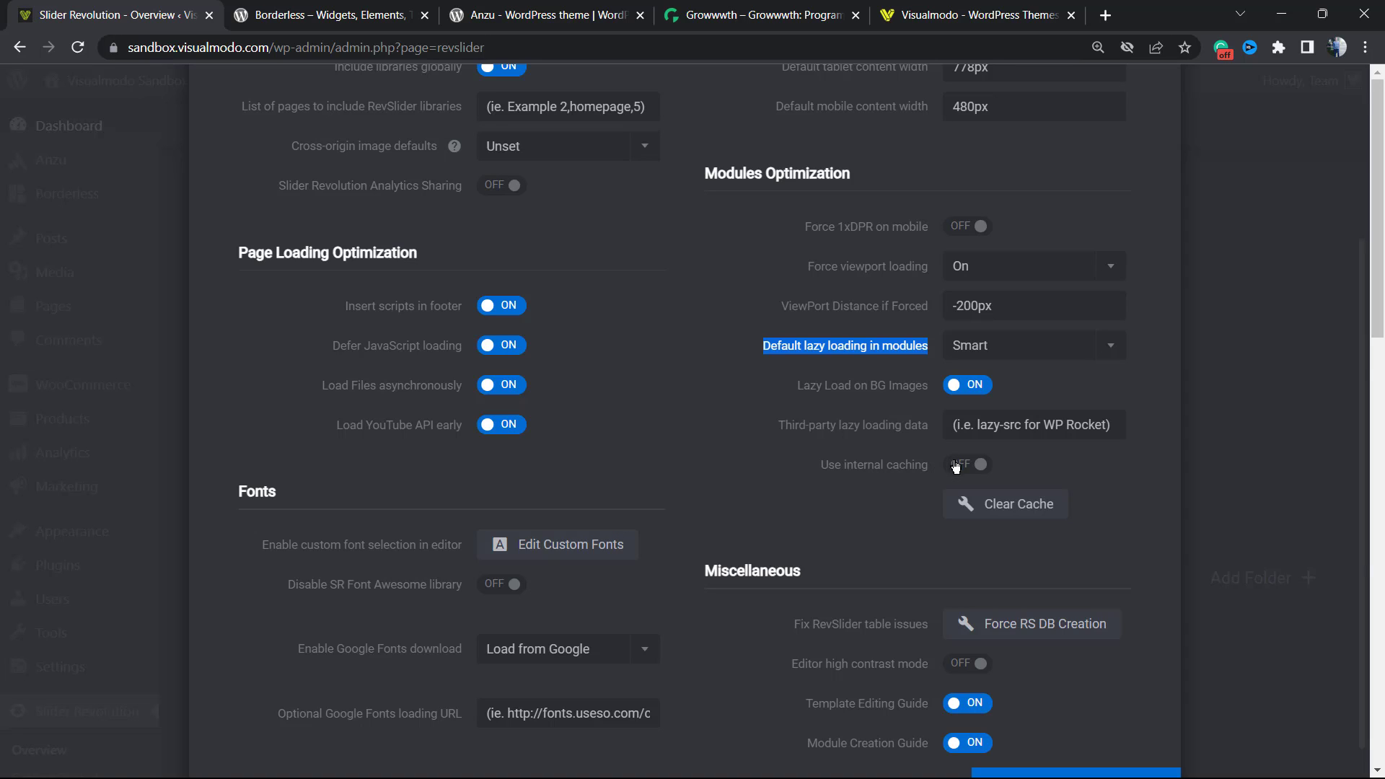
pyautogui.click(967, 464)
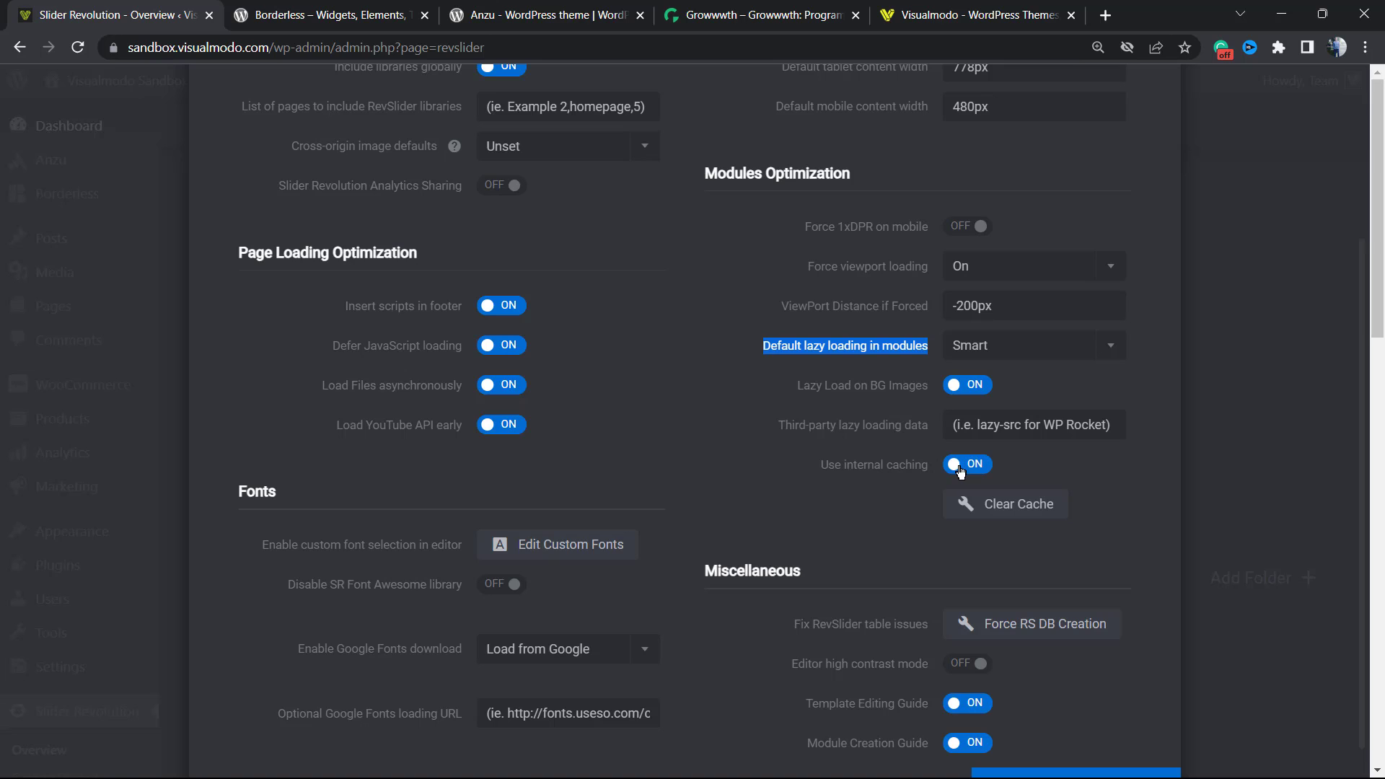
pyautogui.scroll(-3)
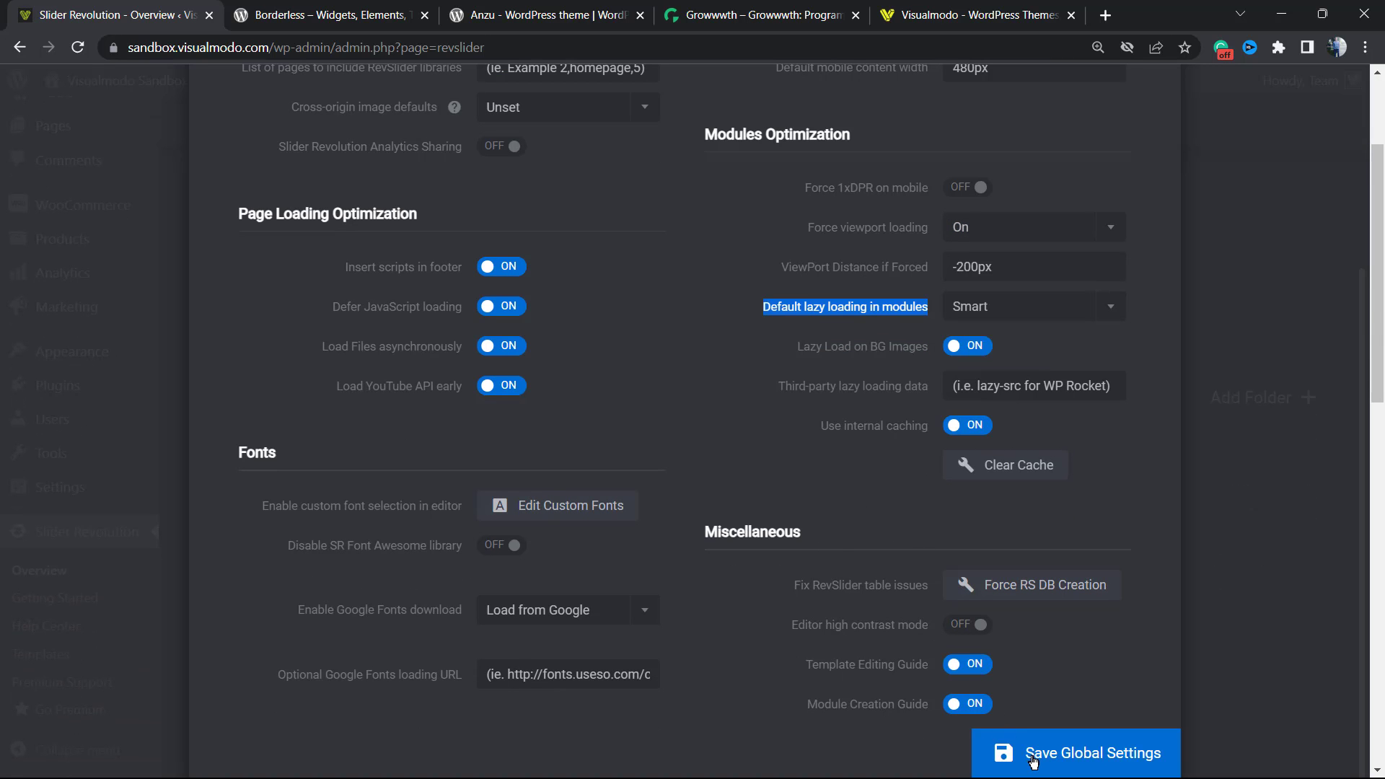
# Save the global settings and open the Tech Slider1 module in the editor
pyautogui.click(1074, 752)
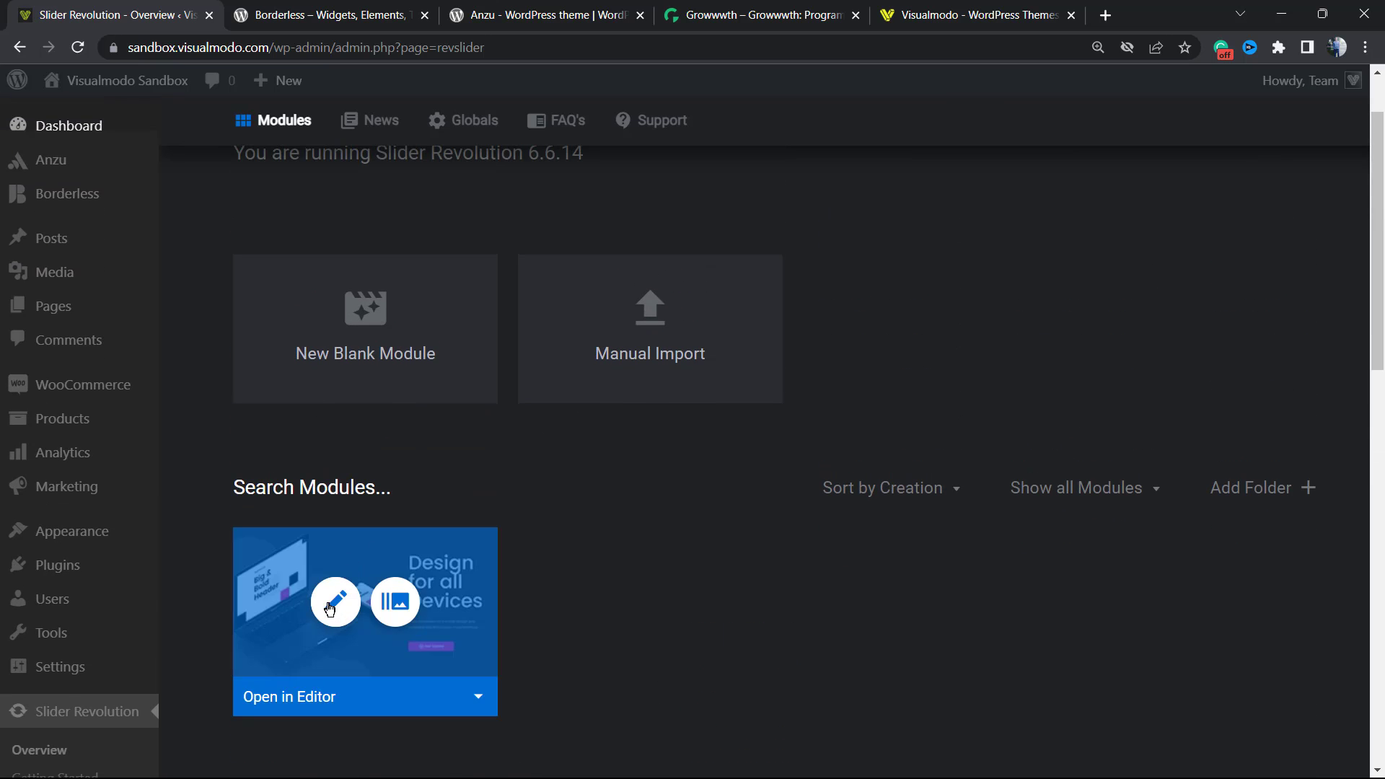
pyautogui.click(335, 603)
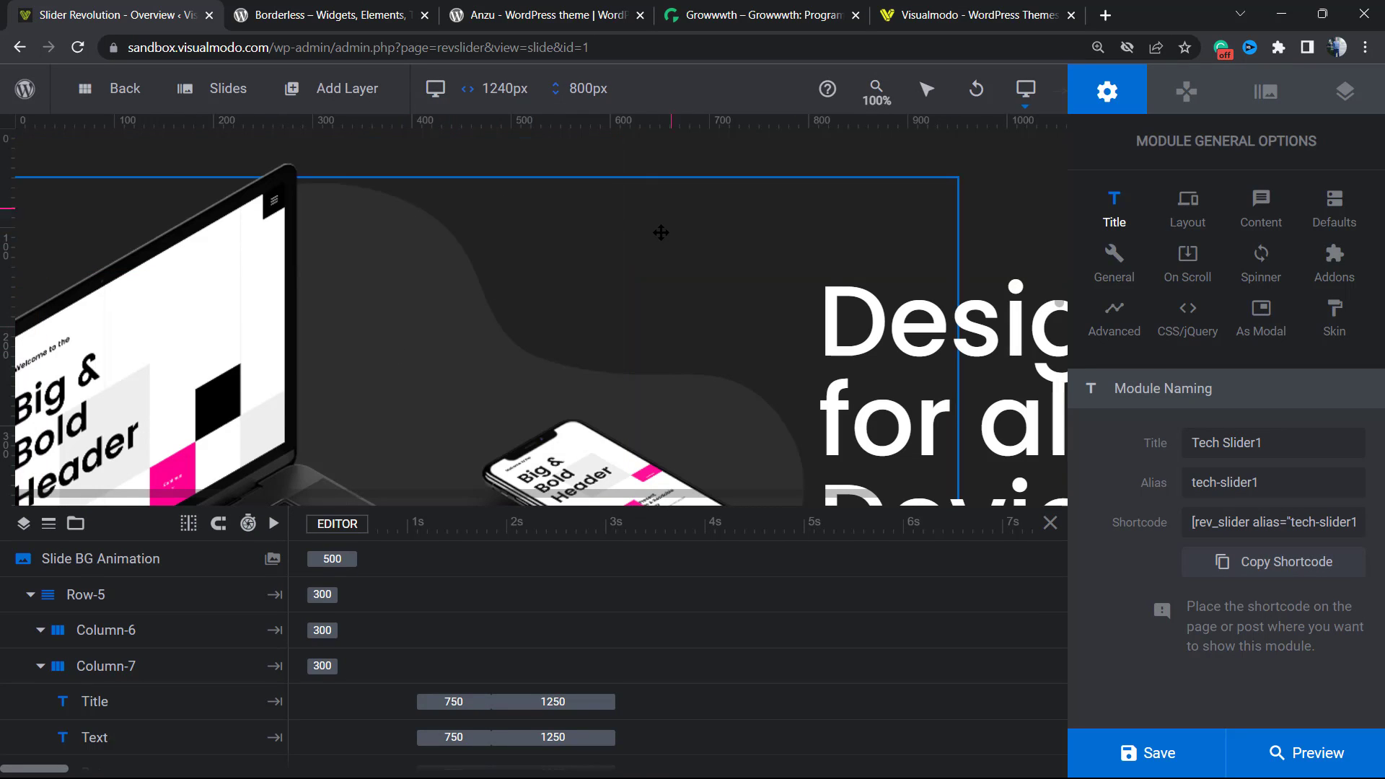
# Select the Macbook image layer to show its image content and lazy loading options
pyautogui.click(82, 675)
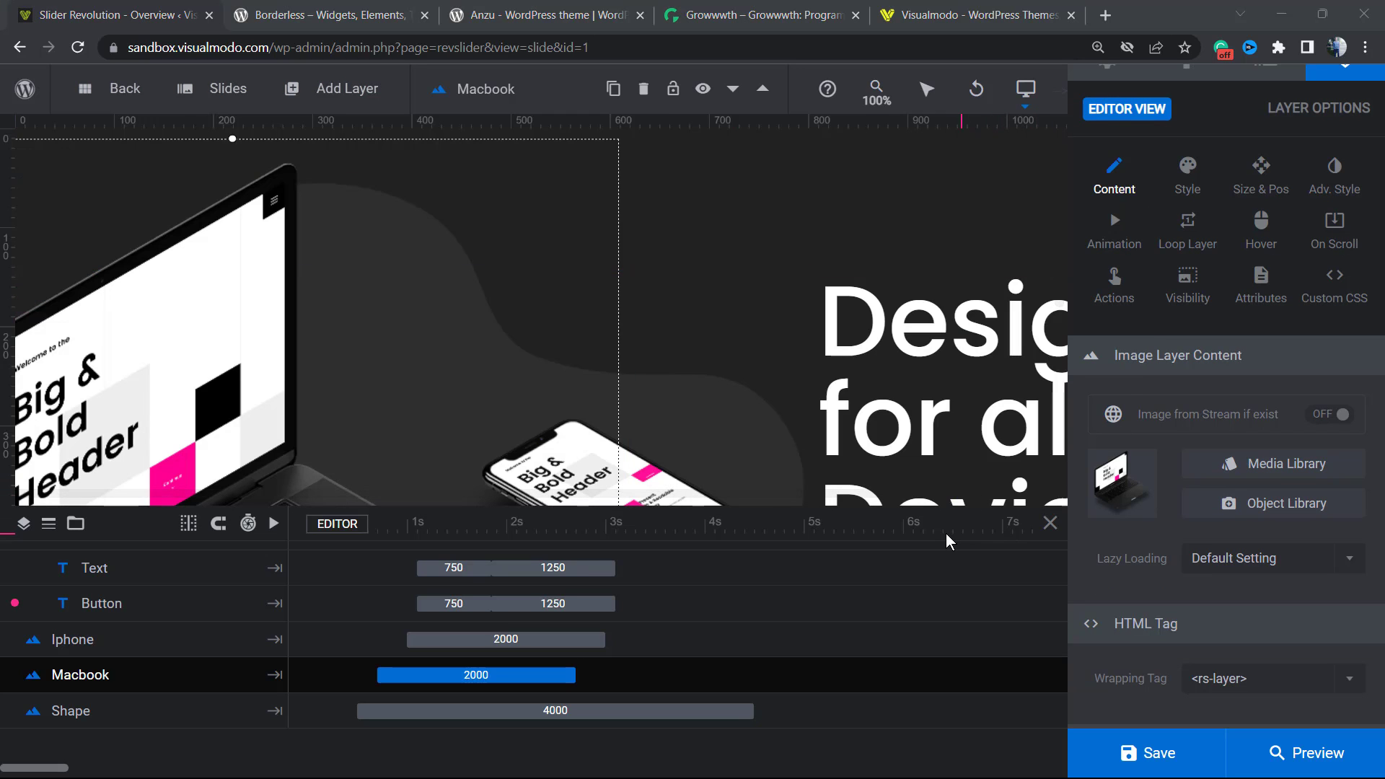
pyautogui.moveTo(1158, 593)
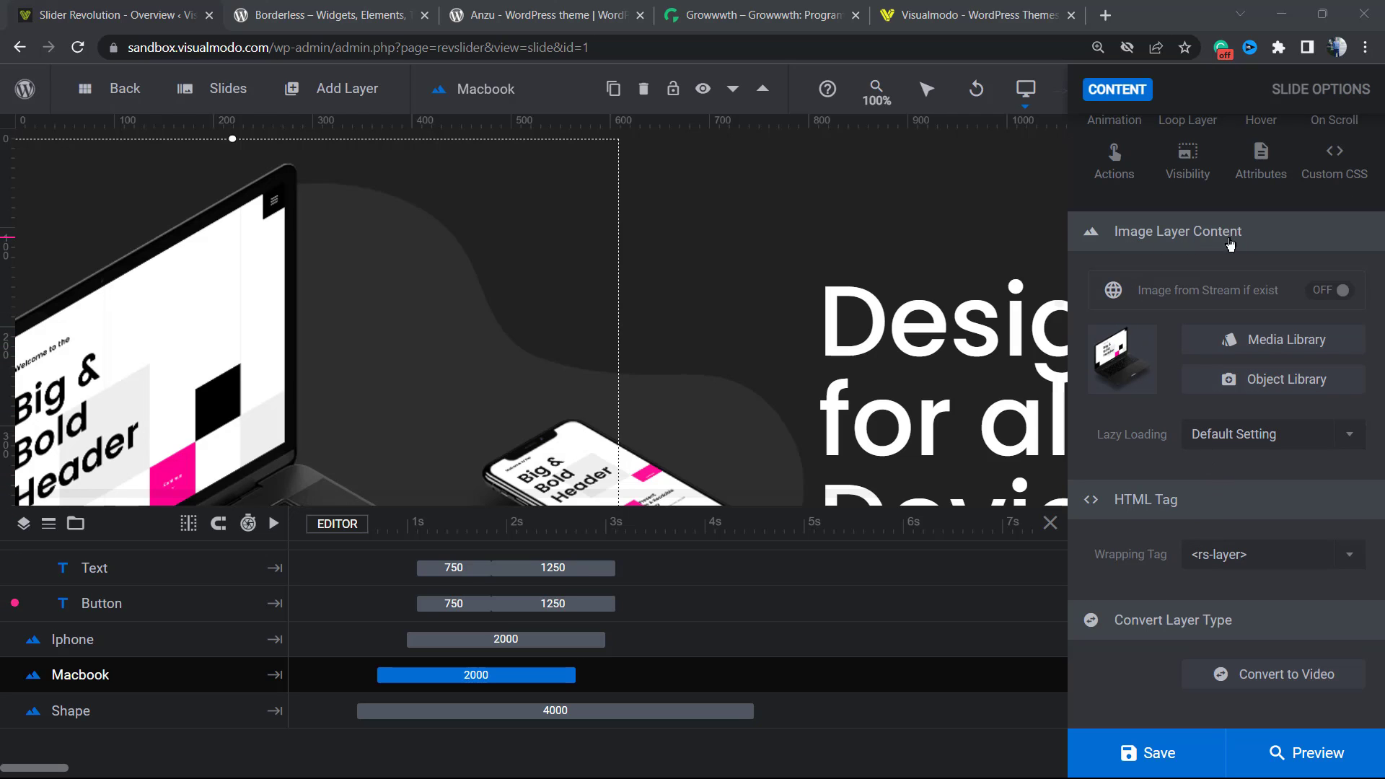
pyautogui.moveTo(1109, 445)
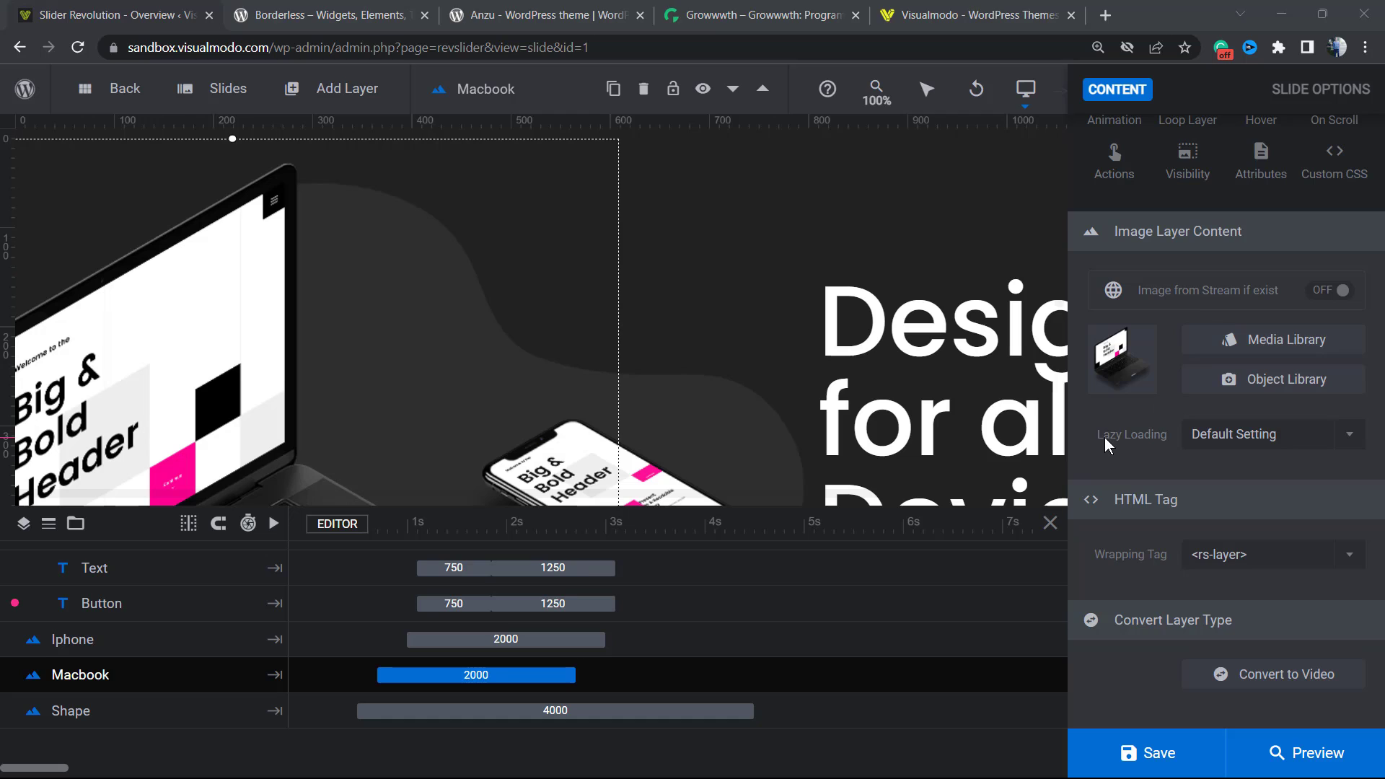
pyautogui.click(1270, 433)
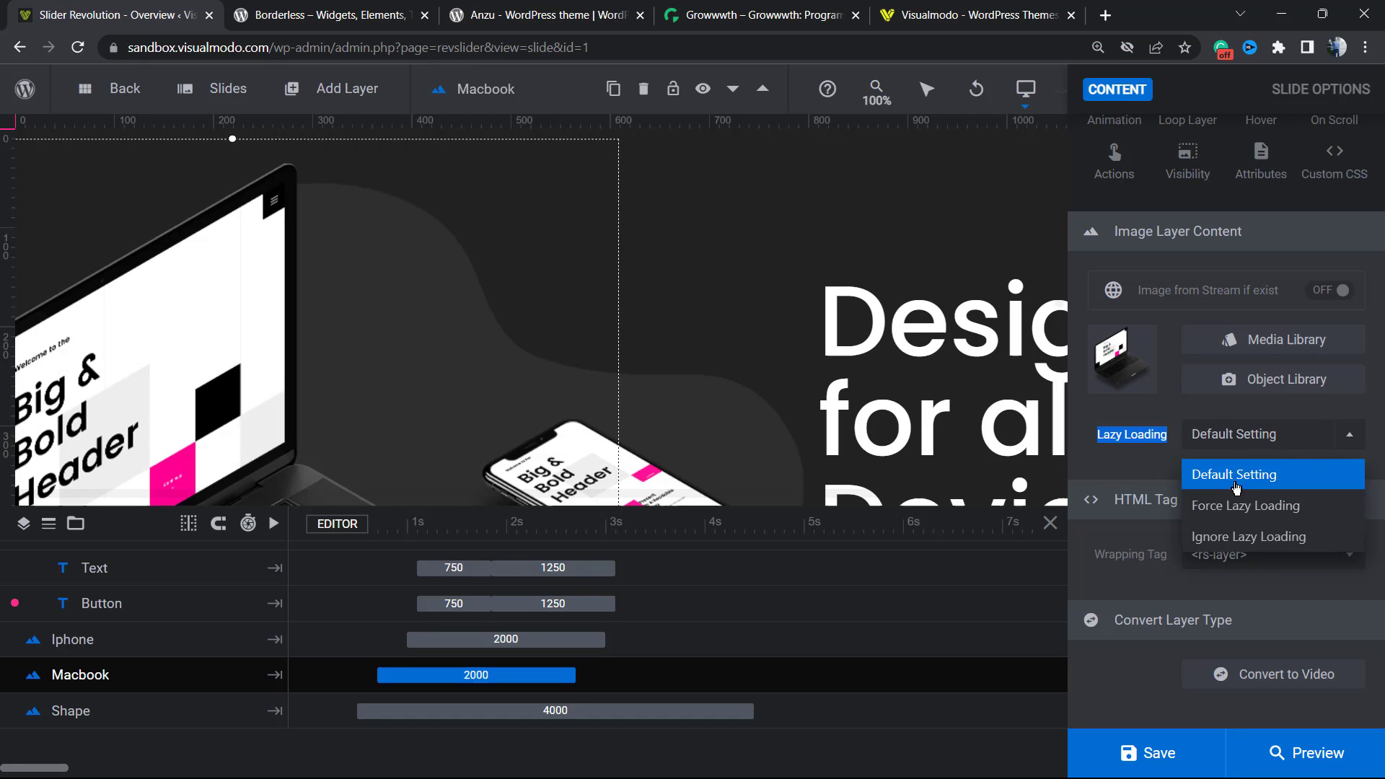
pyautogui.moveTo(1244, 505)
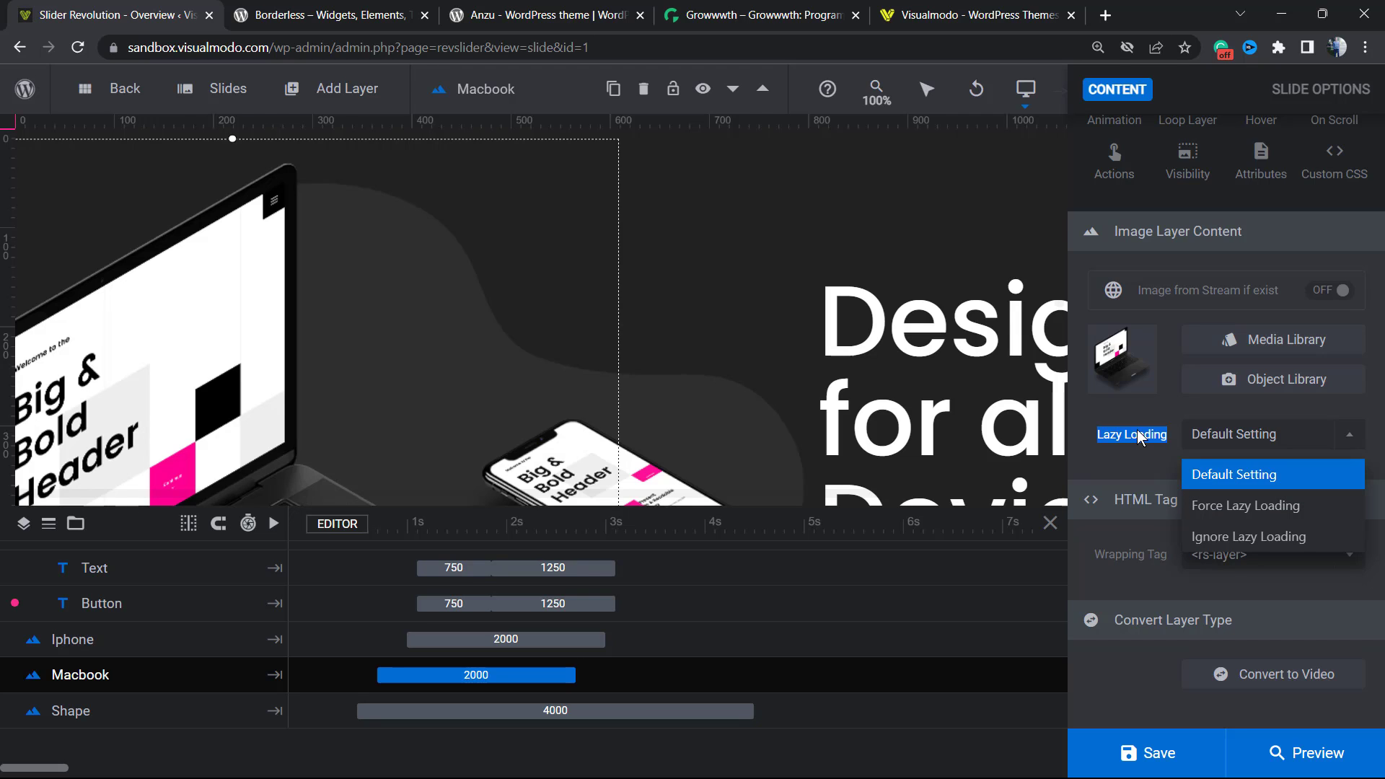
pyautogui.click(1233, 475)
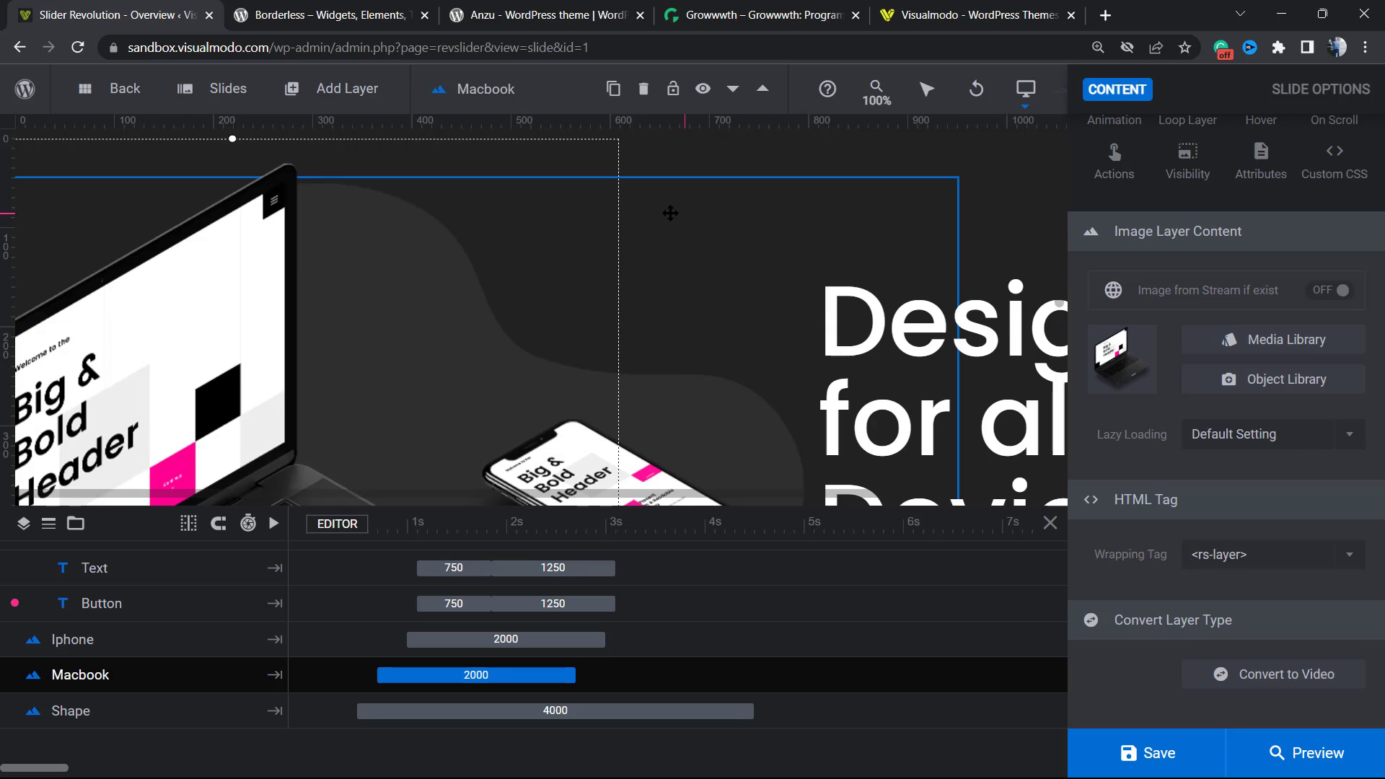
pyautogui.moveTo(661, 224)
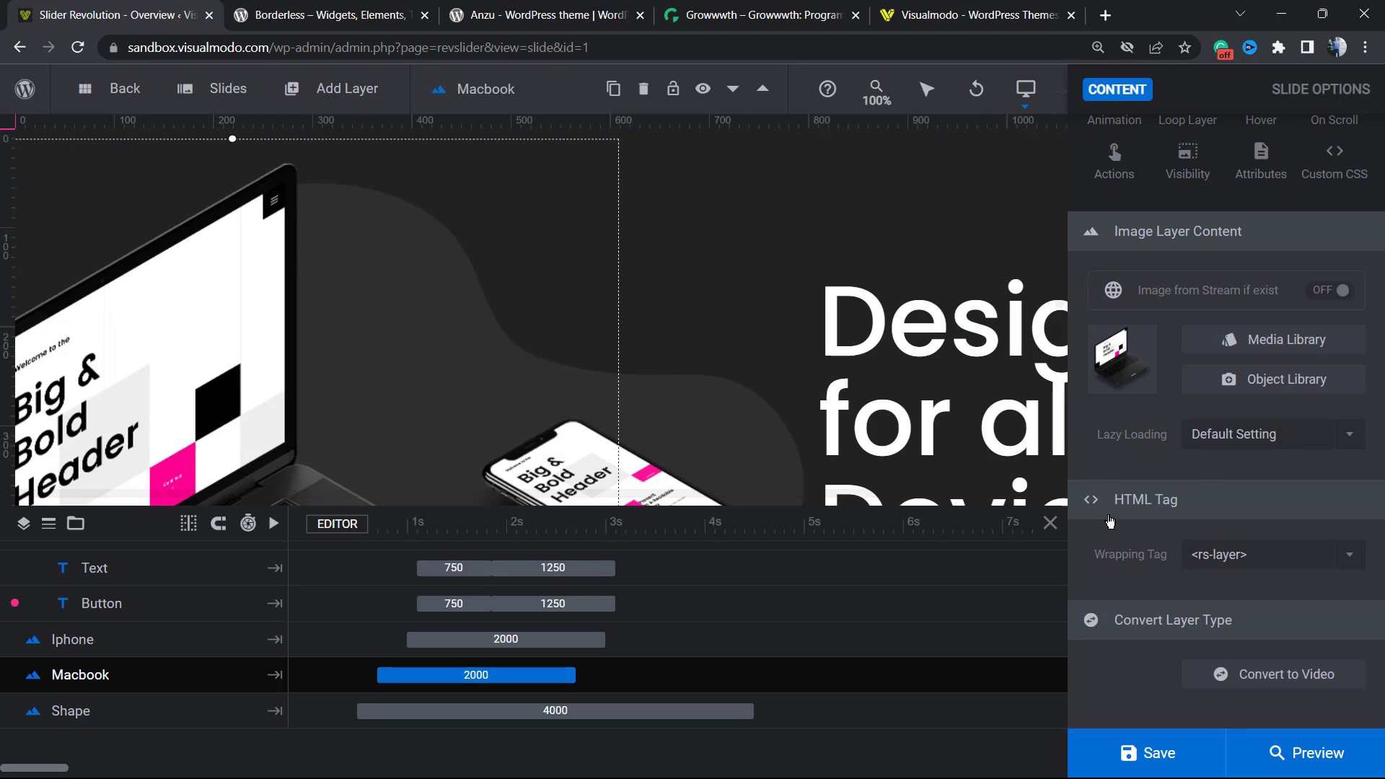
pyautogui.moveTo(1137, 578)
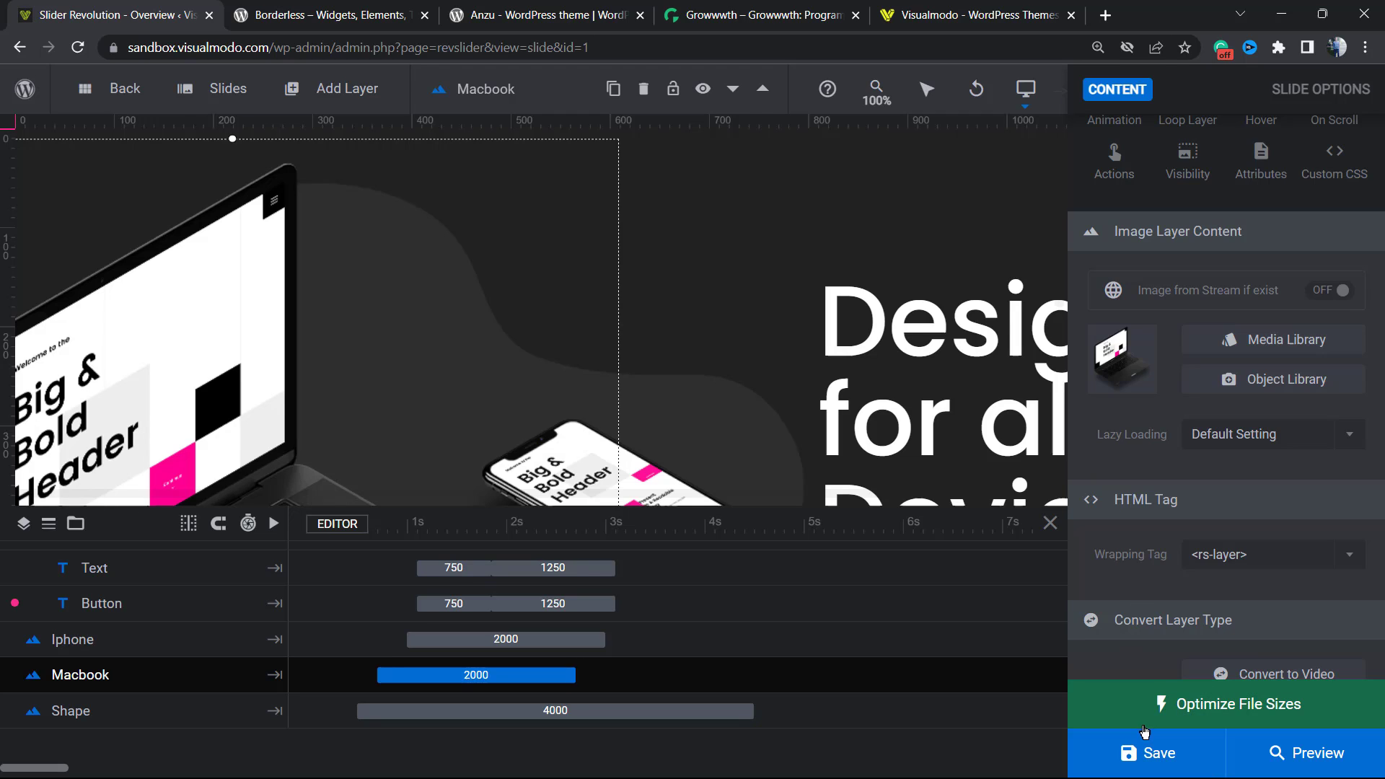
pyautogui.moveTo(1168, 715)
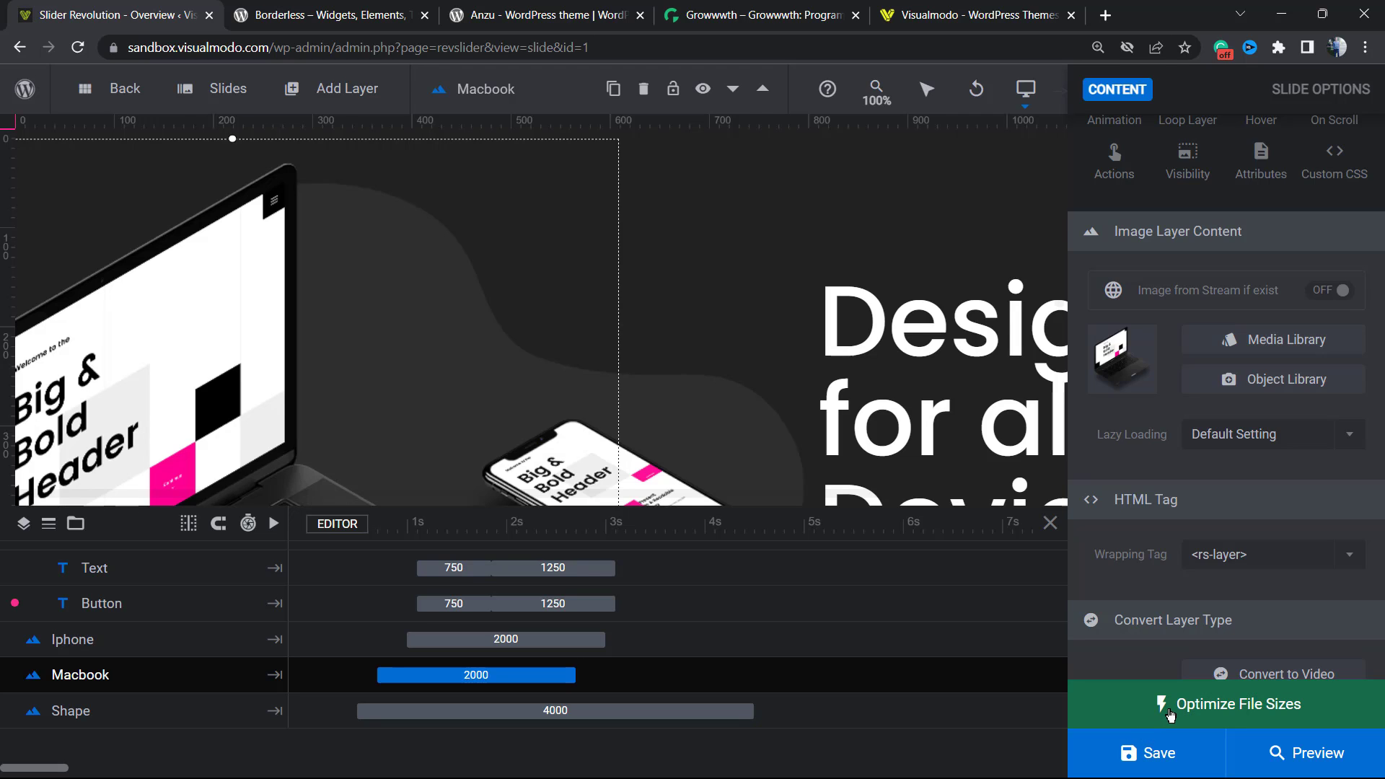
pyautogui.moveTo(1184, 709)
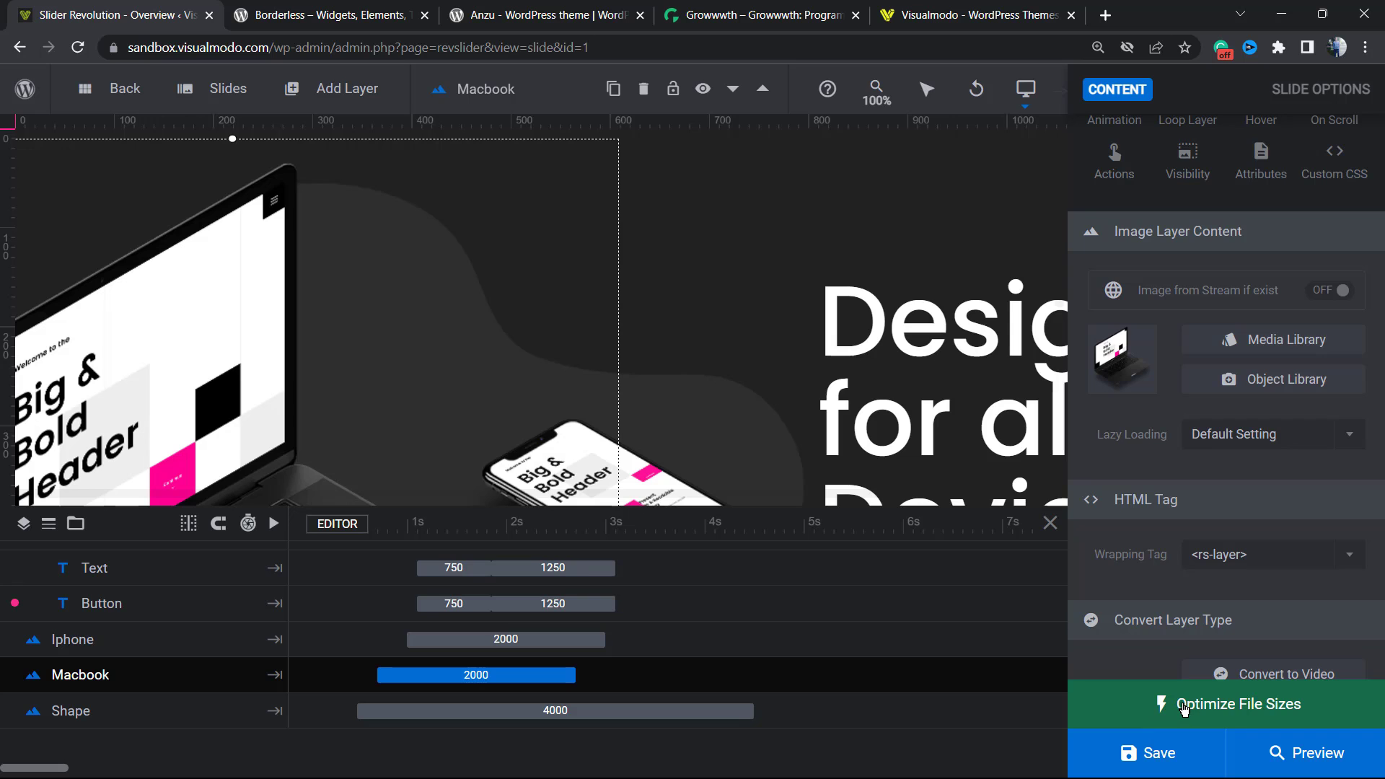
# Optimize file sizes: both Shape images to 5 kb, Imac image resized to 287 kb, saved
pyautogui.click(1236, 704)
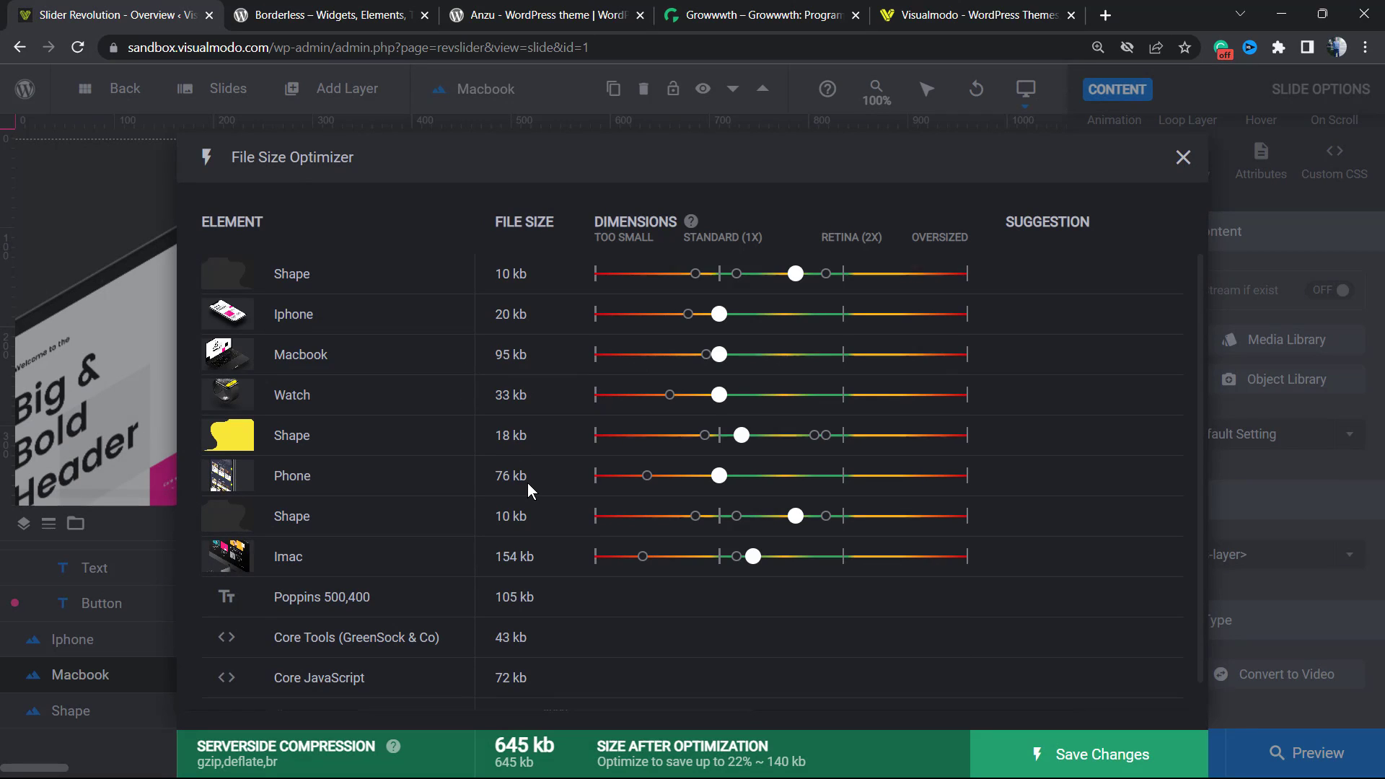
pyautogui.moveTo(556, 476)
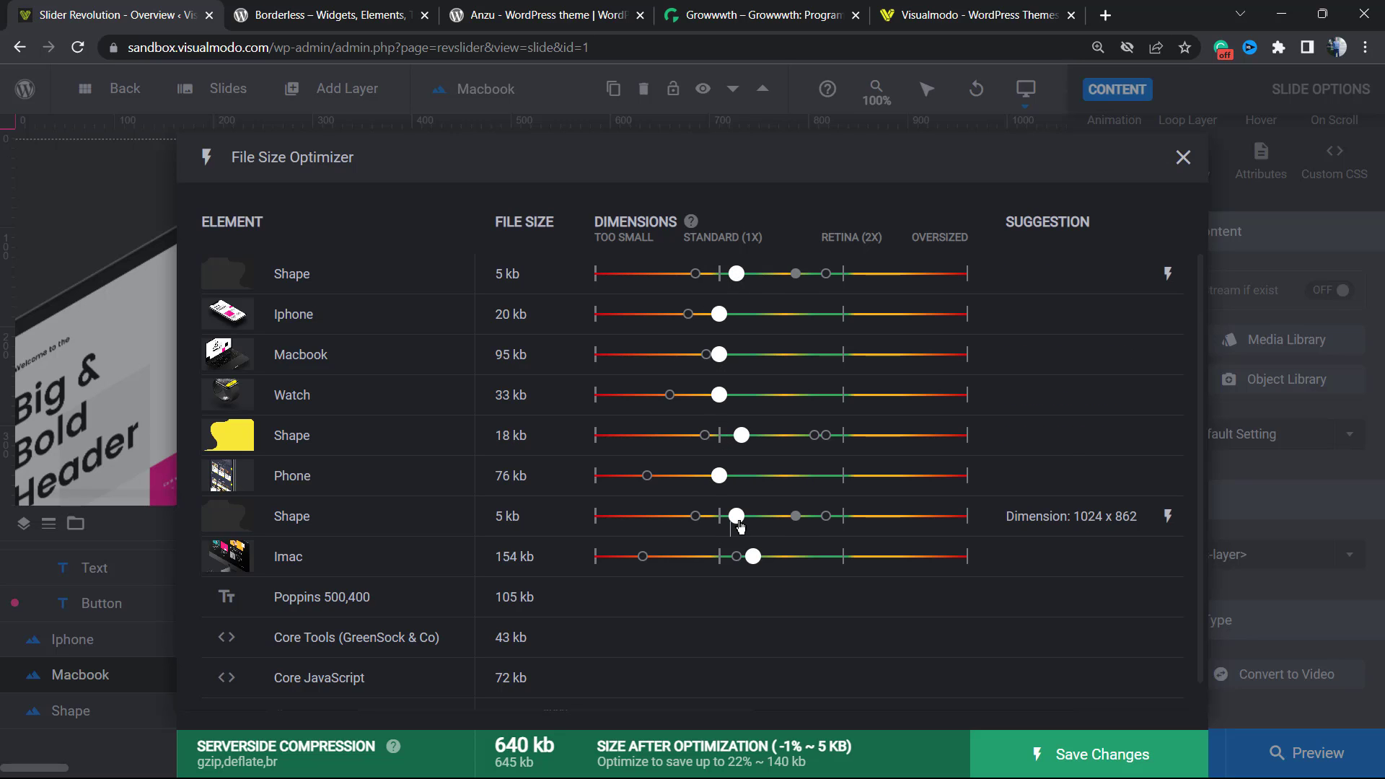
pyautogui.moveTo(753, 556); pyautogui.dragTo(737, 555)
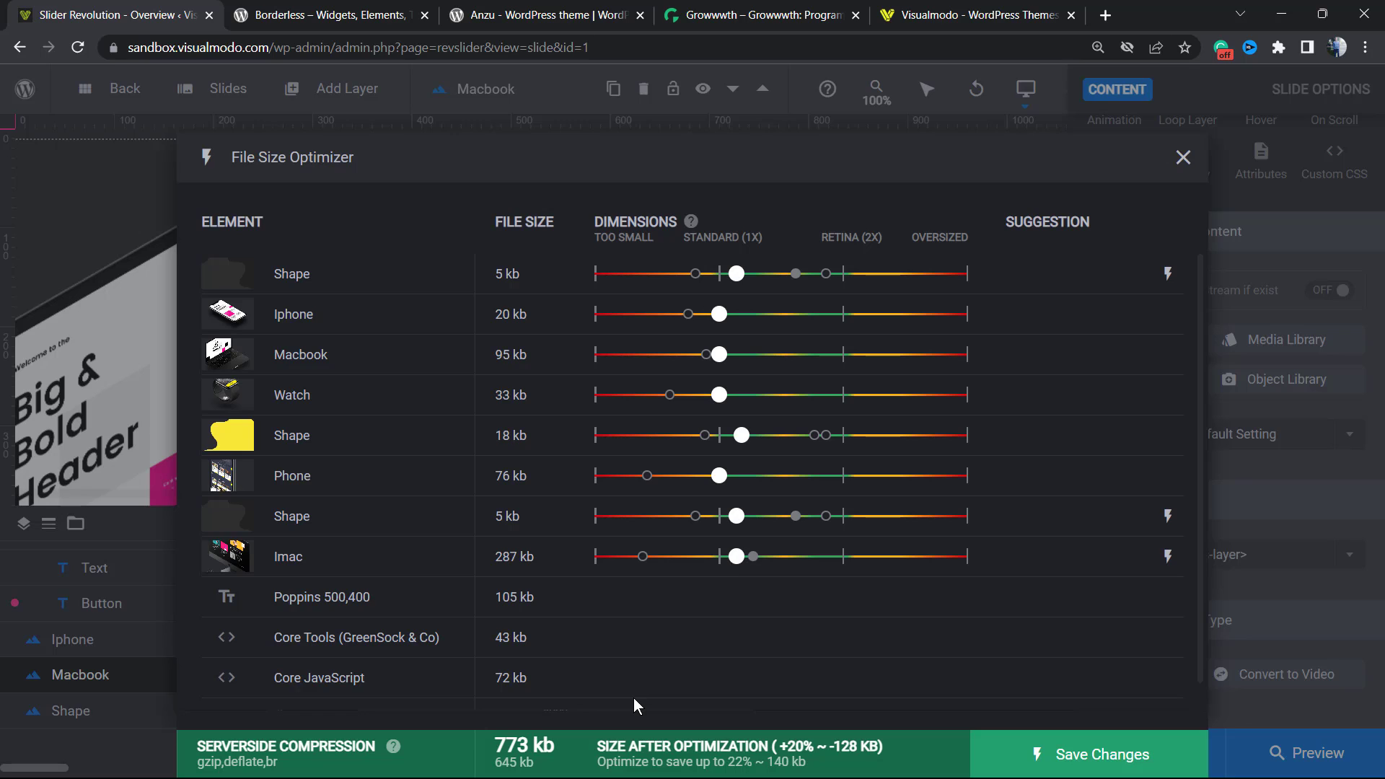
pyautogui.moveTo(711, 460)
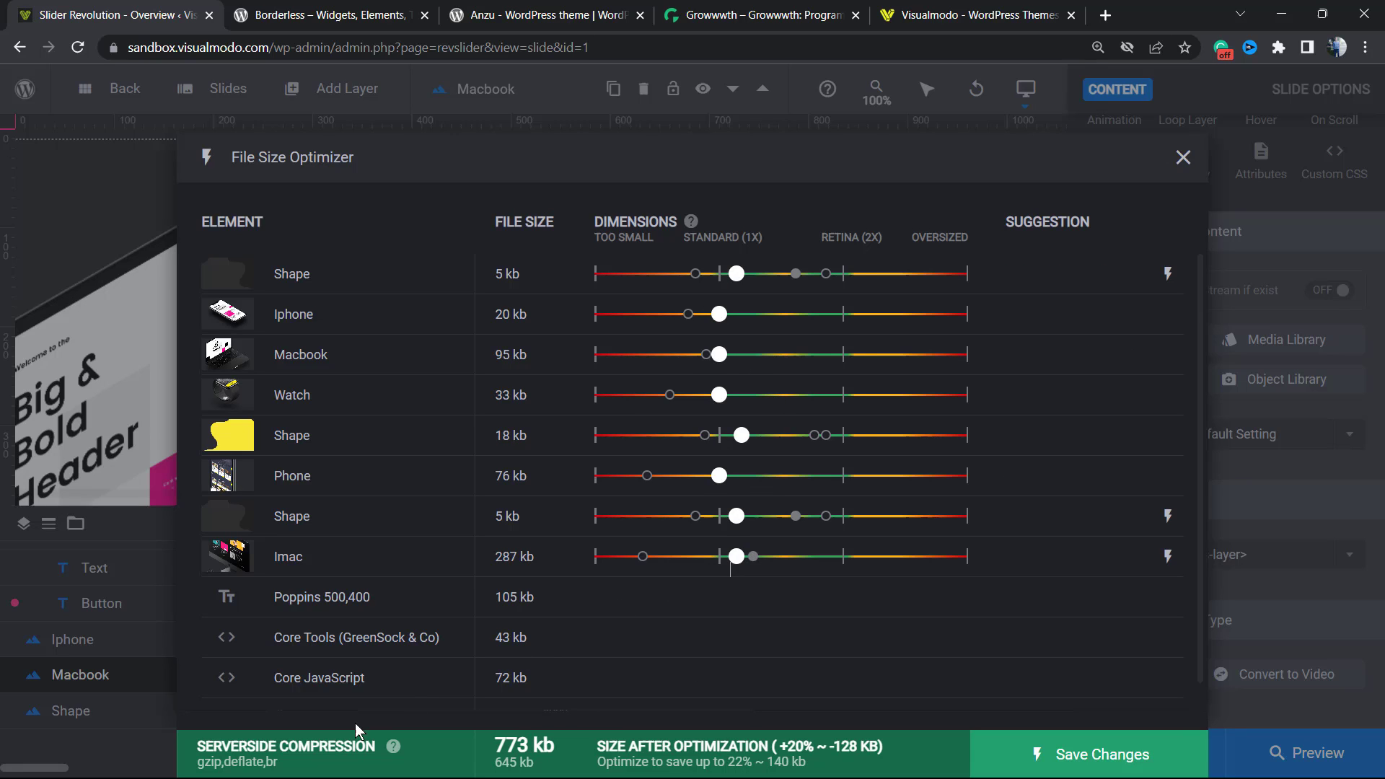
pyautogui.doubleClick(524, 745)
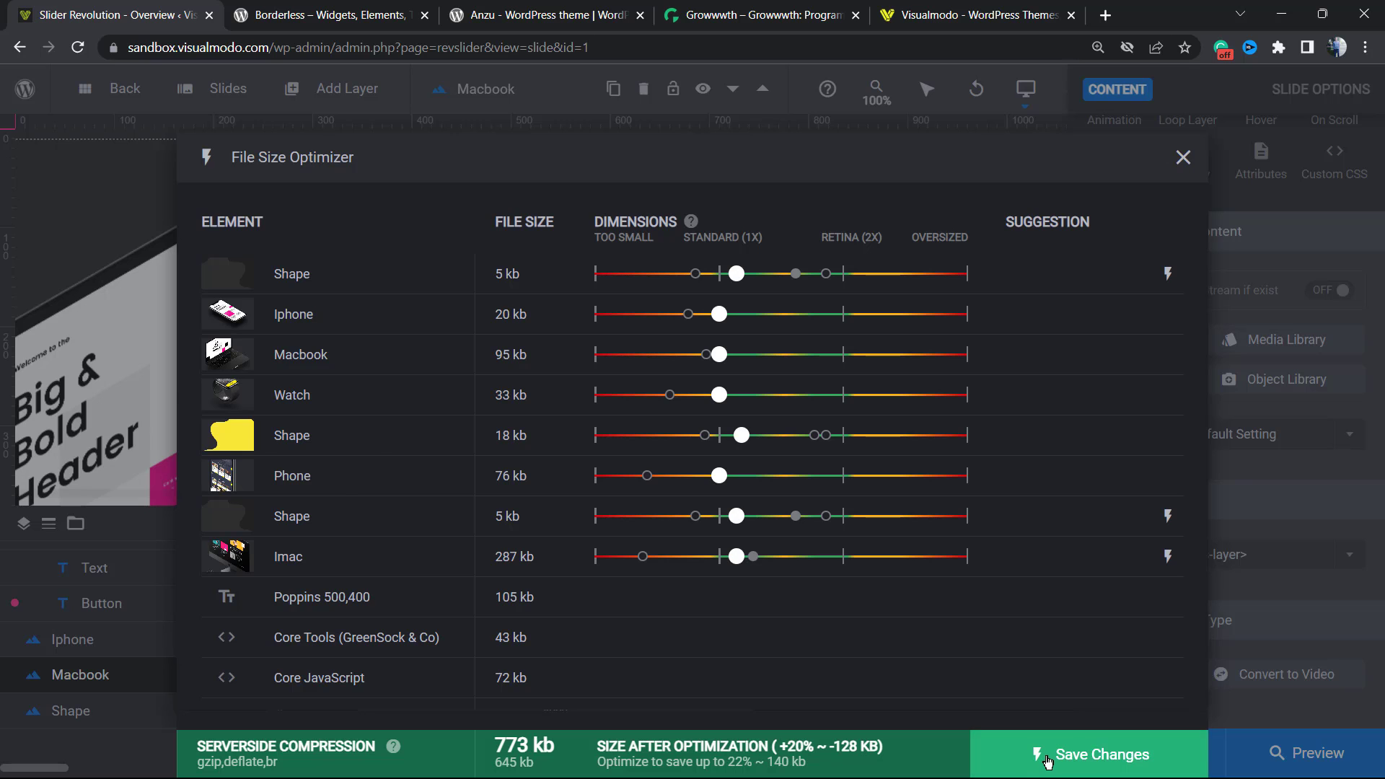
pyautogui.click(1091, 753)
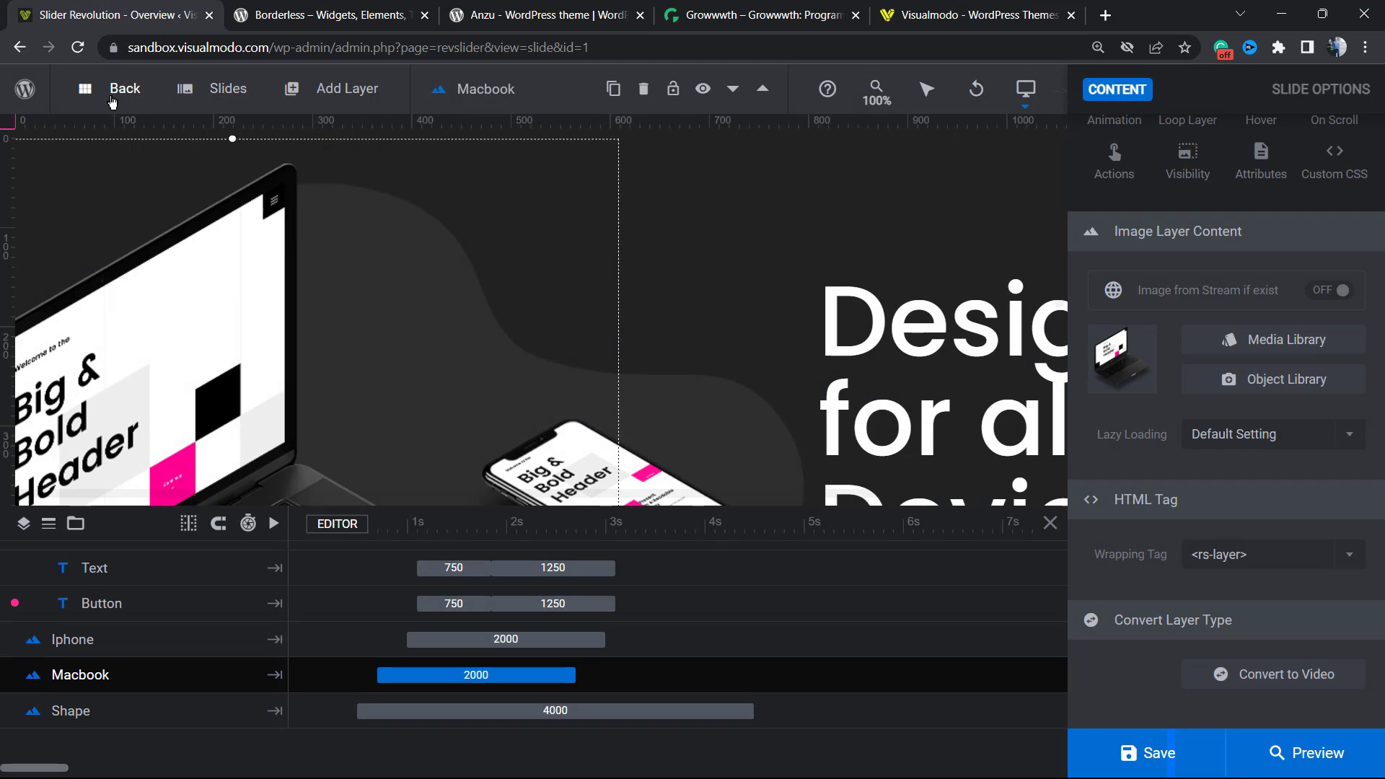
# Return to the modules overview and reopen Global Settings, showing forced viewport loading On at -200px
pyautogui.click(123, 88)
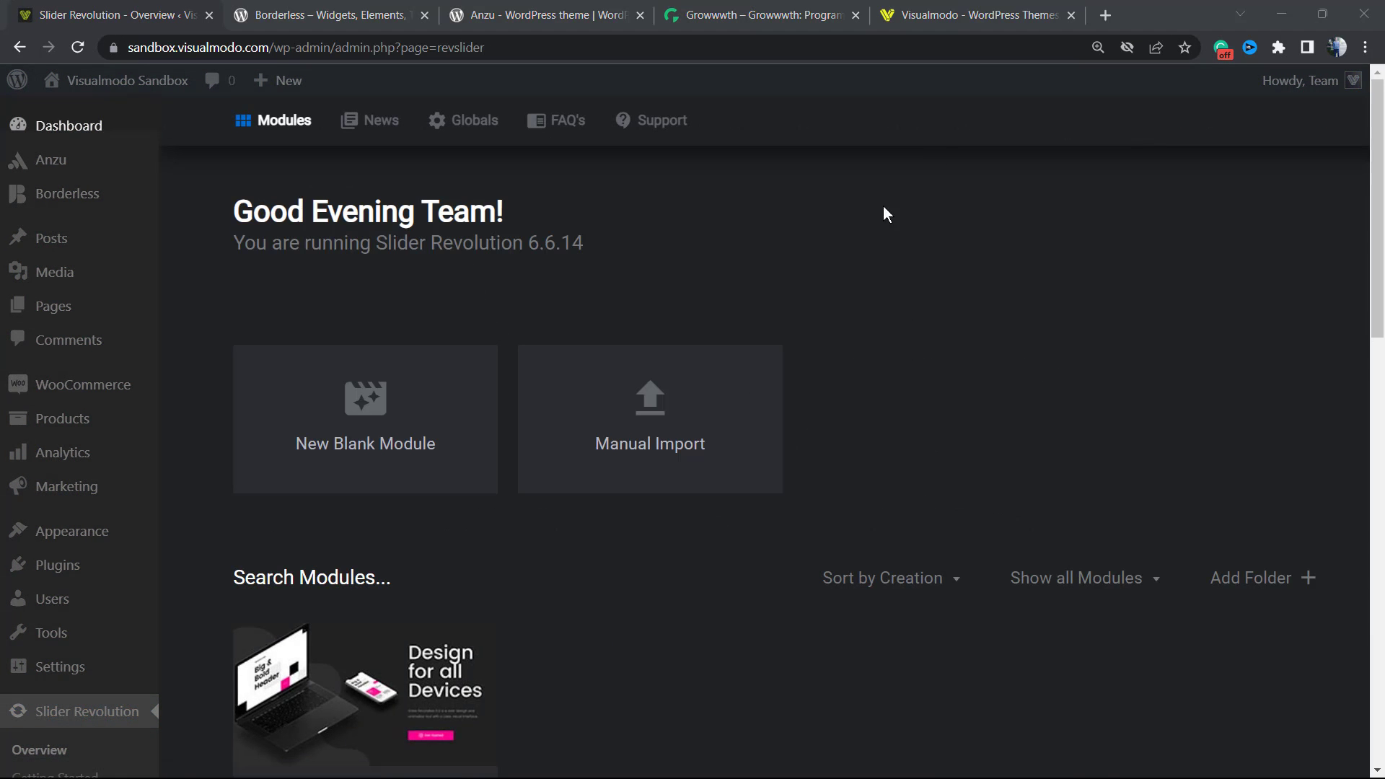
pyautogui.moveTo(461, 125)
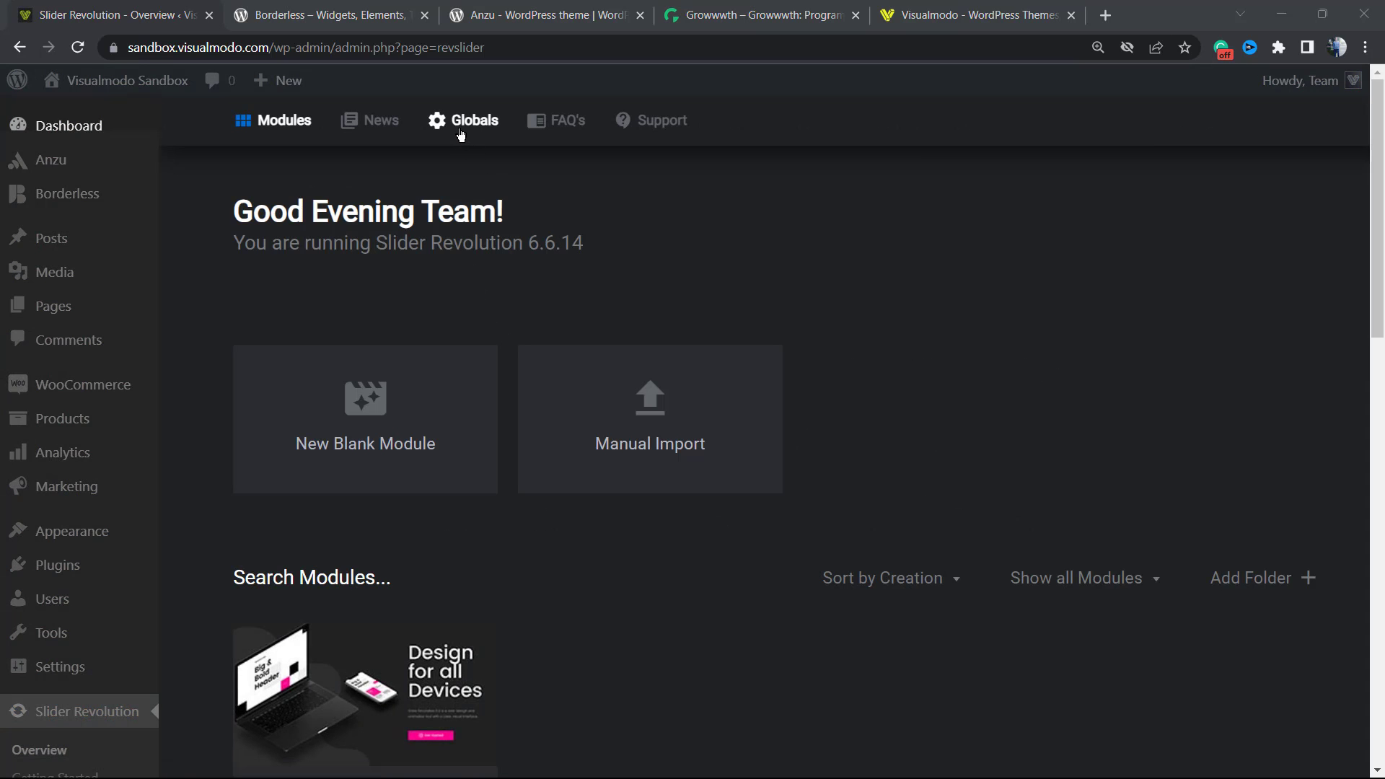
pyautogui.click(472, 120)
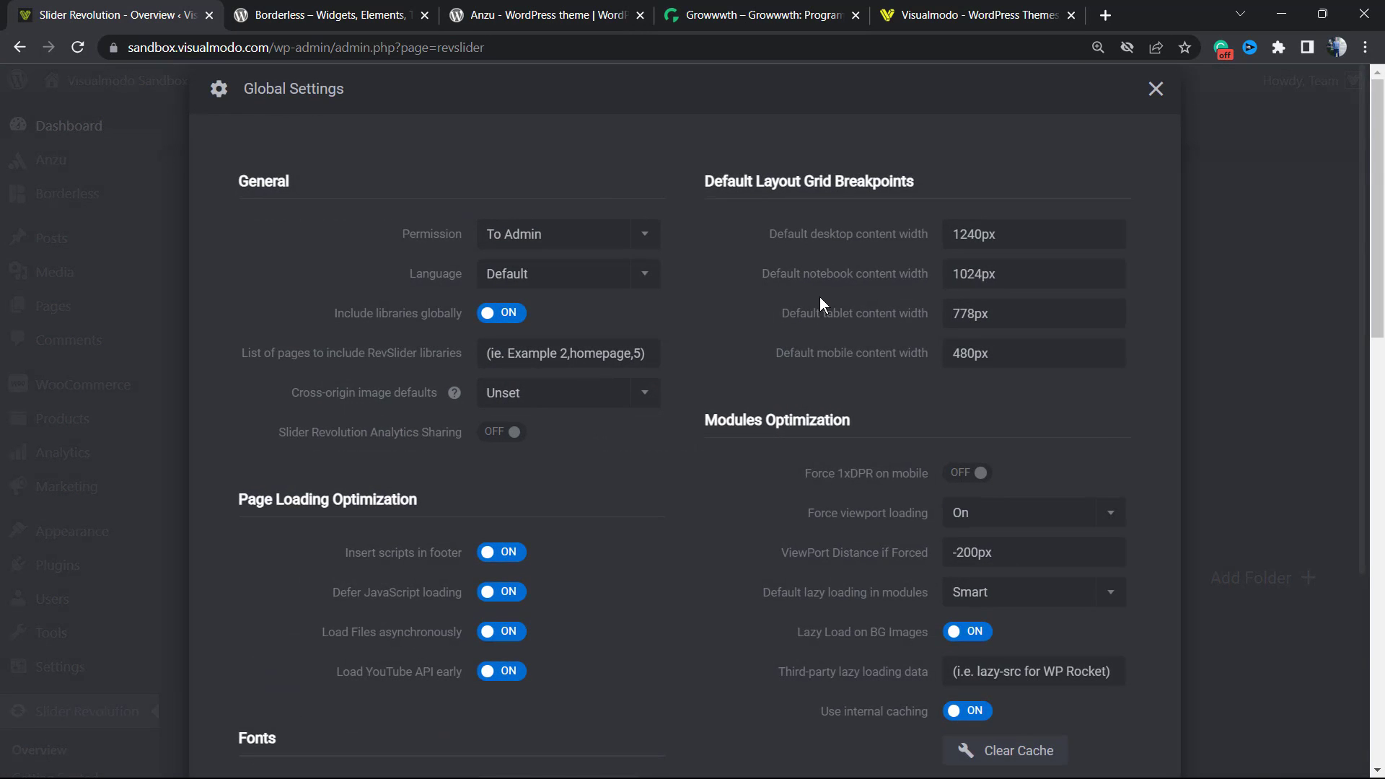
pyautogui.scroll(-3)
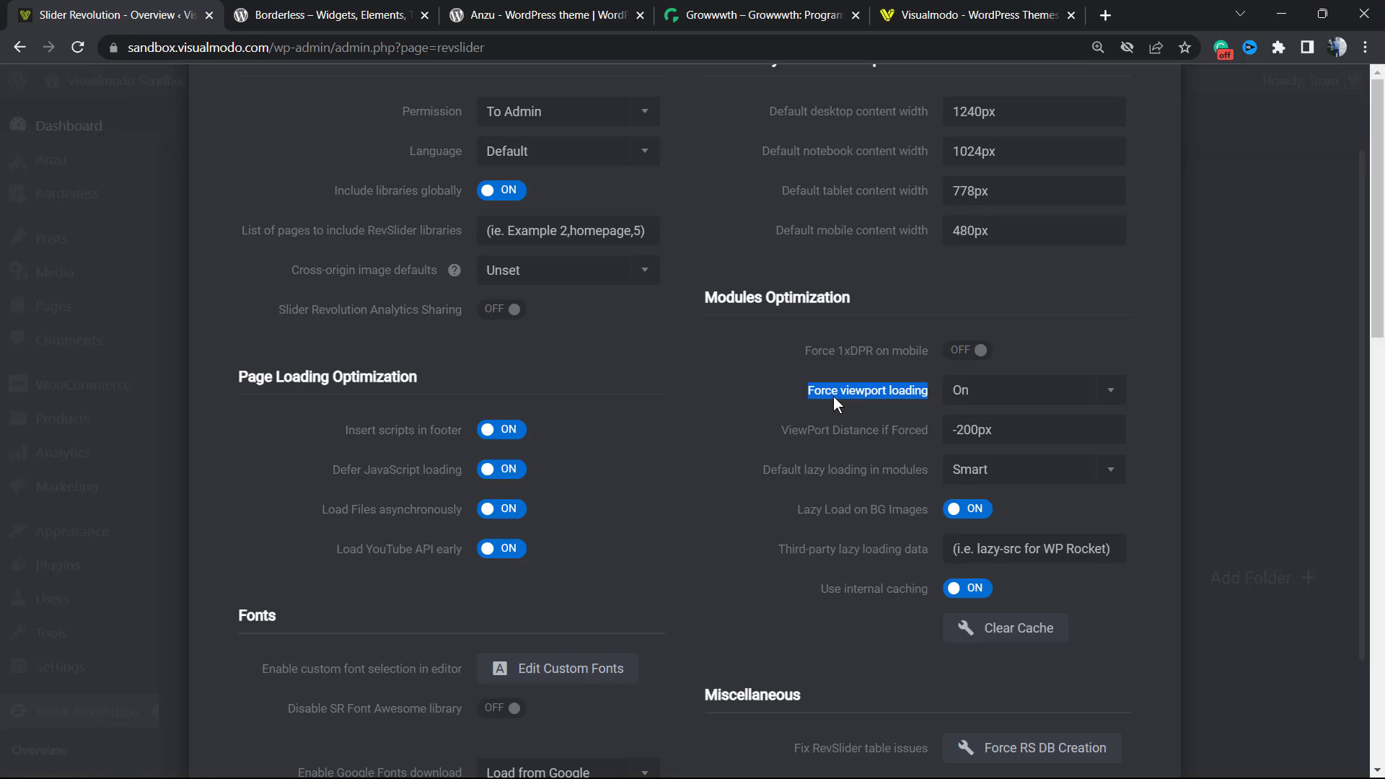
pyautogui.moveTo(1024, 389)
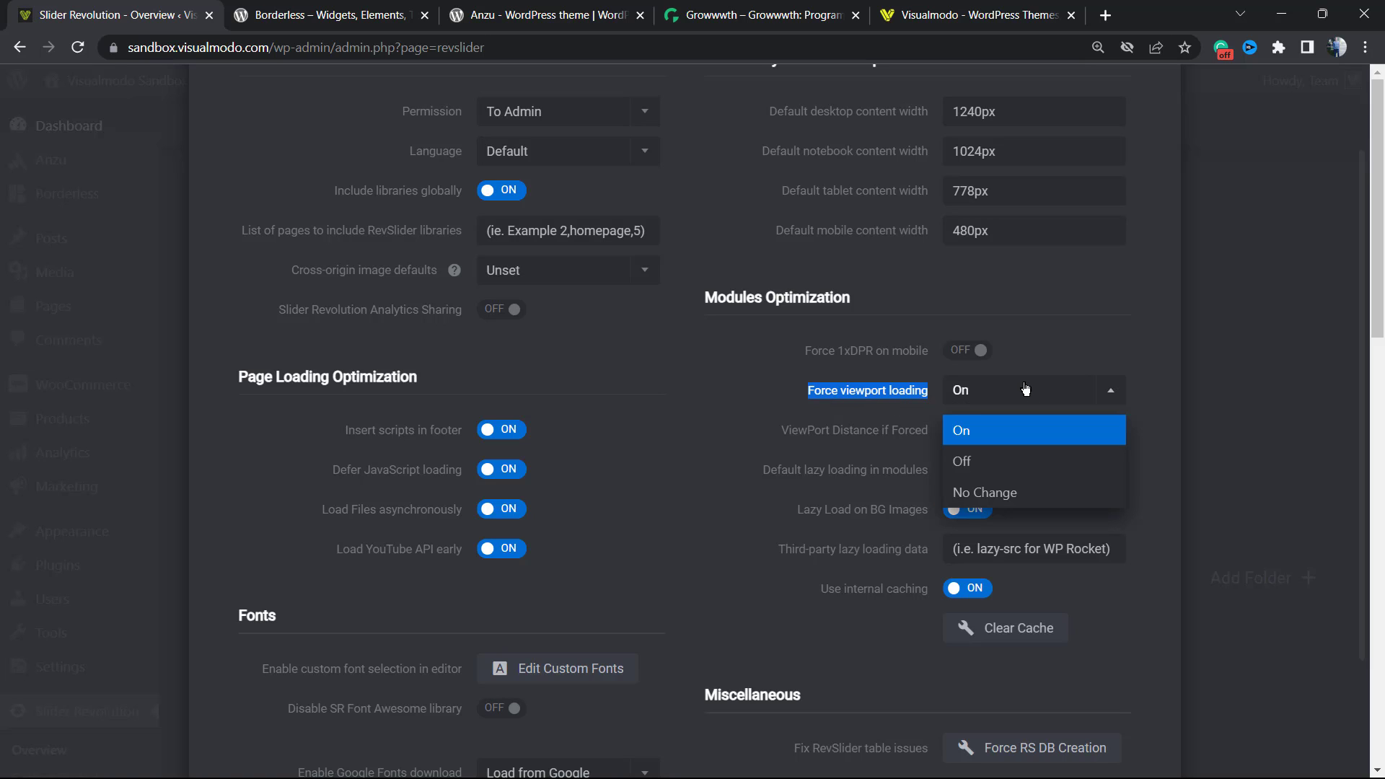
pyautogui.moveTo(1012, 439)
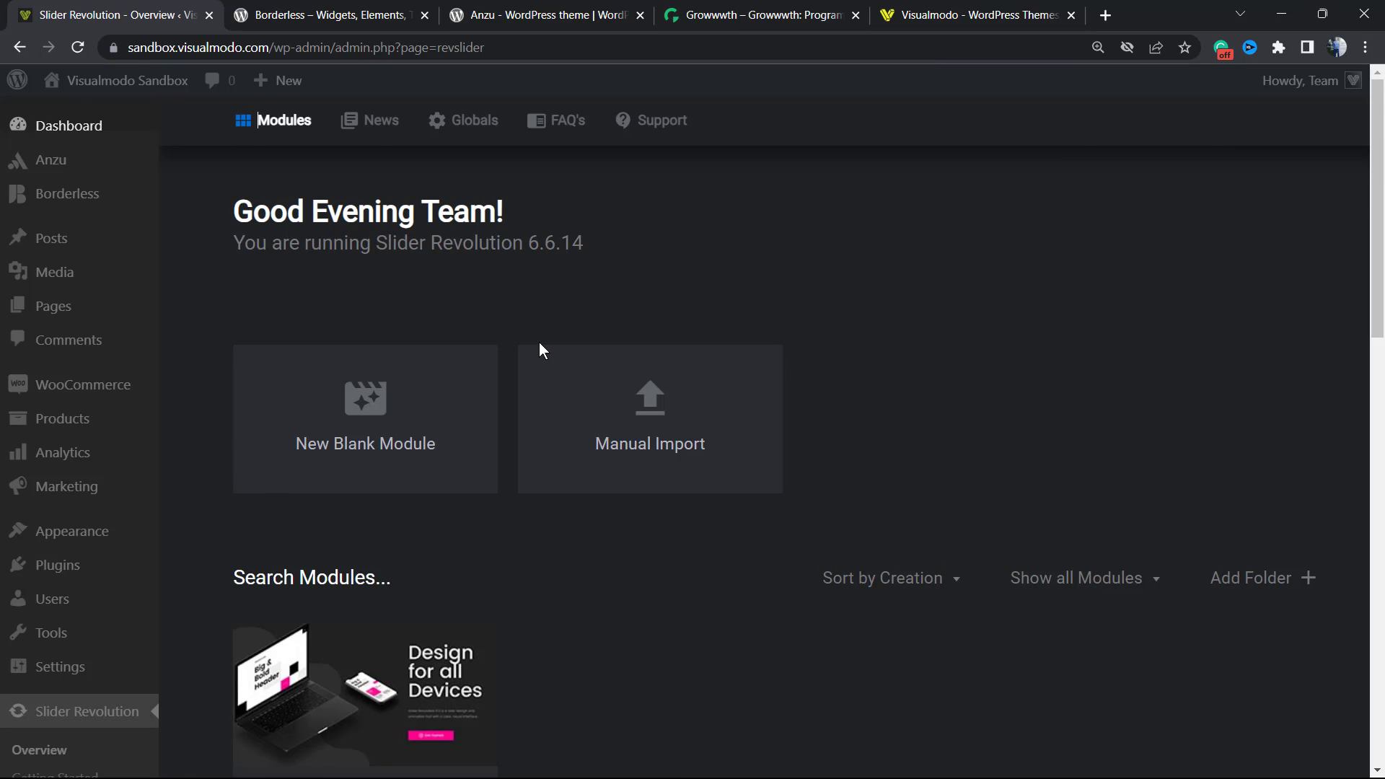
pyautogui.moveTo(534, 342)
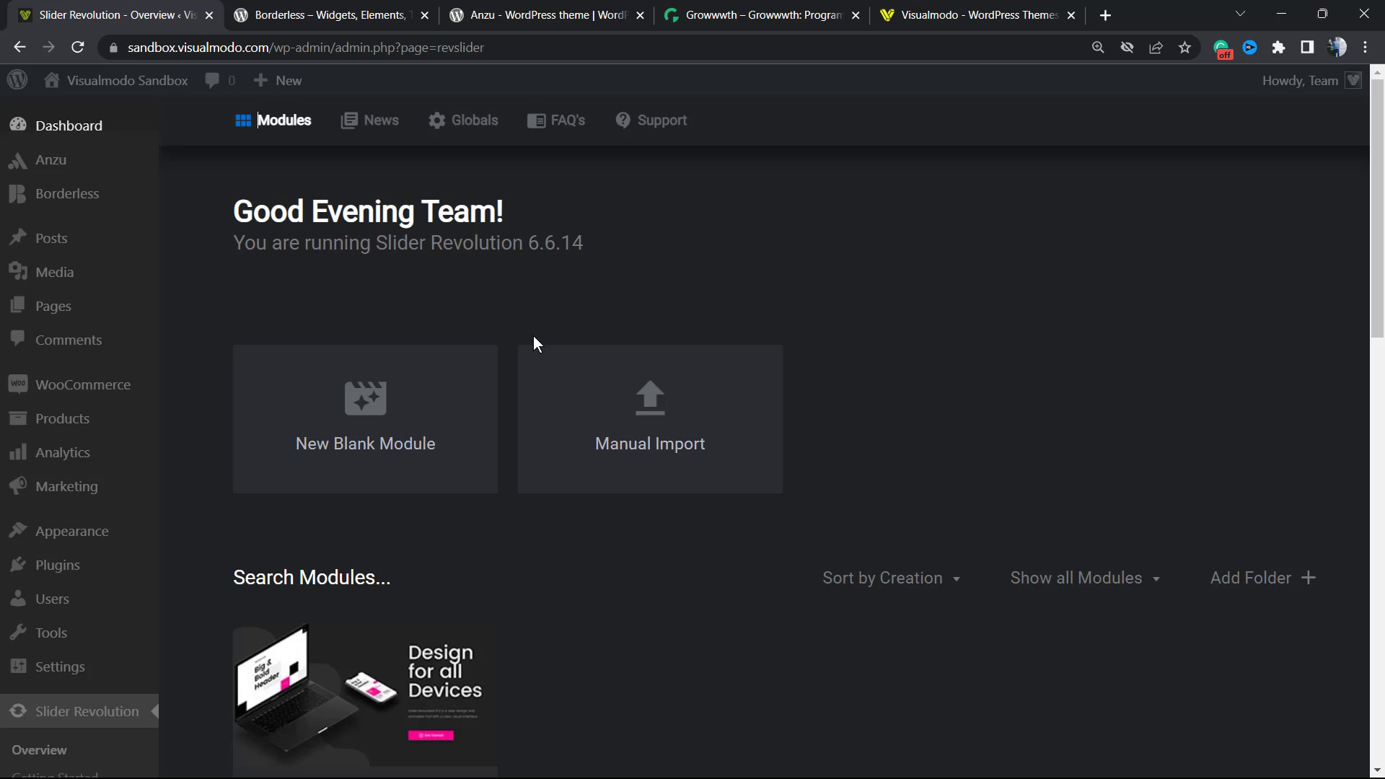
pyautogui.moveTo(570, 323)
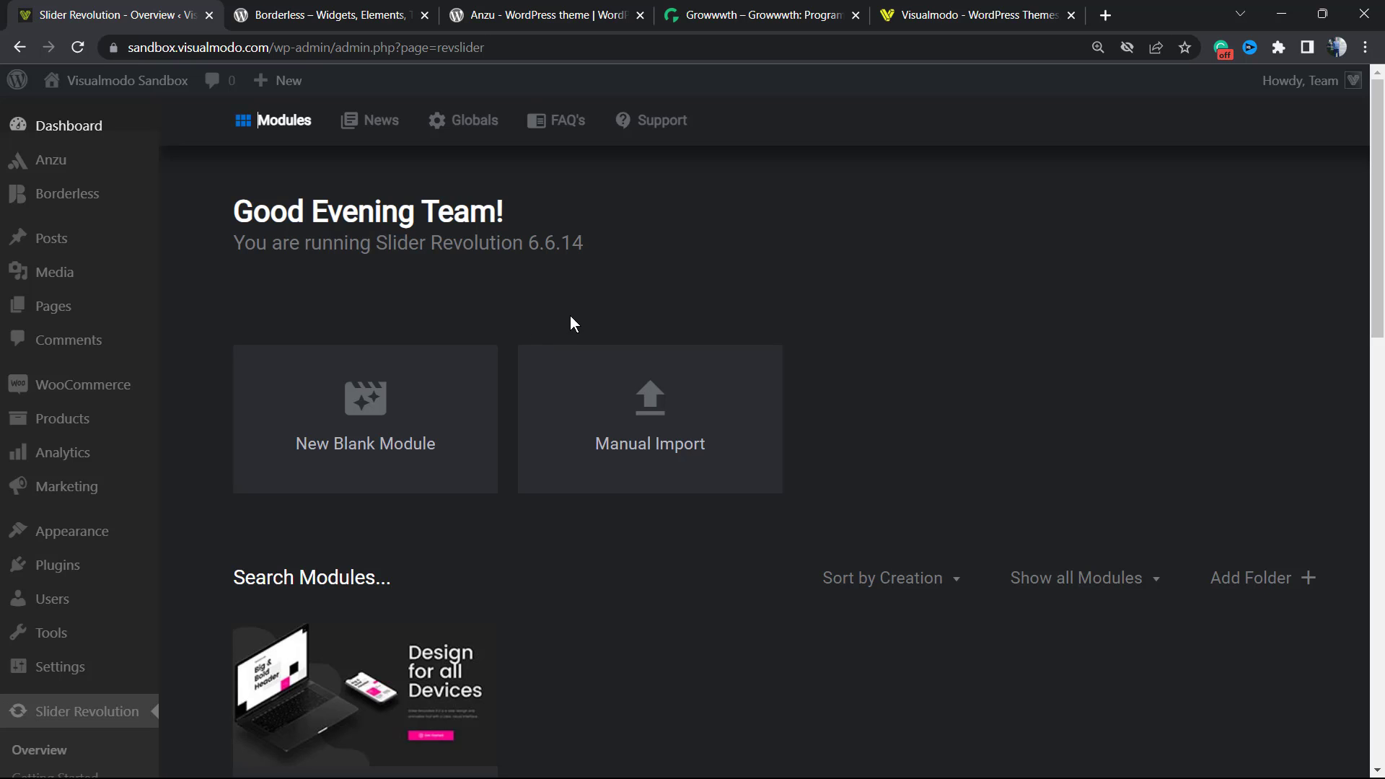
pyautogui.moveTo(555, 308)
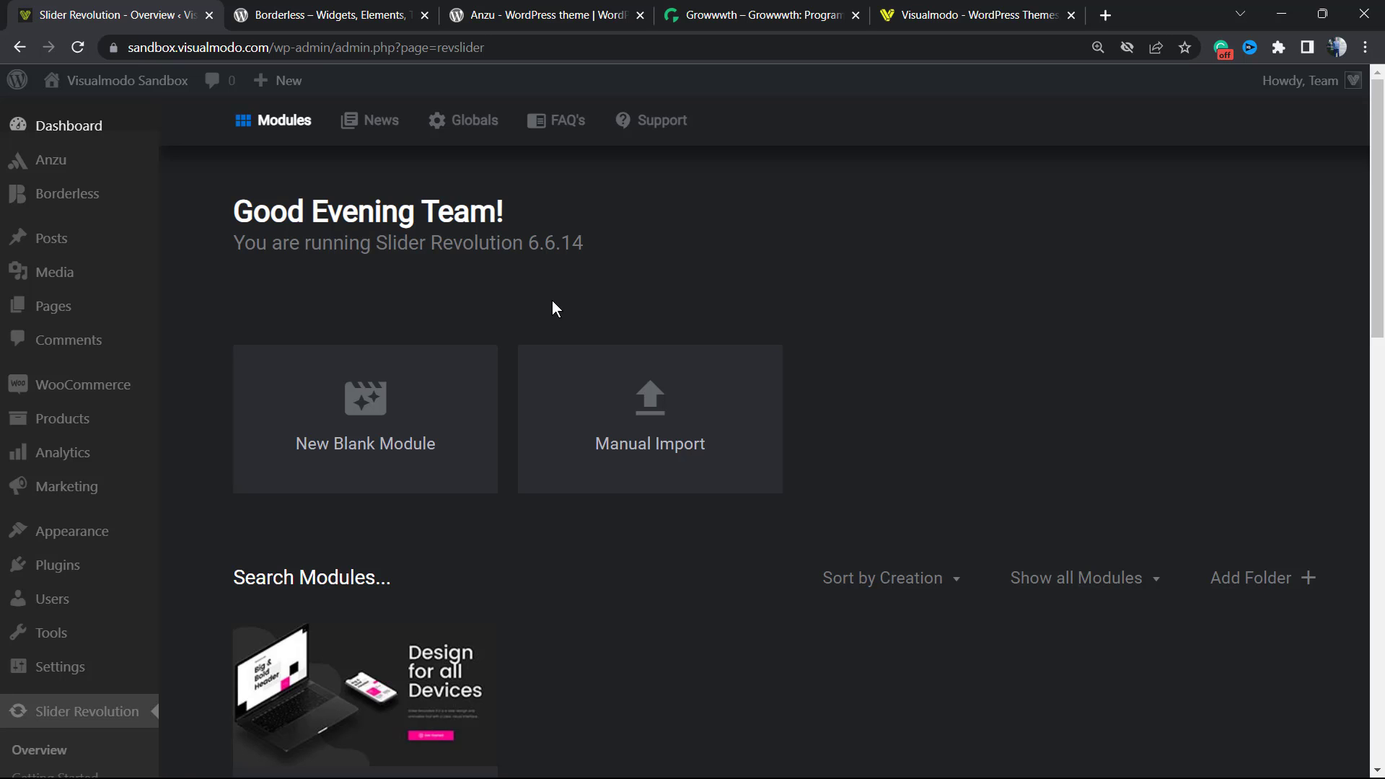
pyautogui.click(545, 15)
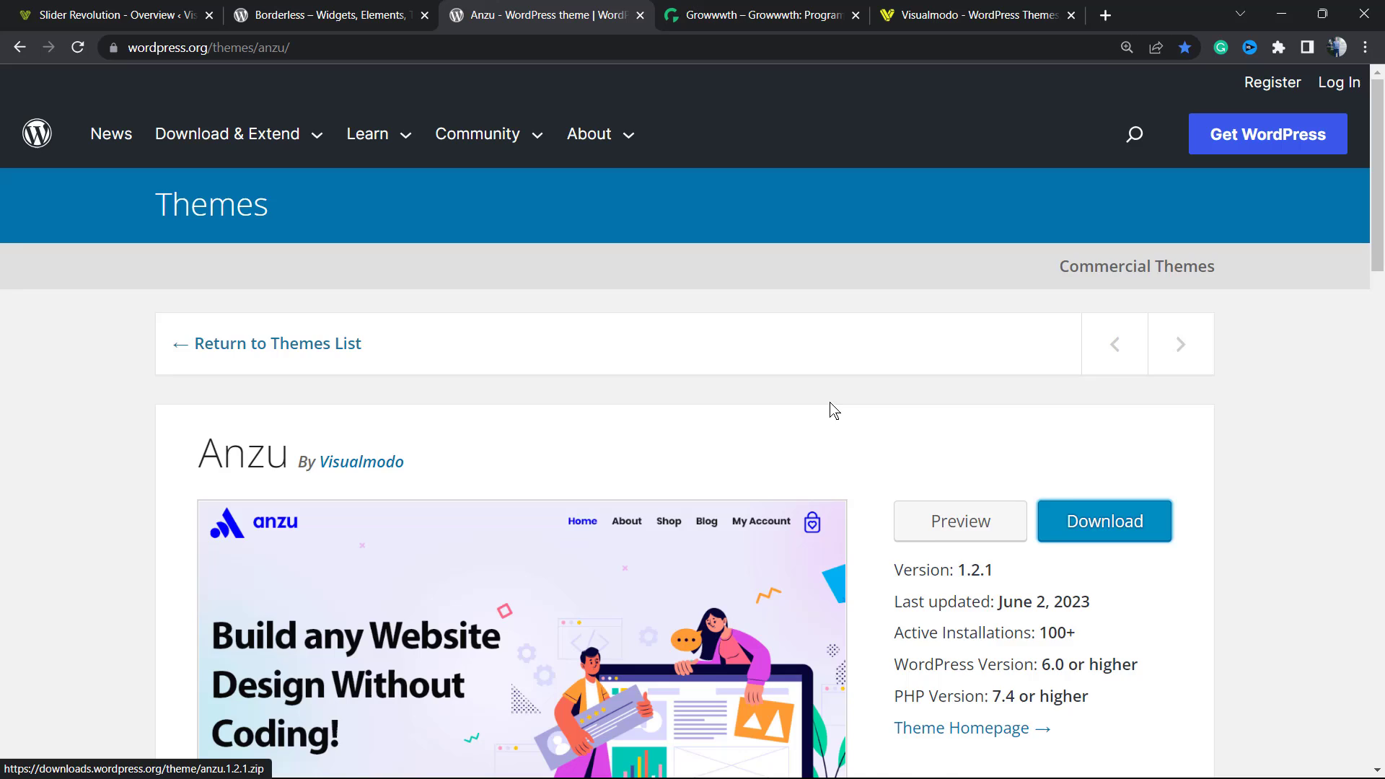
# Scroll the Anzu theme page to version 1.2.1, last updated June 2, 2023
pyautogui.scroll(-3)
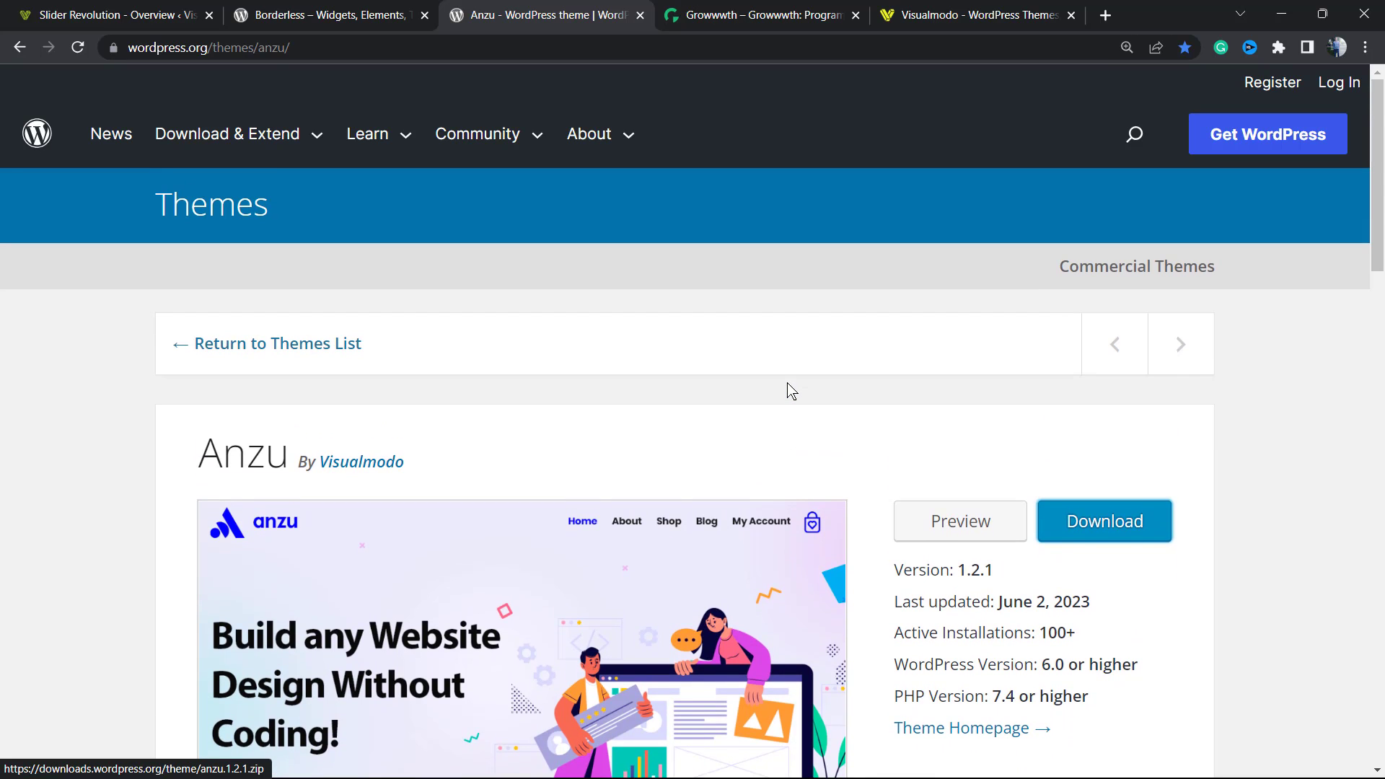
pyautogui.moveTo(662, 330)
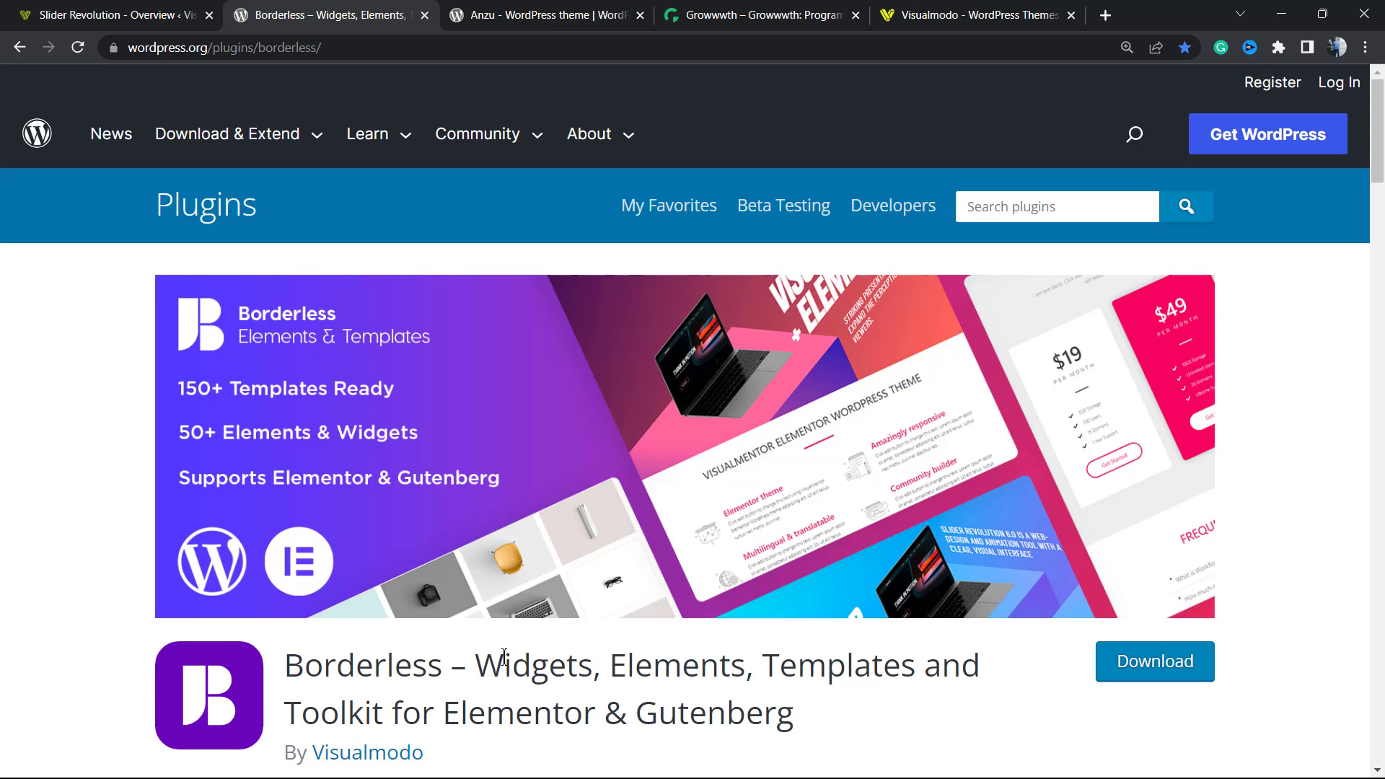
pyautogui.moveTo(556, 260)
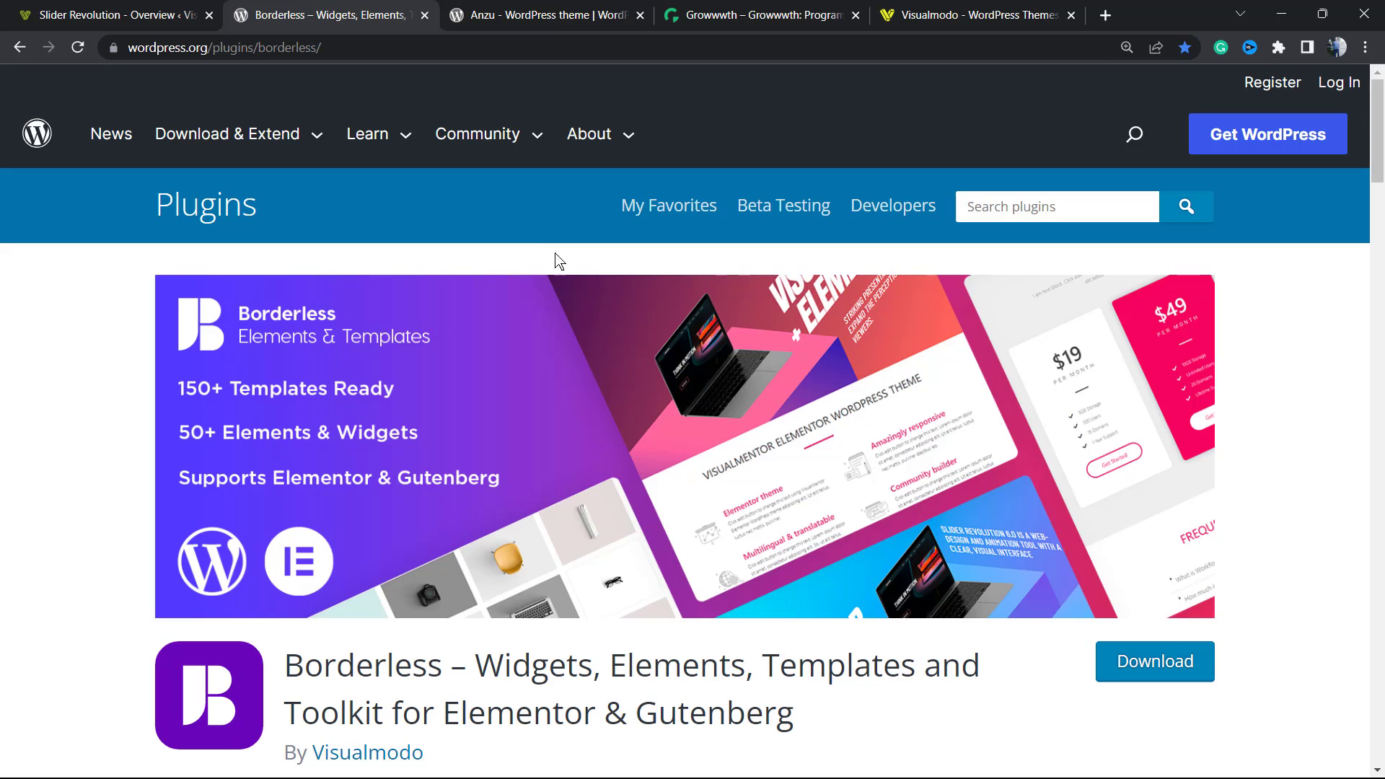
# Switch to the Growwwth tab and scroll through partner websites like Visualmodo and Techworldway.Com
pyautogui.click(759, 15)
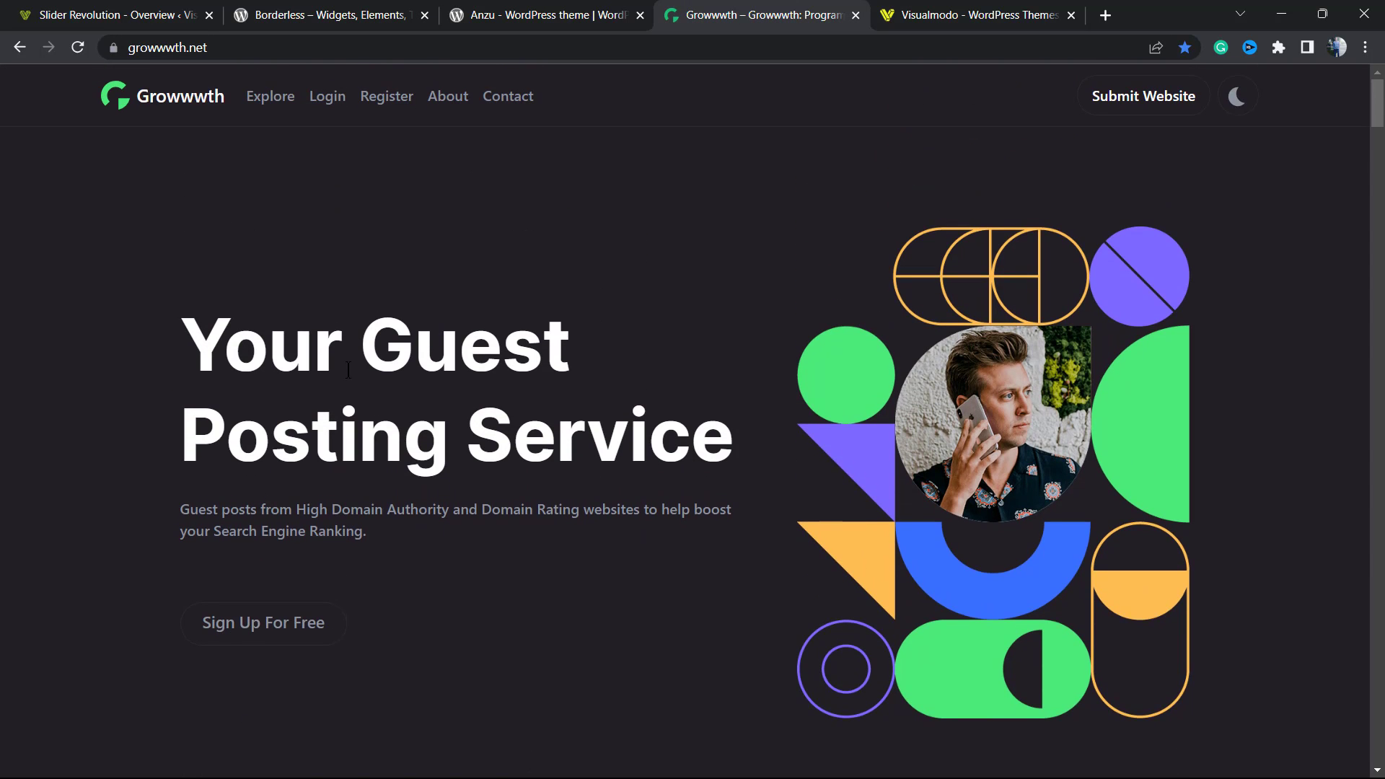
pyautogui.click(270, 95)
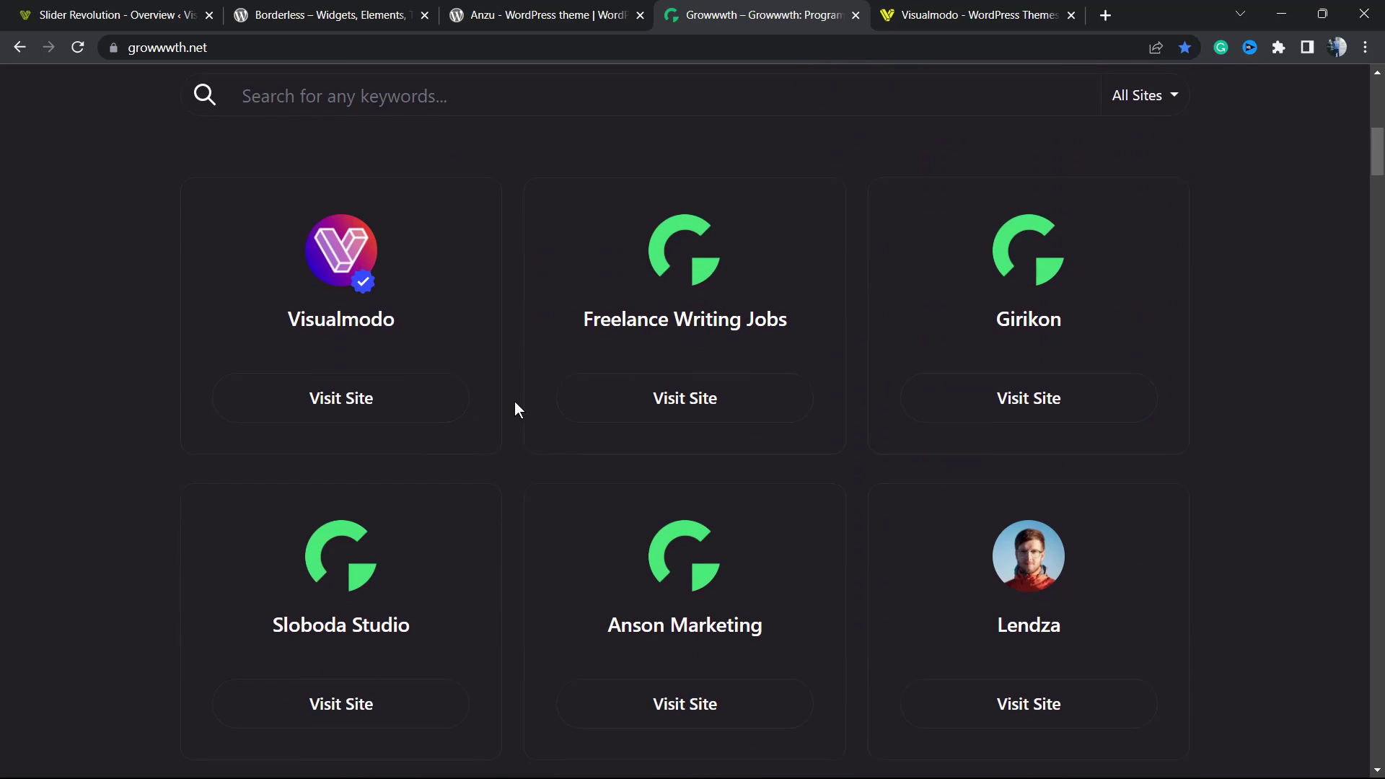
pyautogui.scroll(-3)
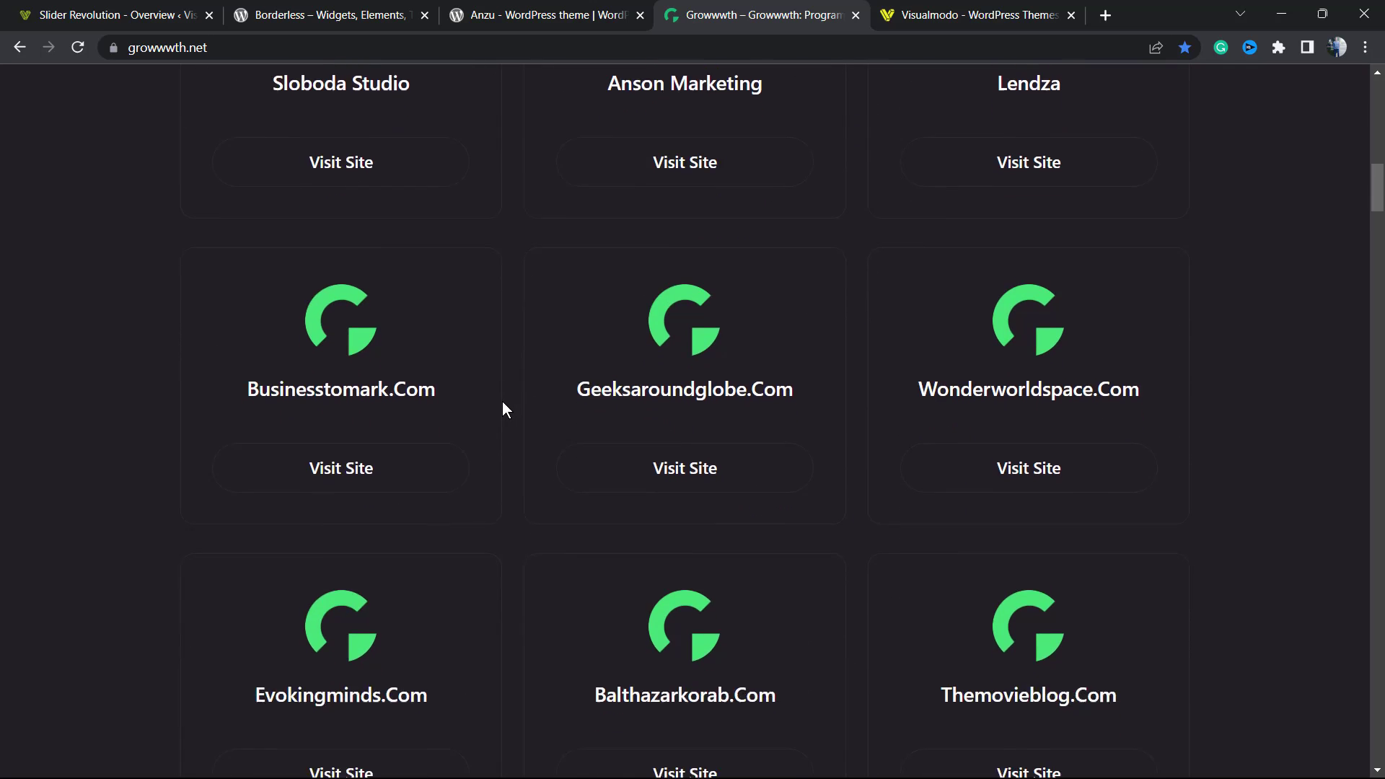
pyautogui.scroll(-3)
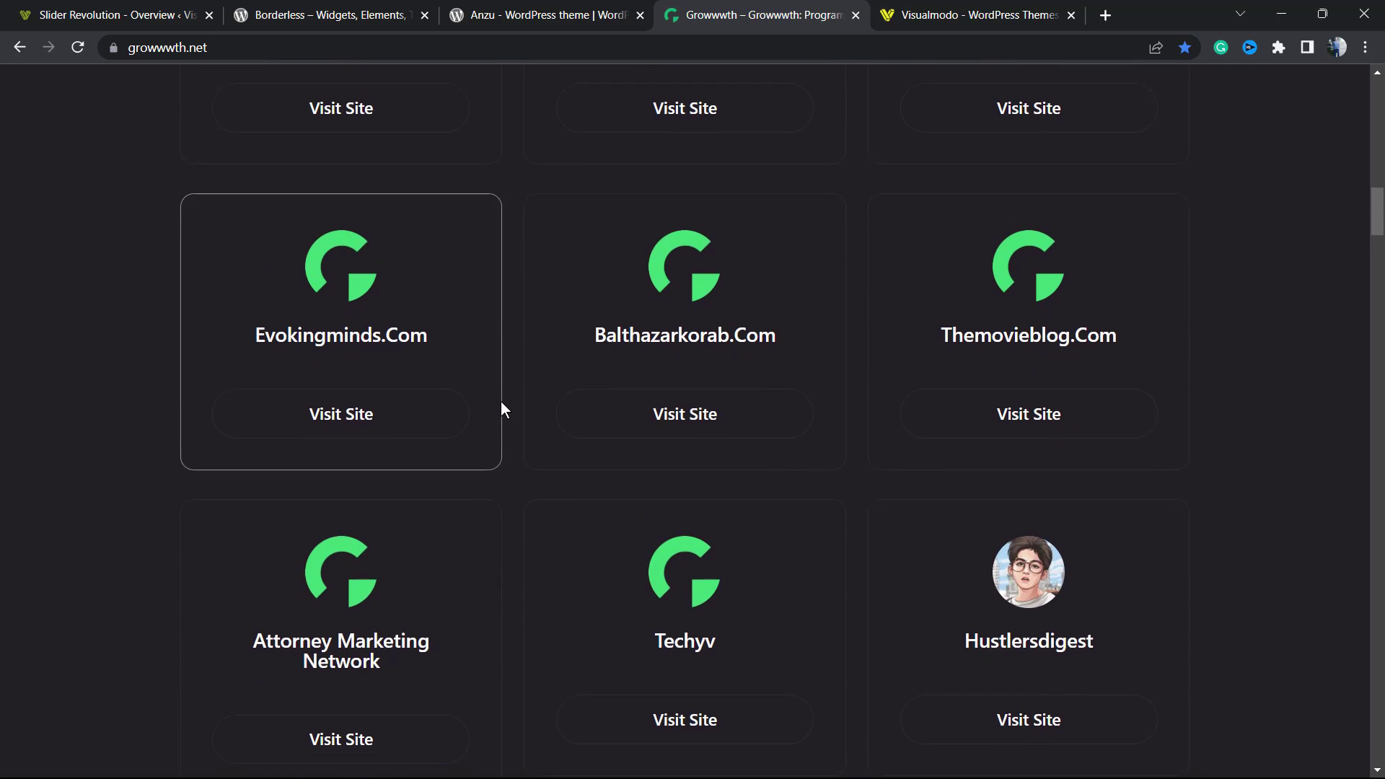
pyautogui.scroll(-3)
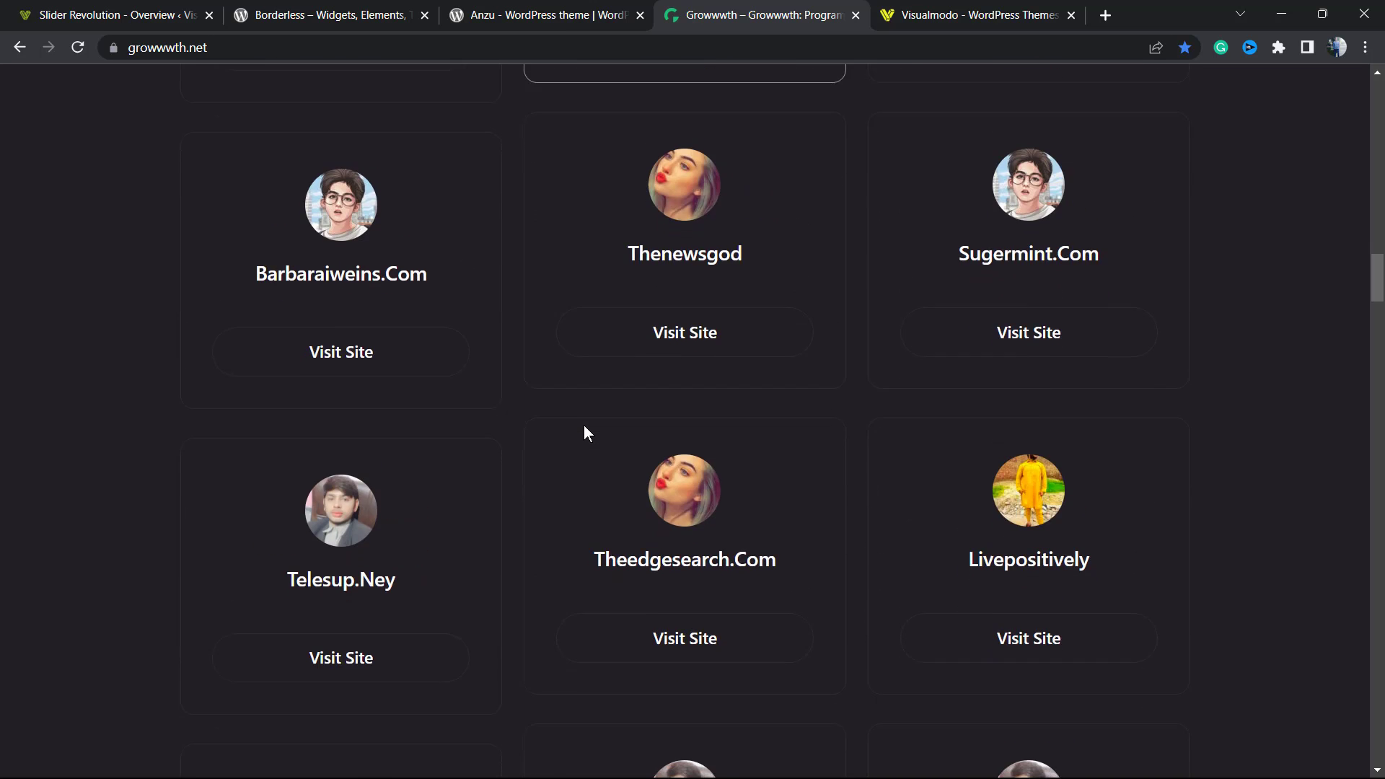
pyautogui.scroll(-3)
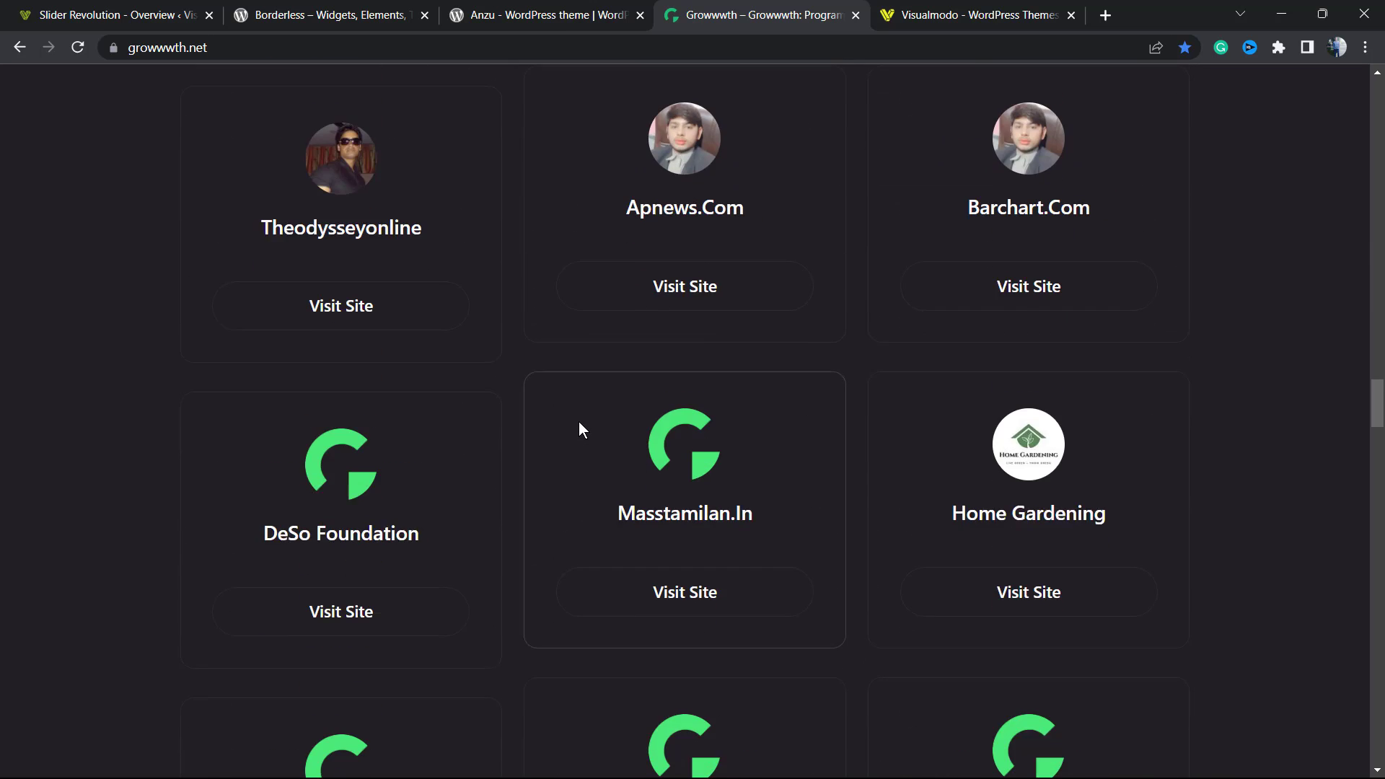
pyautogui.scroll(-3)
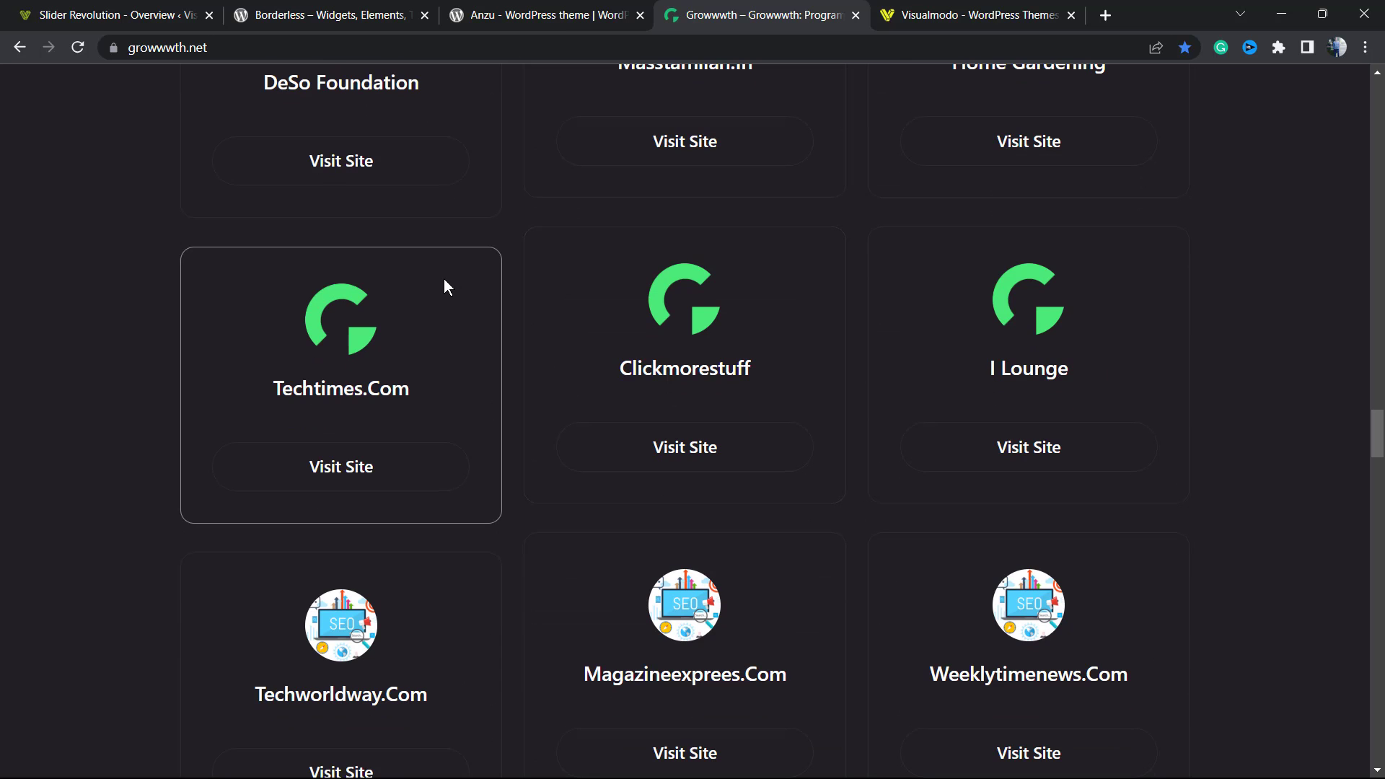
pyautogui.scroll(-3)
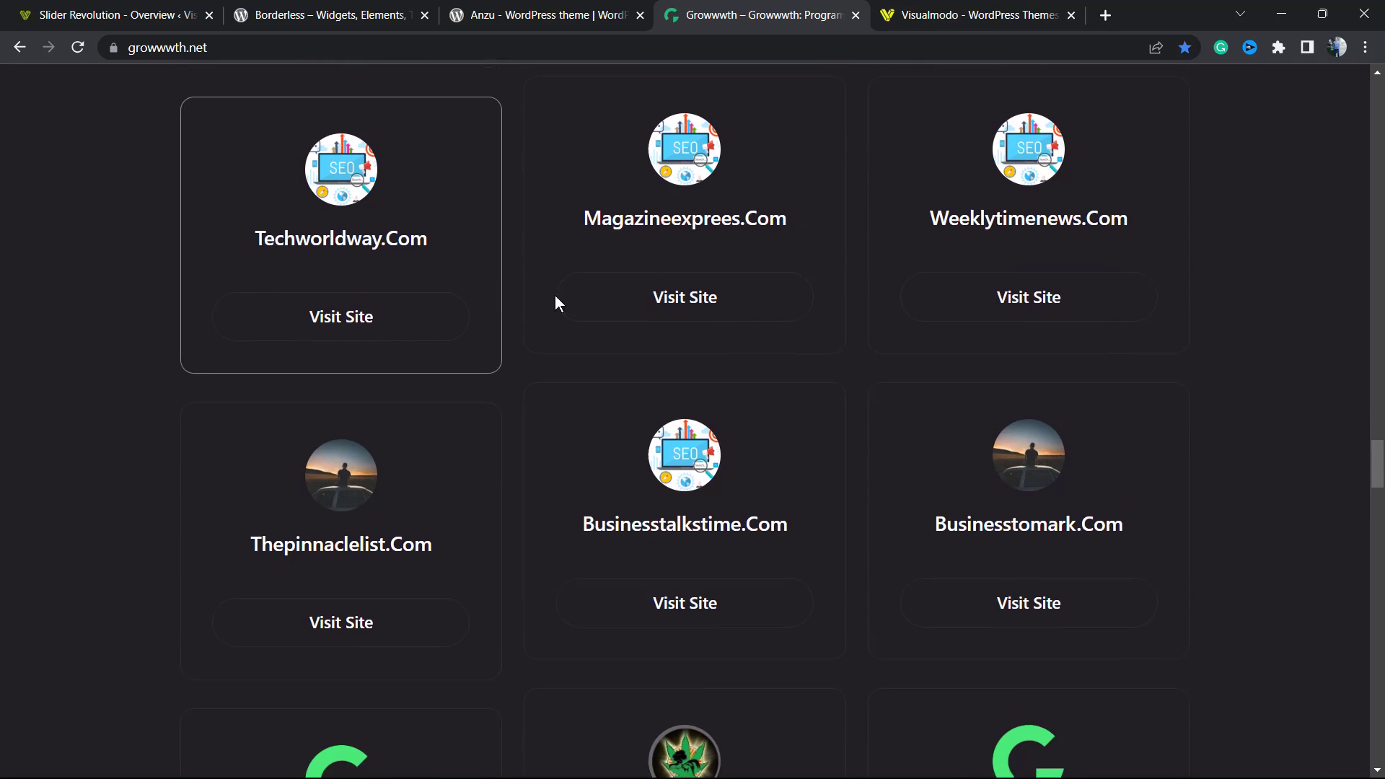
# Switch to Visualmodo, open Templates Library, and browse templates like Burger and Japanese Food
pyautogui.click(971, 15)
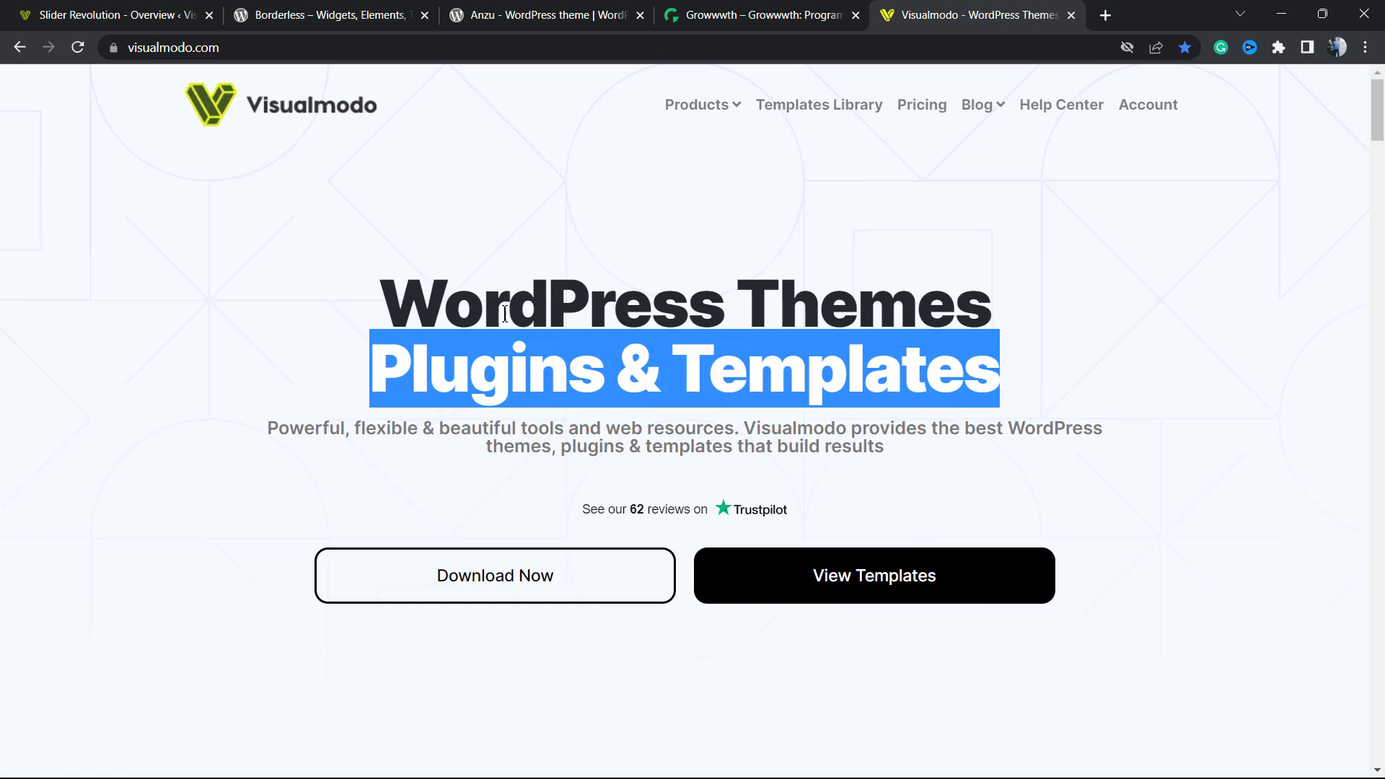
pyautogui.moveTo(786, 110)
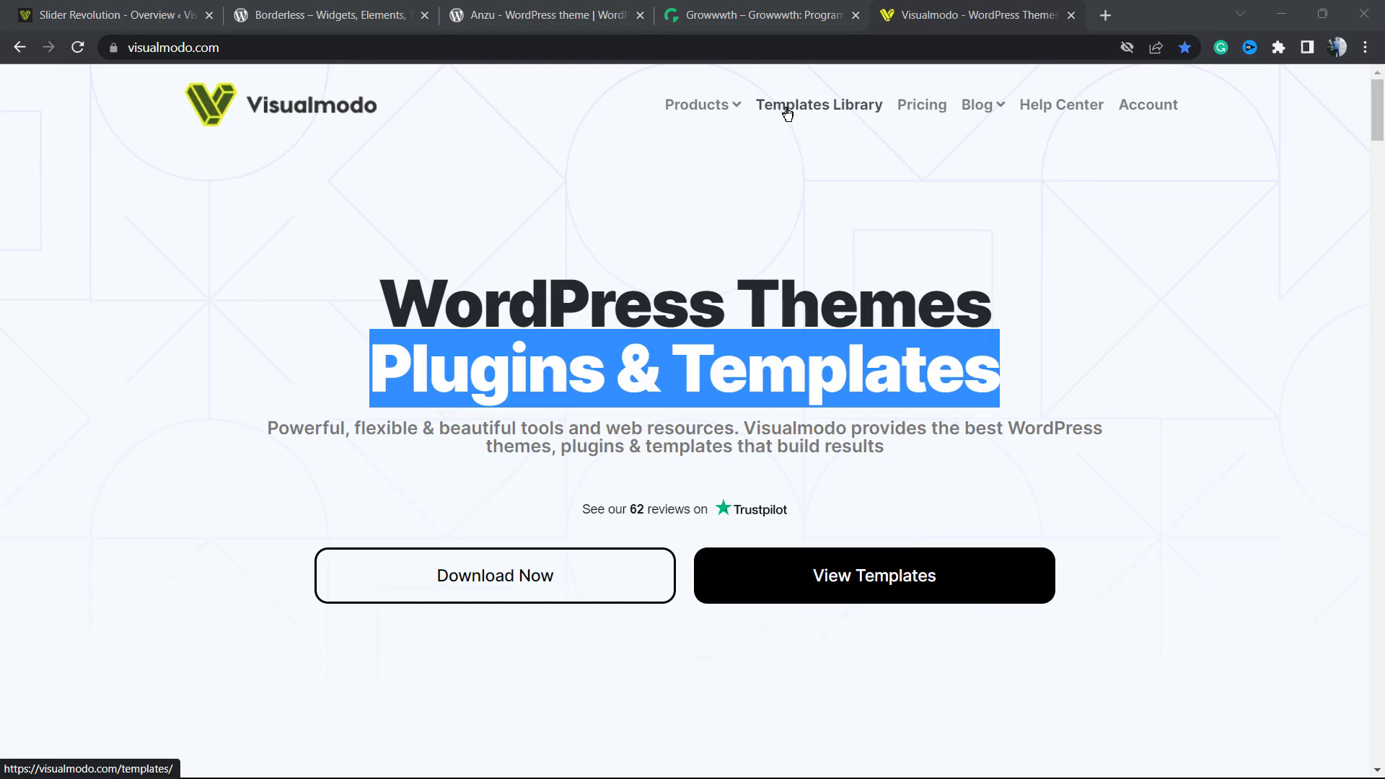
pyautogui.click(818, 104)
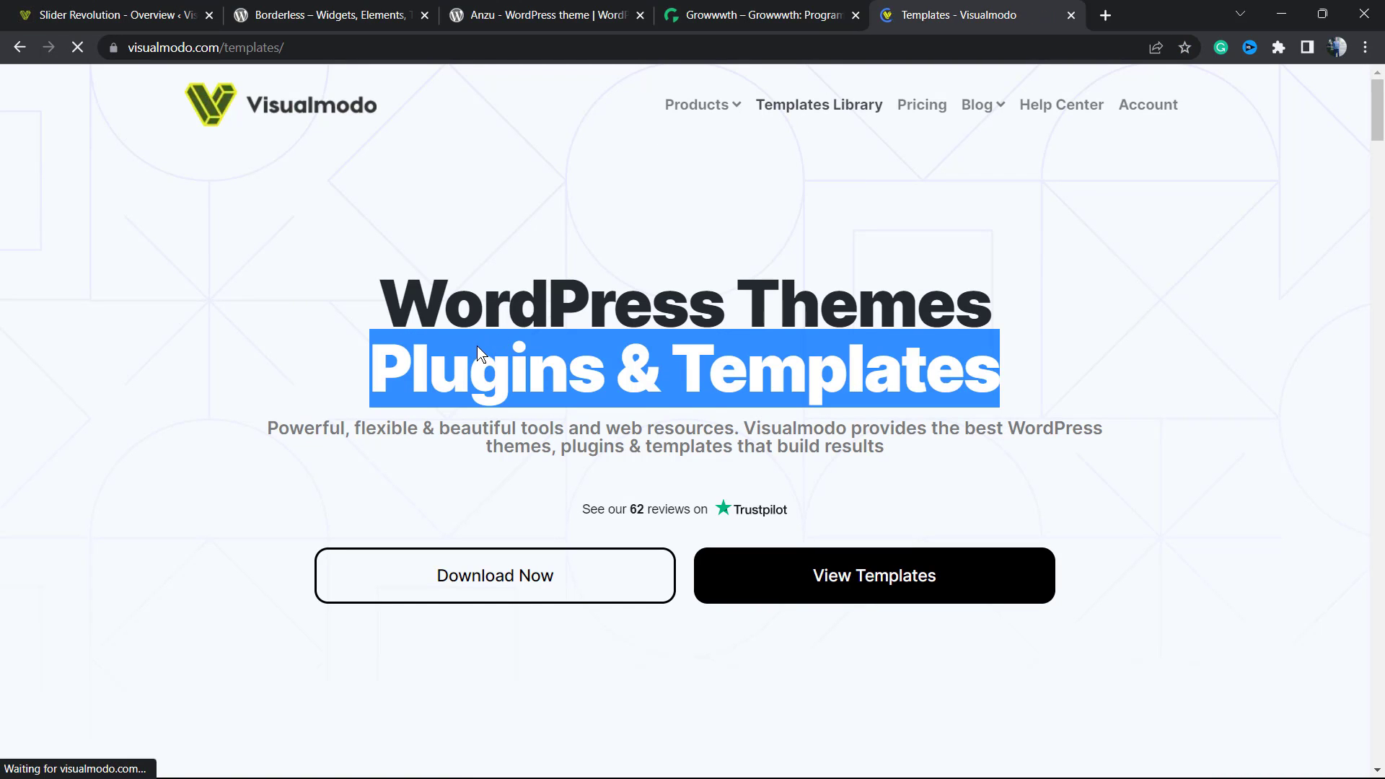
pyautogui.scroll(-3)
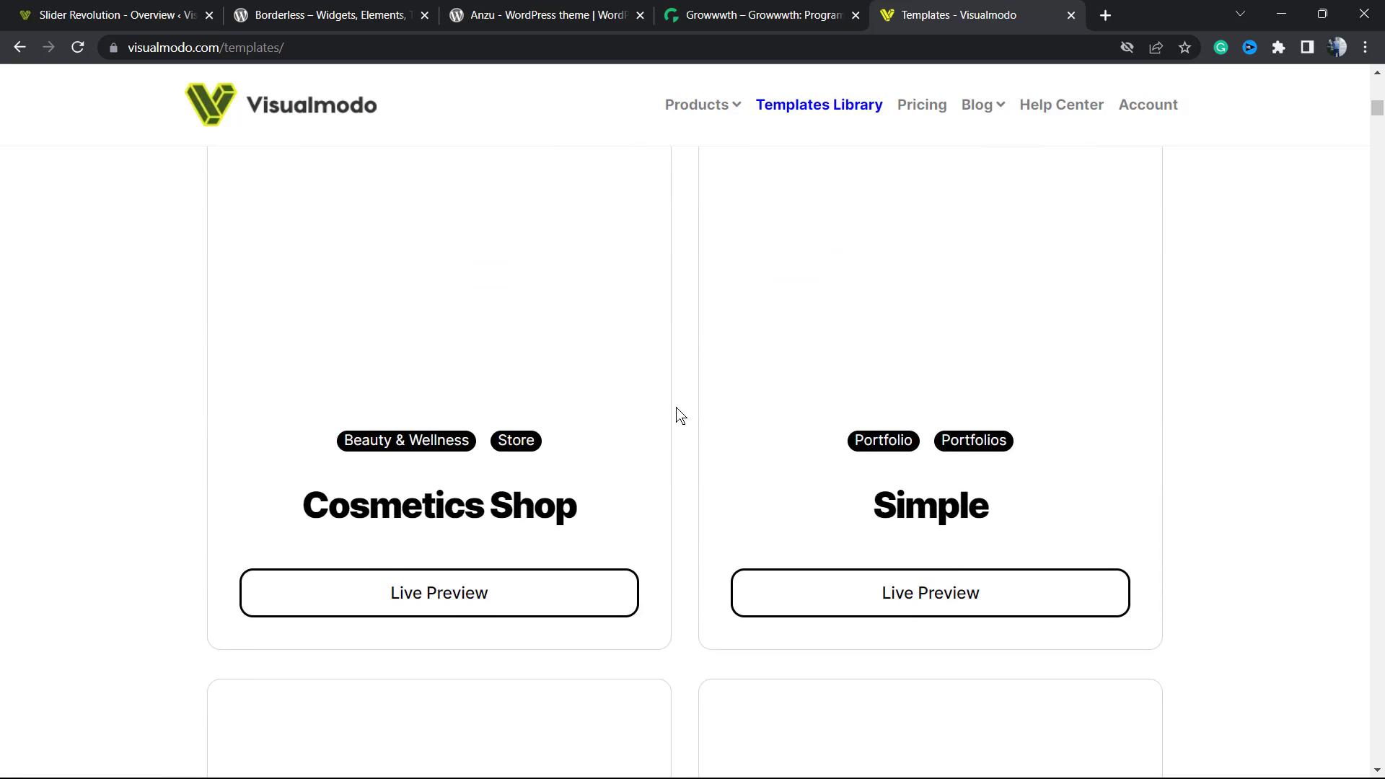
pyautogui.scroll(-3)
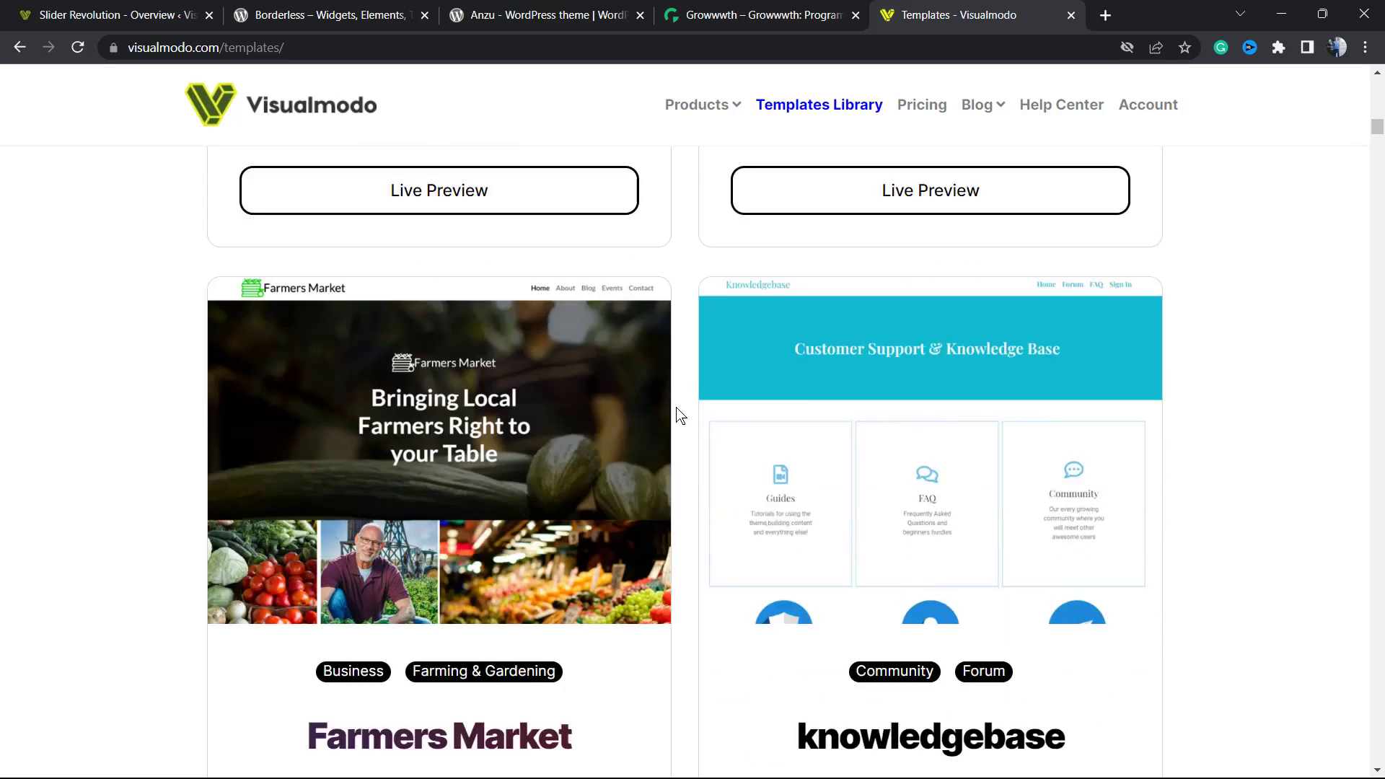
pyautogui.scroll(-3)
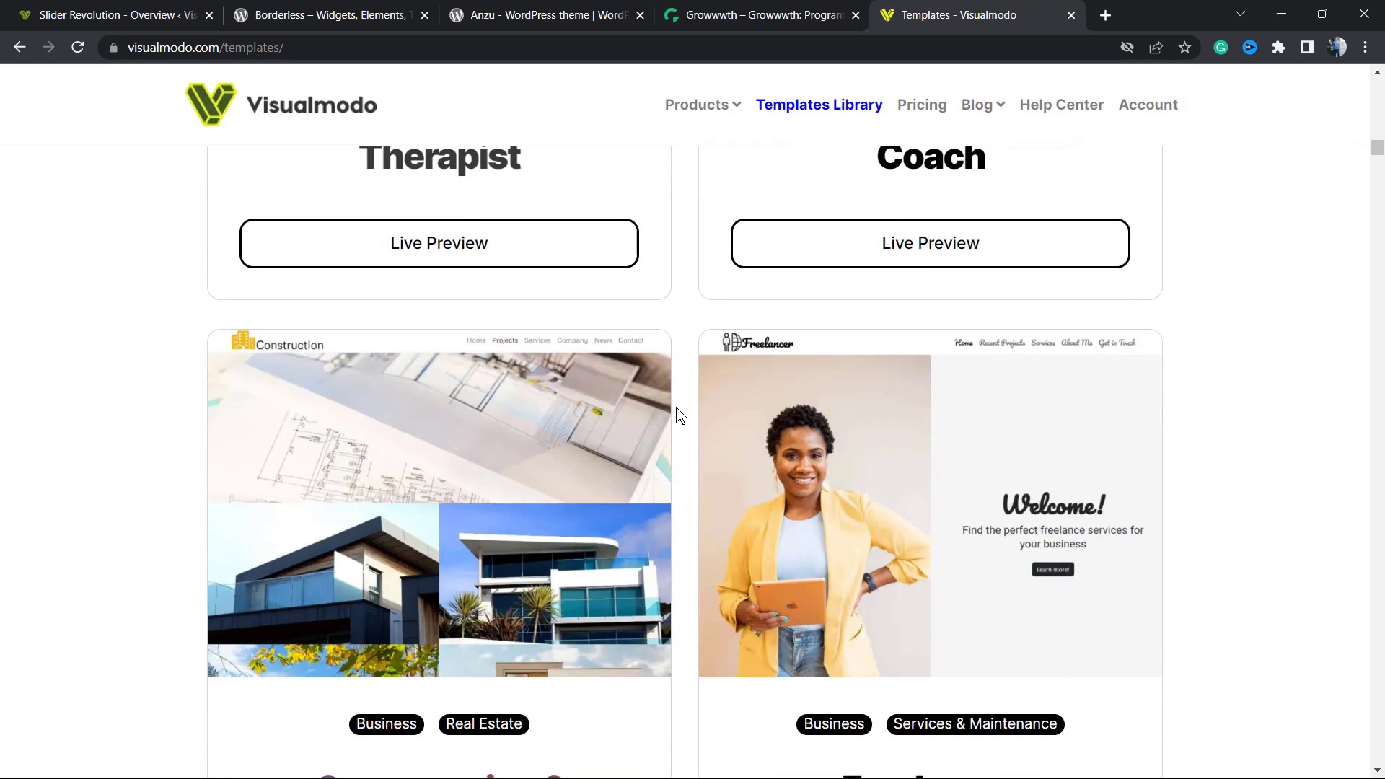
pyautogui.scroll(-3)
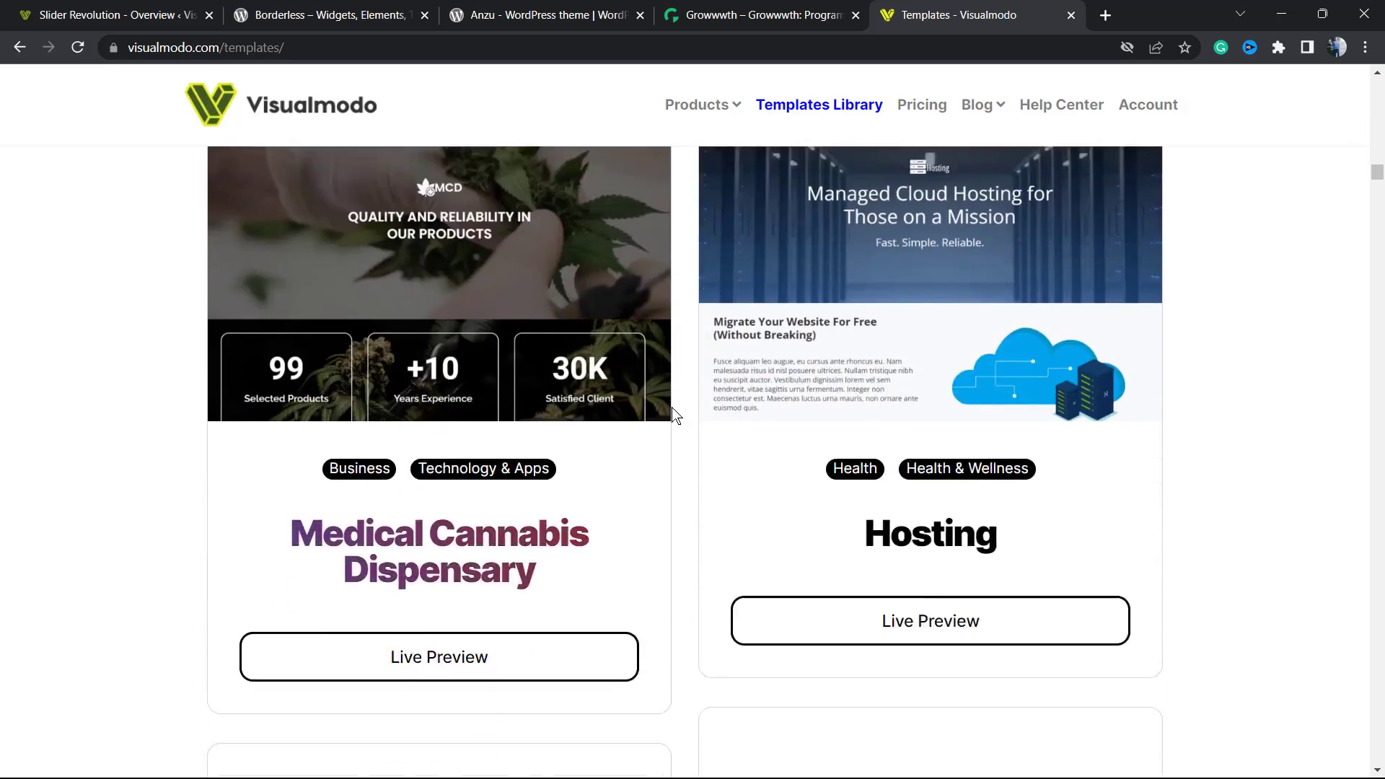
pyautogui.scroll(-3)
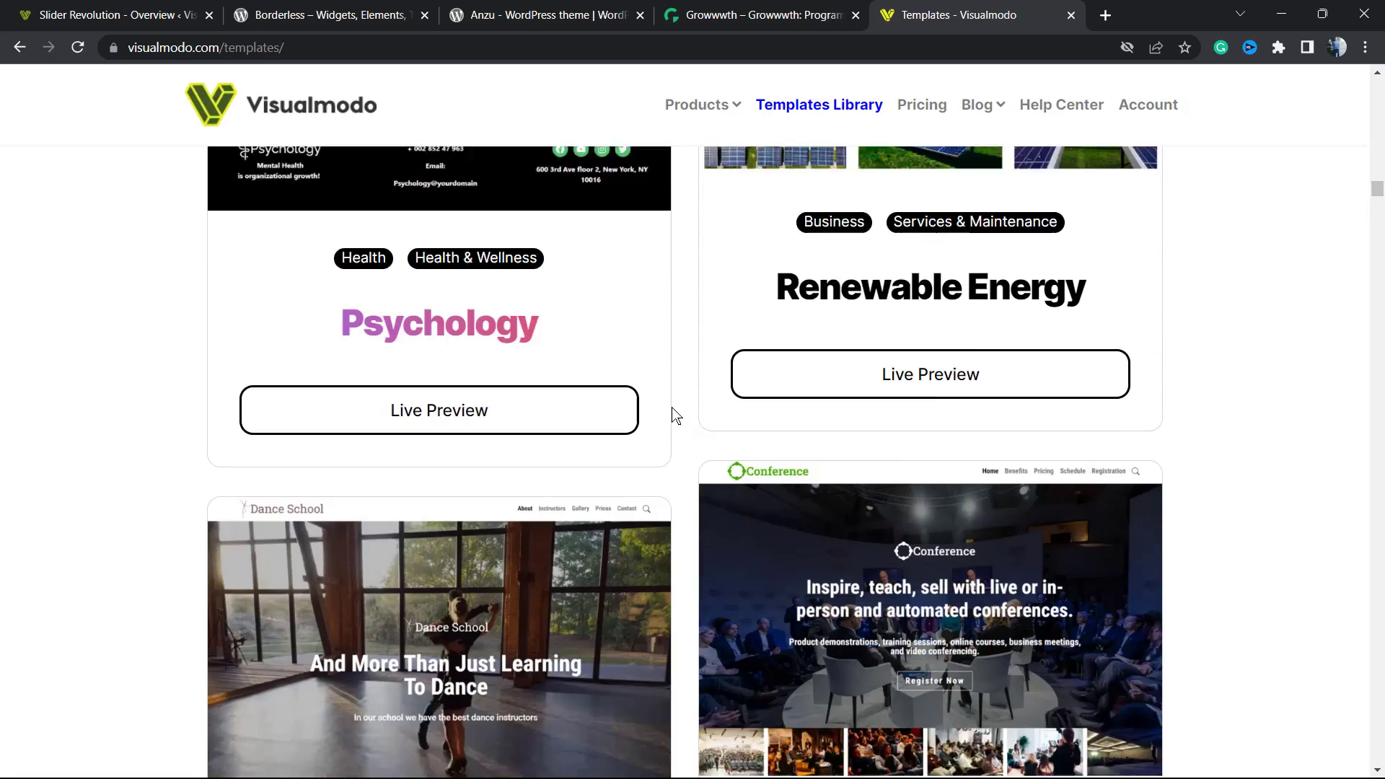
pyautogui.scroll(-3)
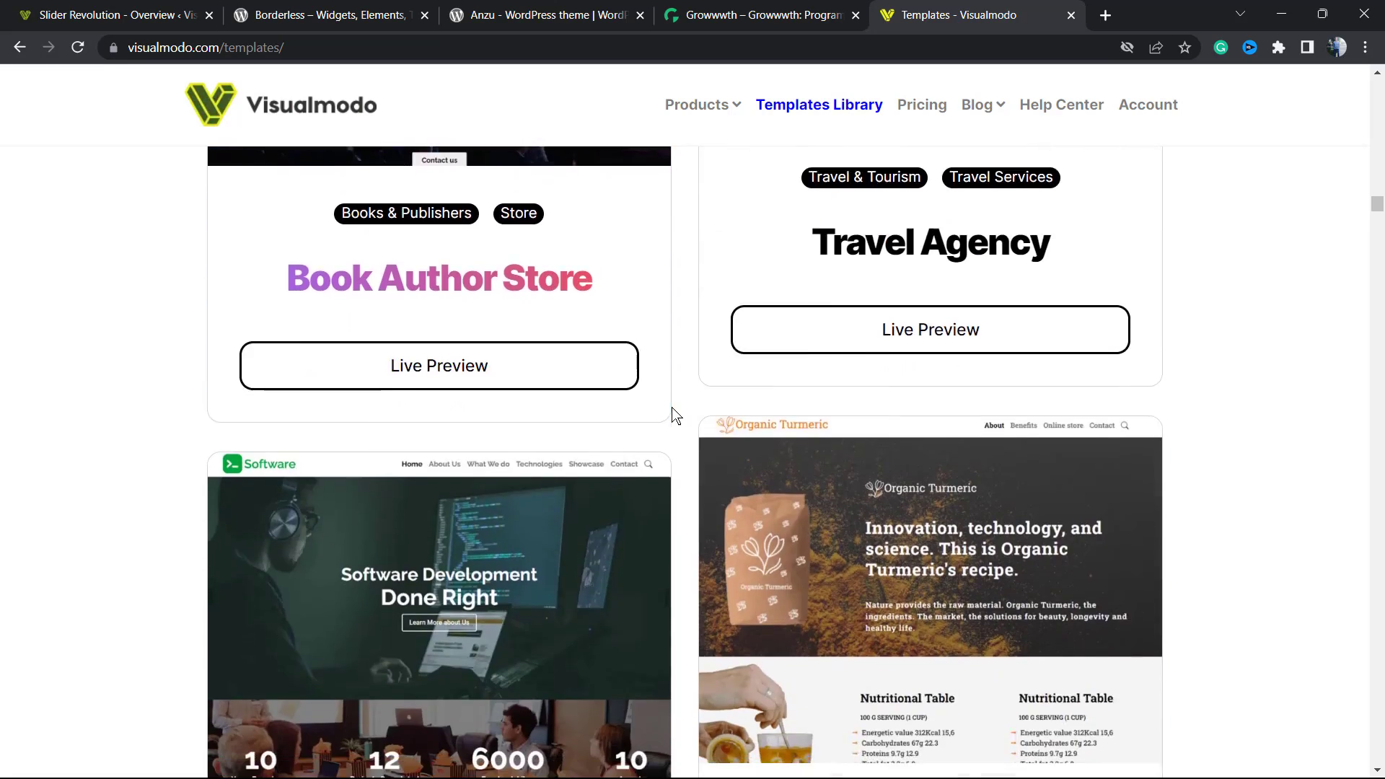
pyautogui.scroll(-3)
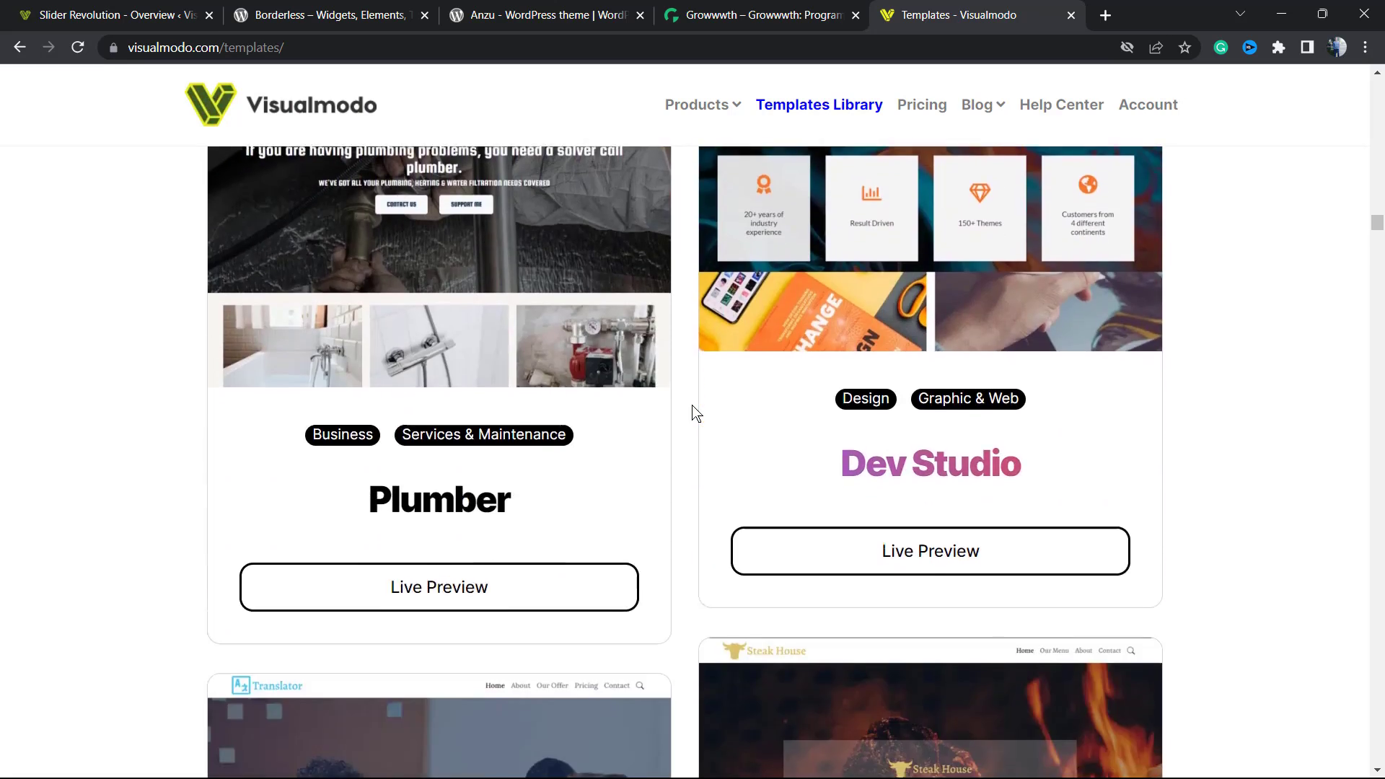
pyautogui.scroll(-3)
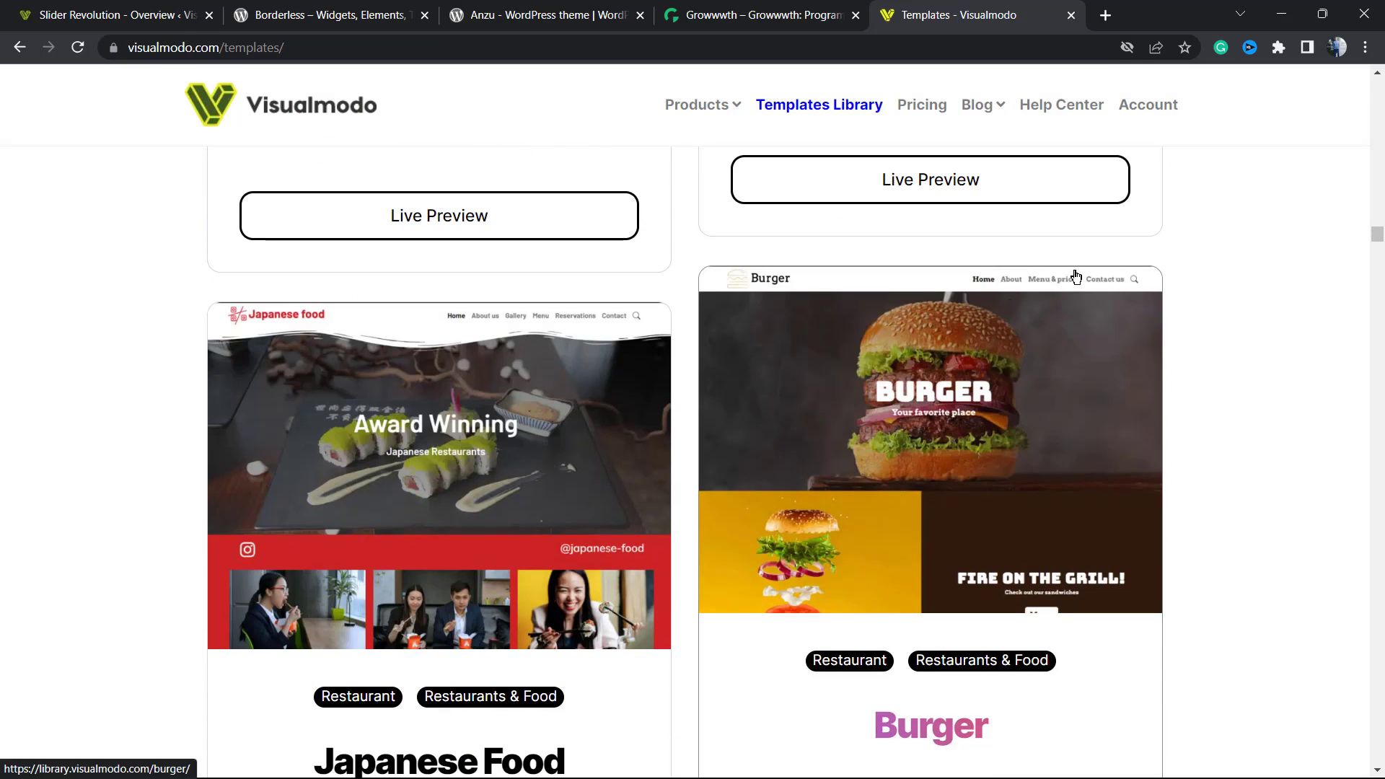